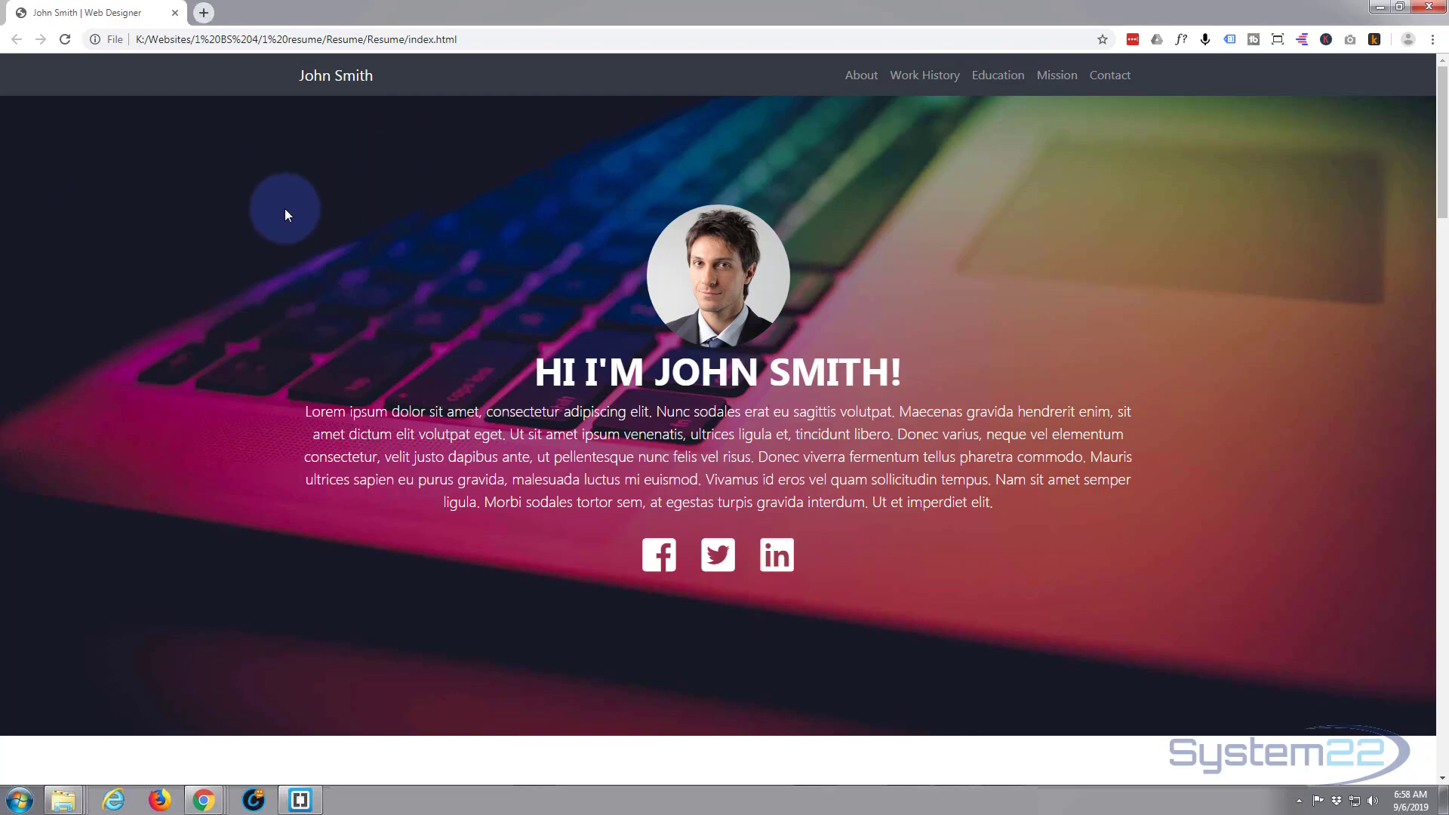
- Browse the resume site's Work History, Contact Us and Education sections, then return to the top
left_click(924, 75)
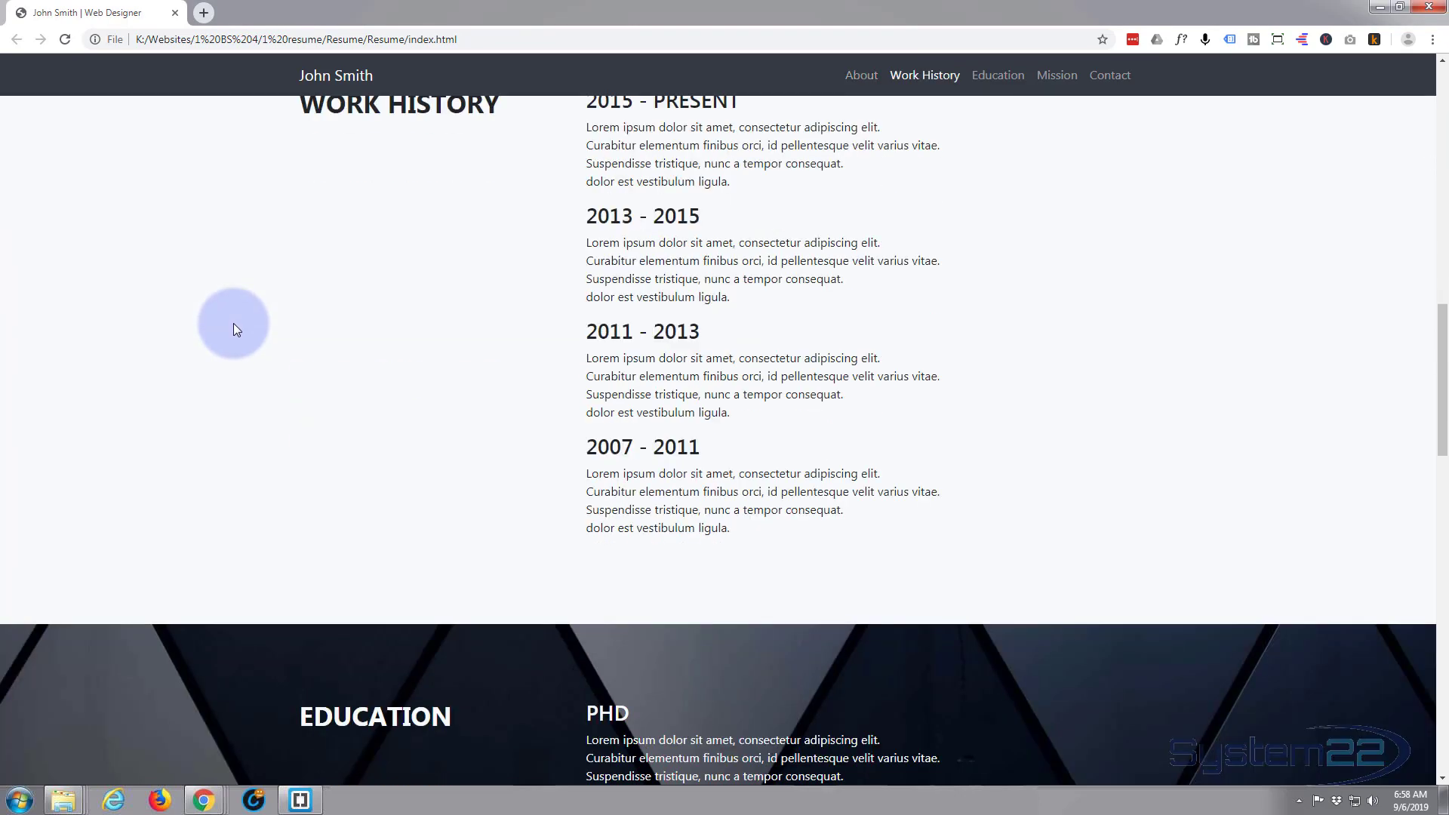
left_click(1108, 75)
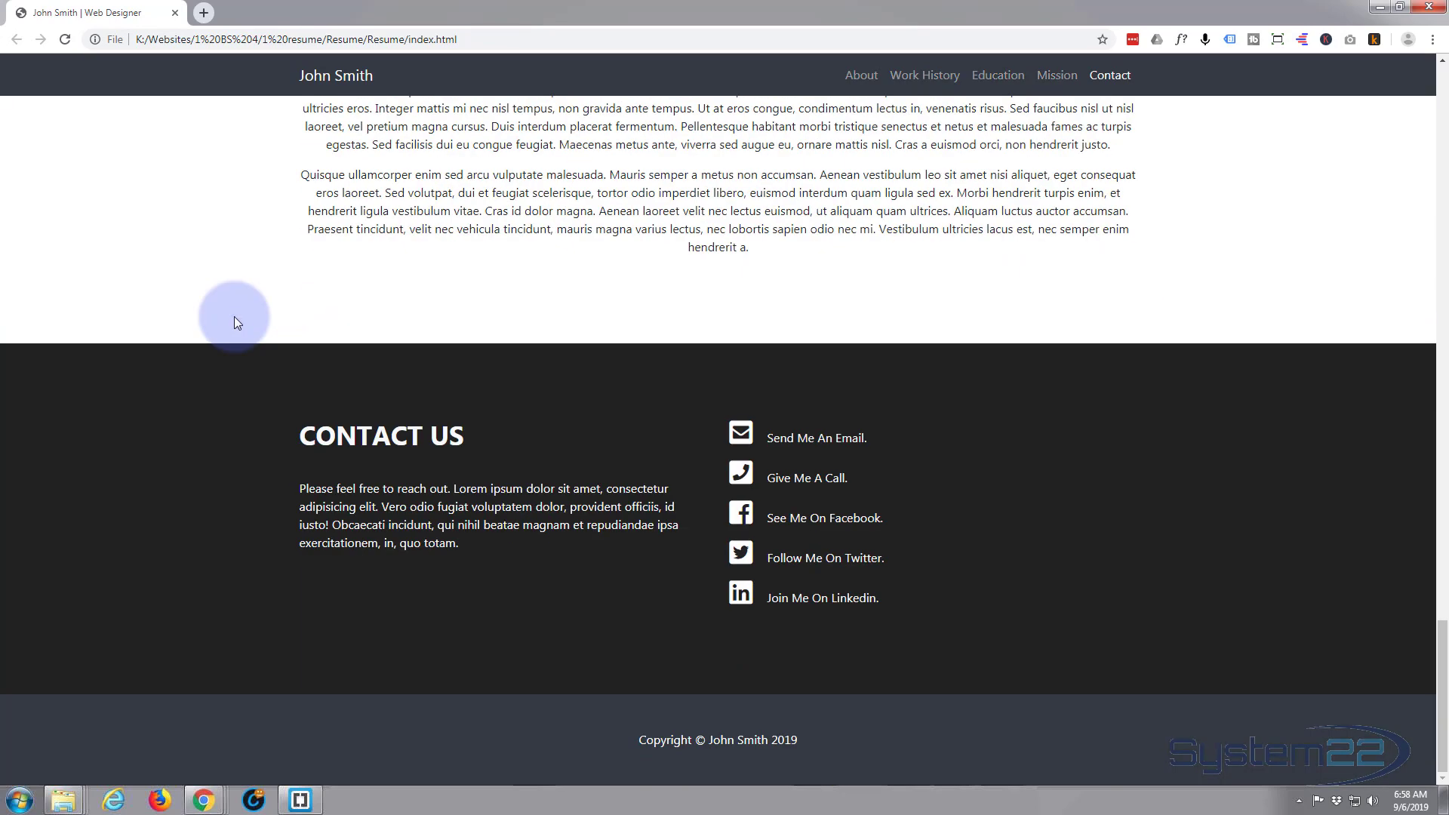
left_click(924, 75)
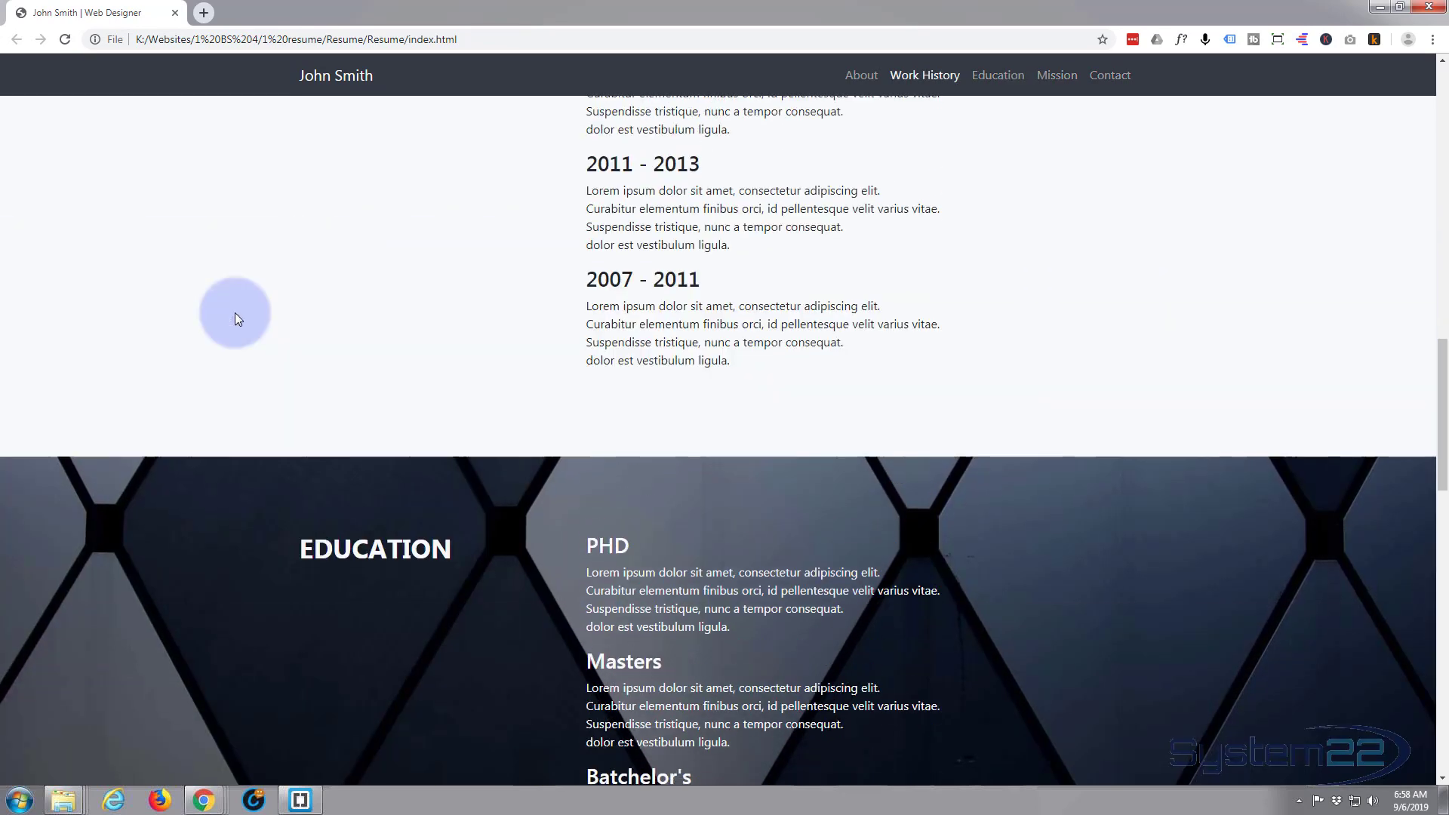
scroll("up", 3)
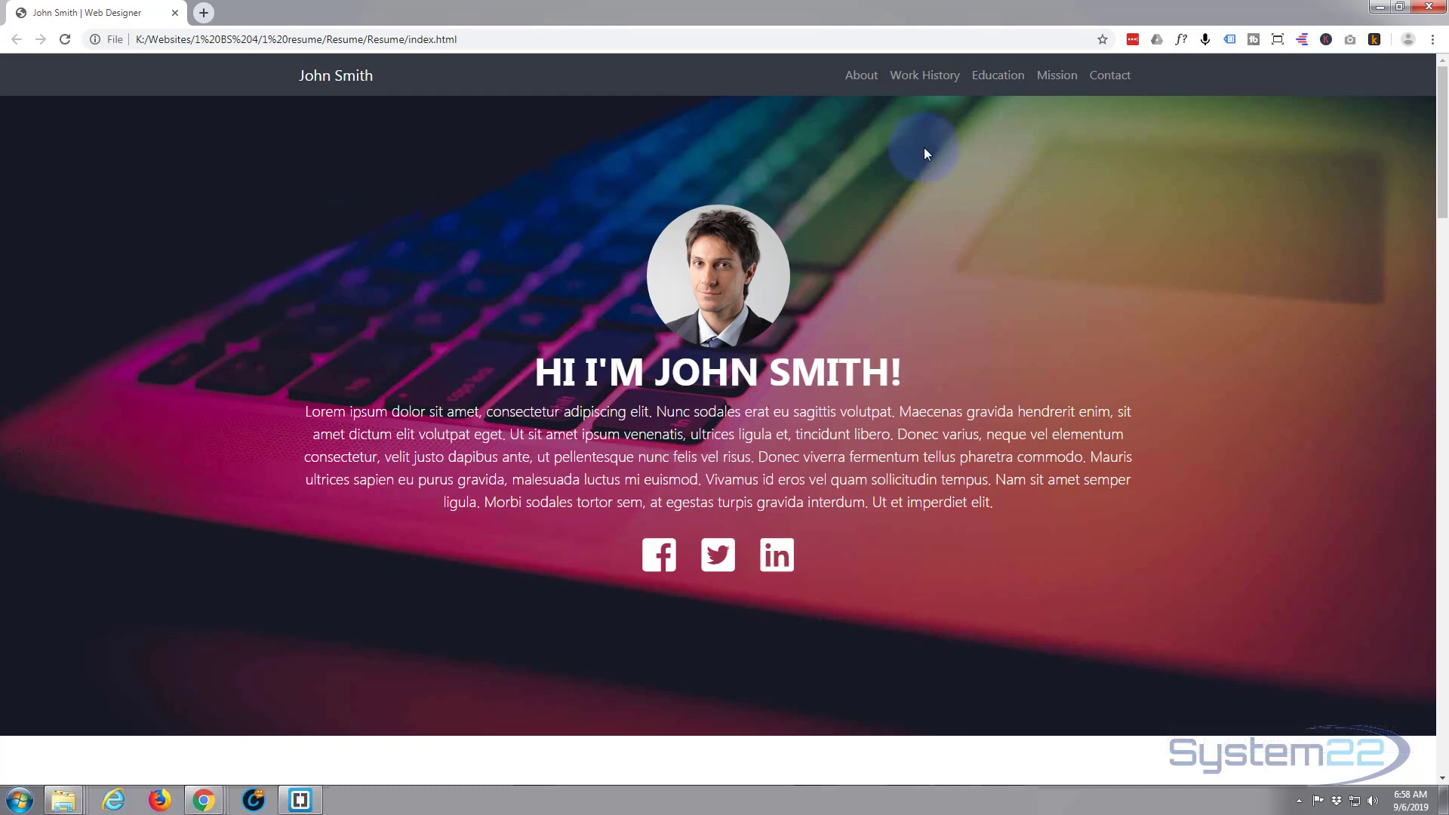
mouse_move(831, 78)
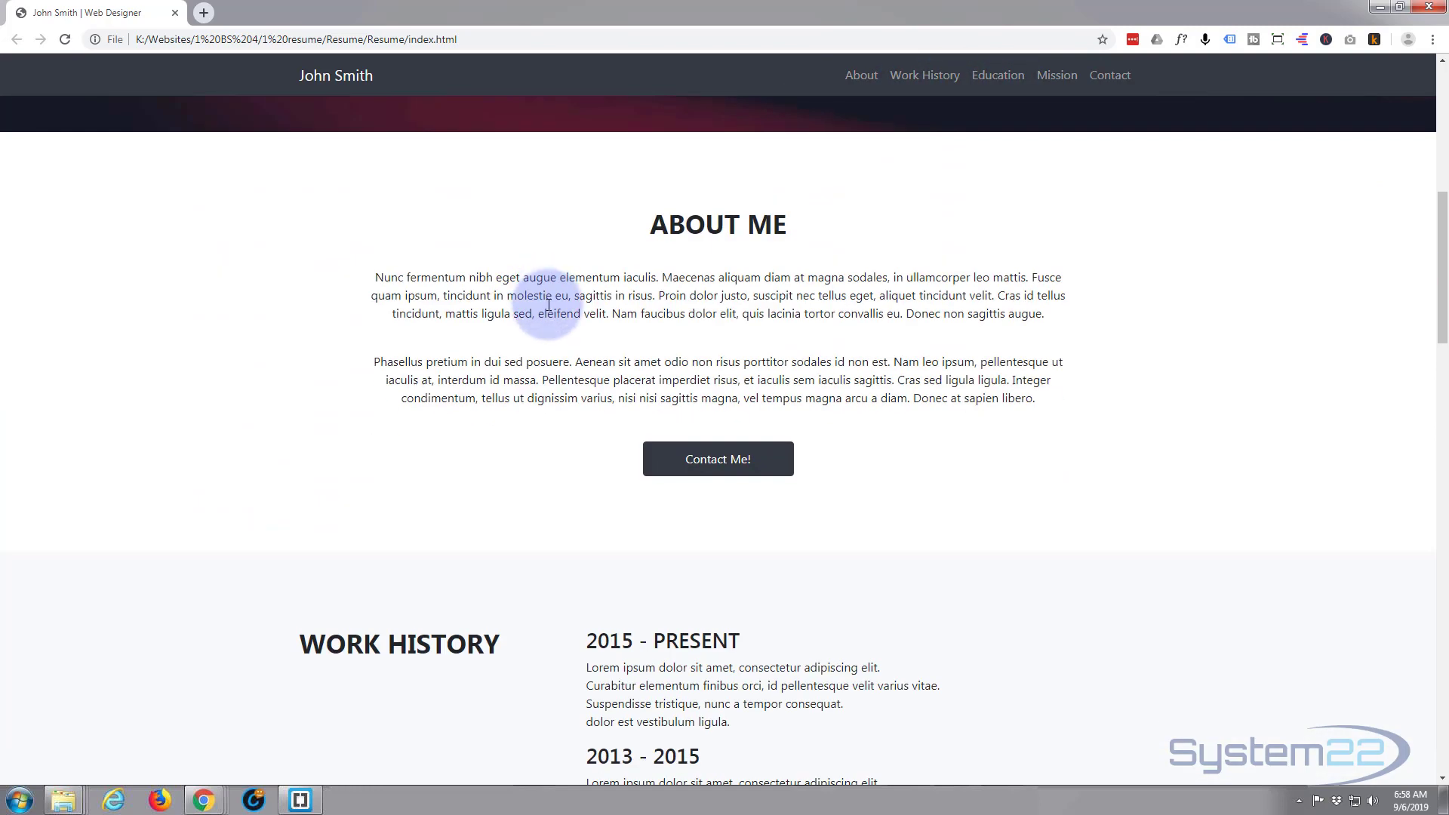
scroll("down", 3)
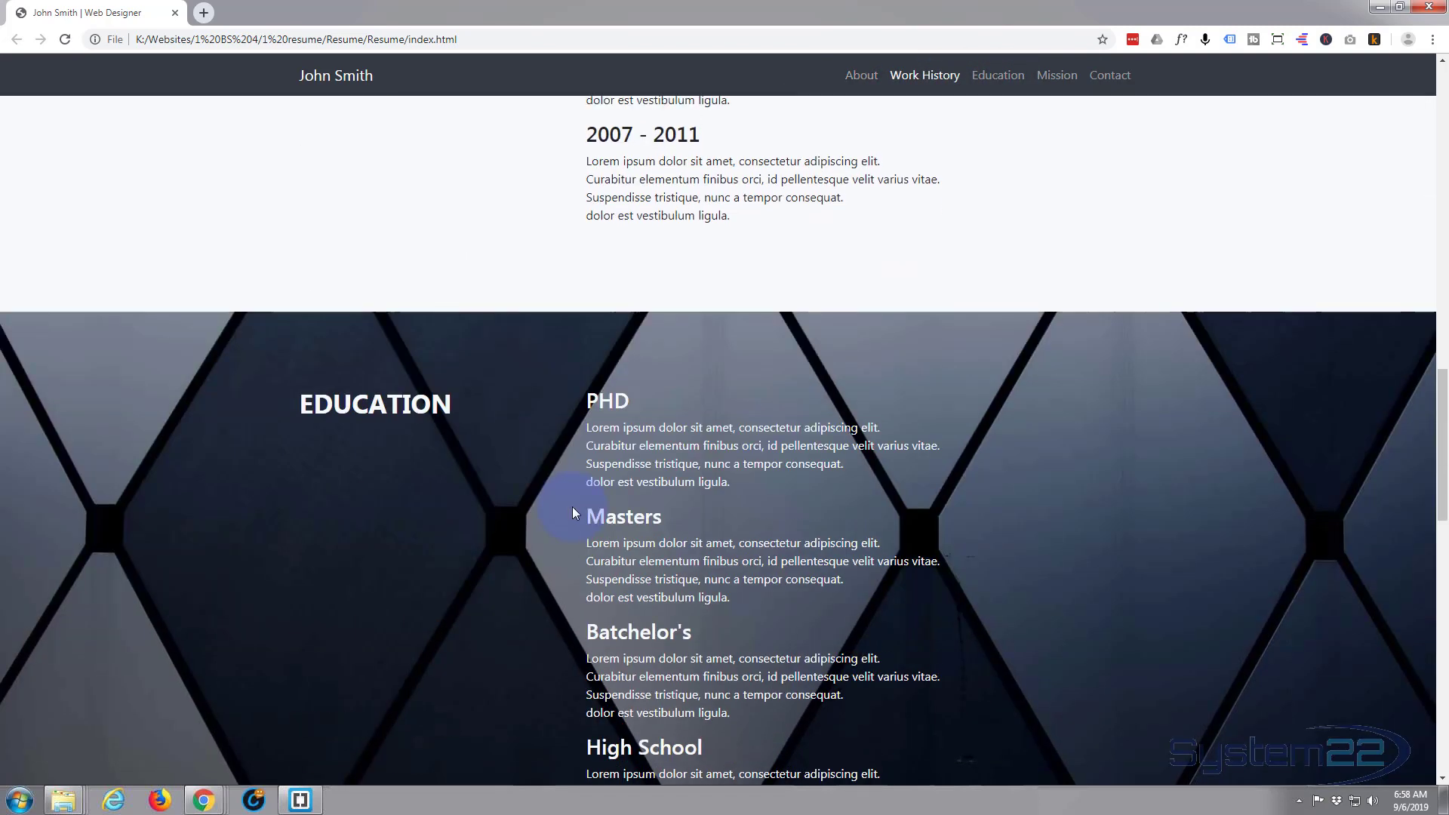
left_click(1057, 75)
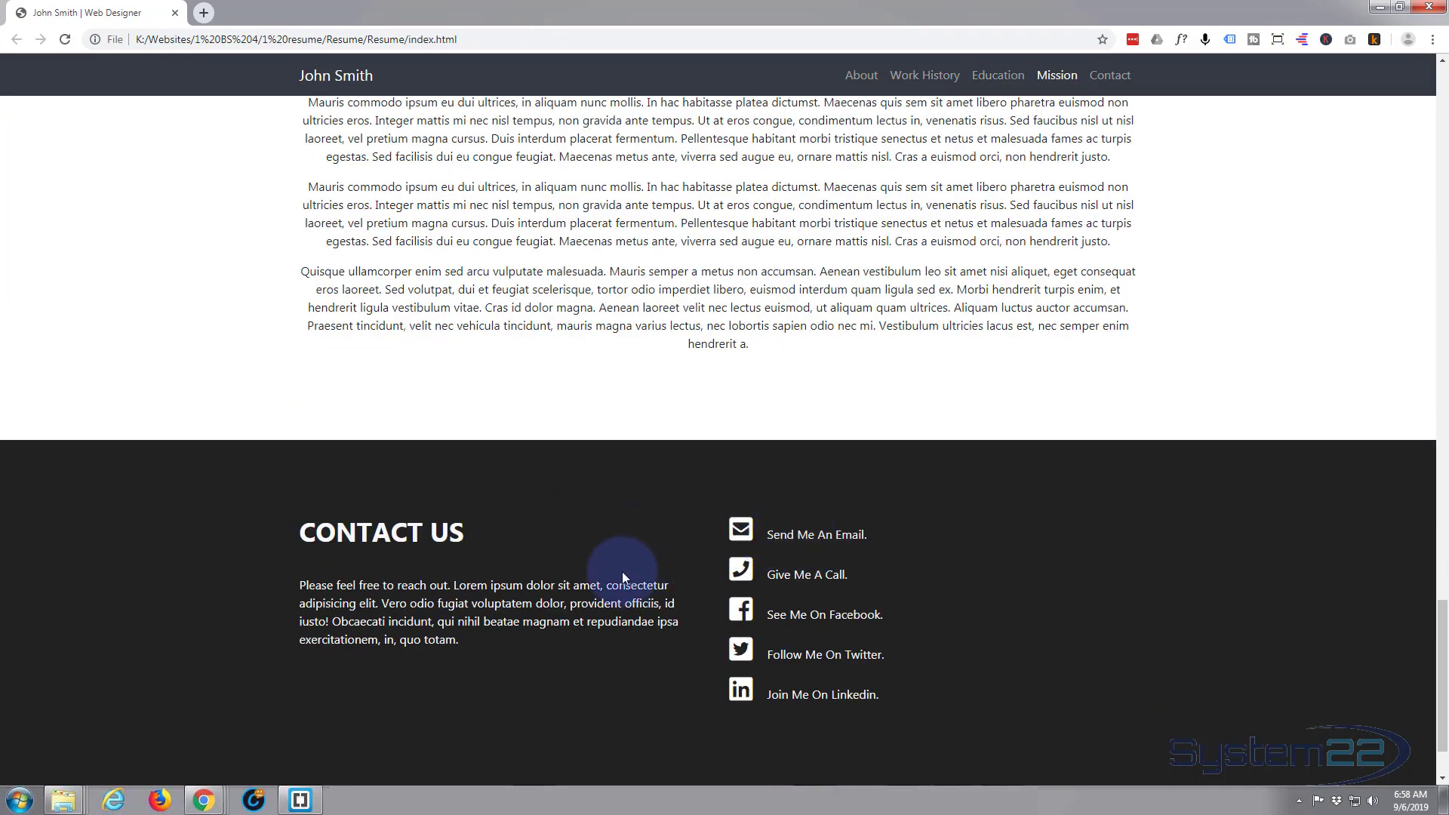
left_click(924, 74)
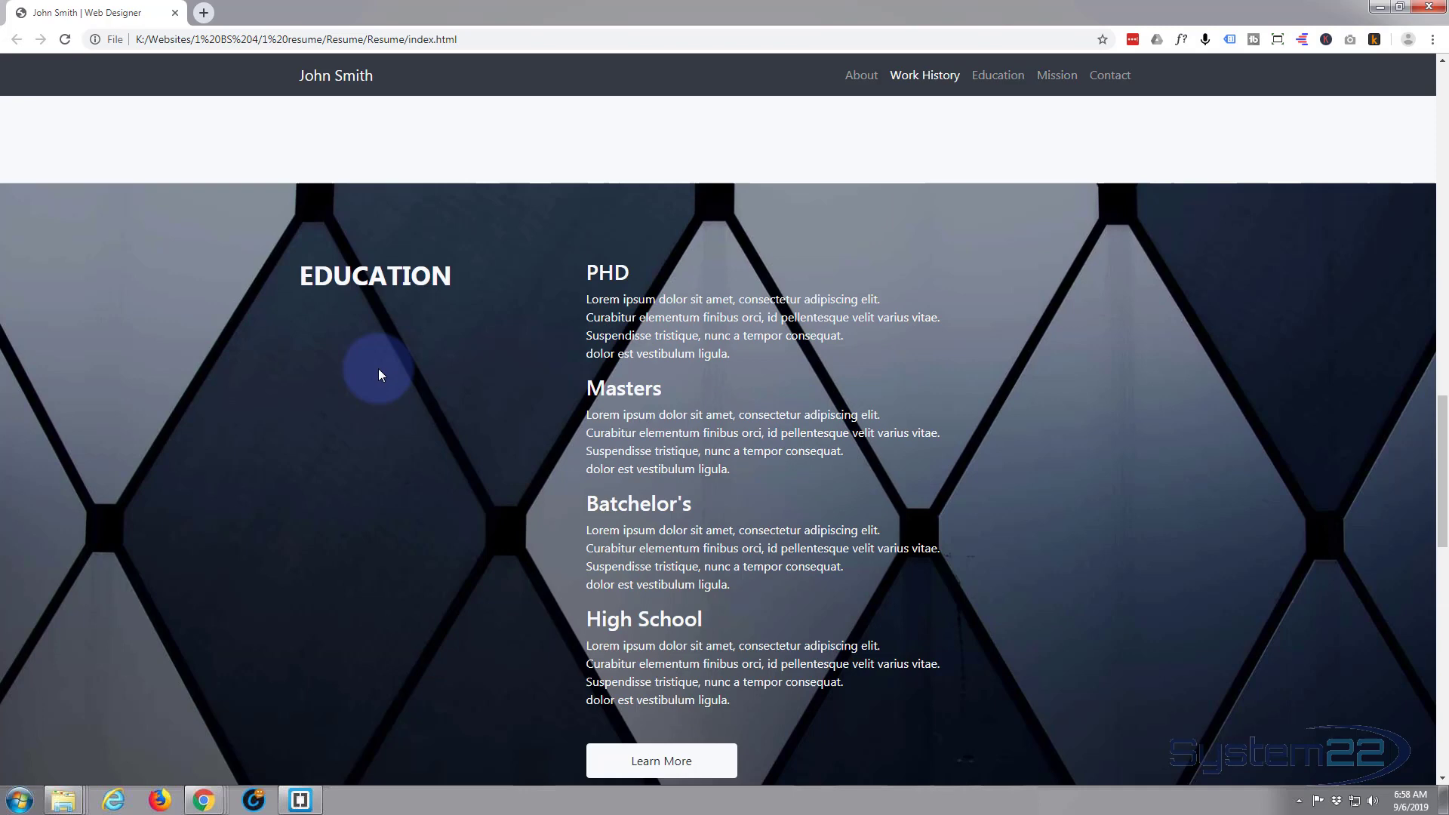
left_click(859, 74)
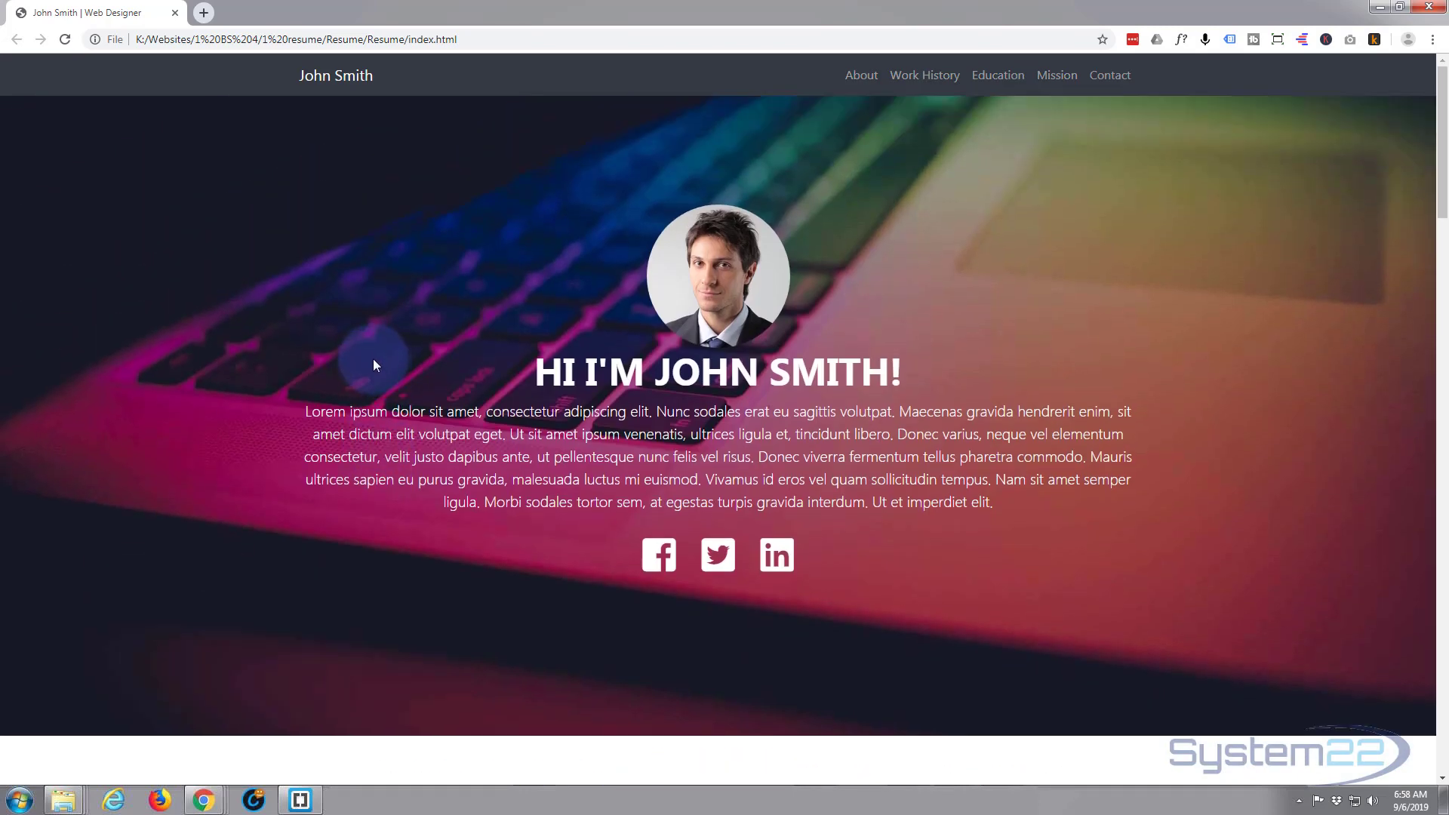
mouse_move(375, 364)
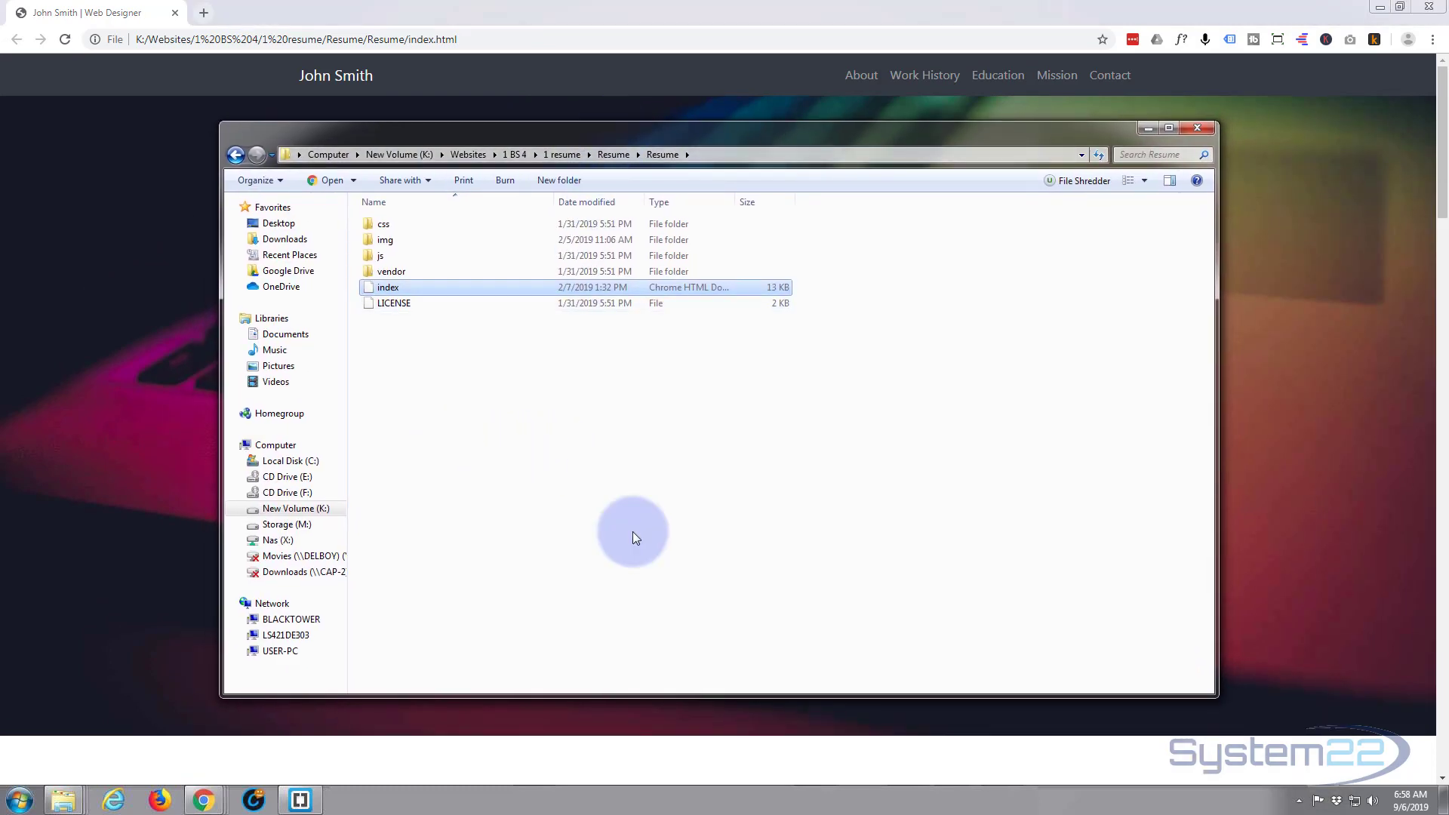
mouse_move(435, 445)
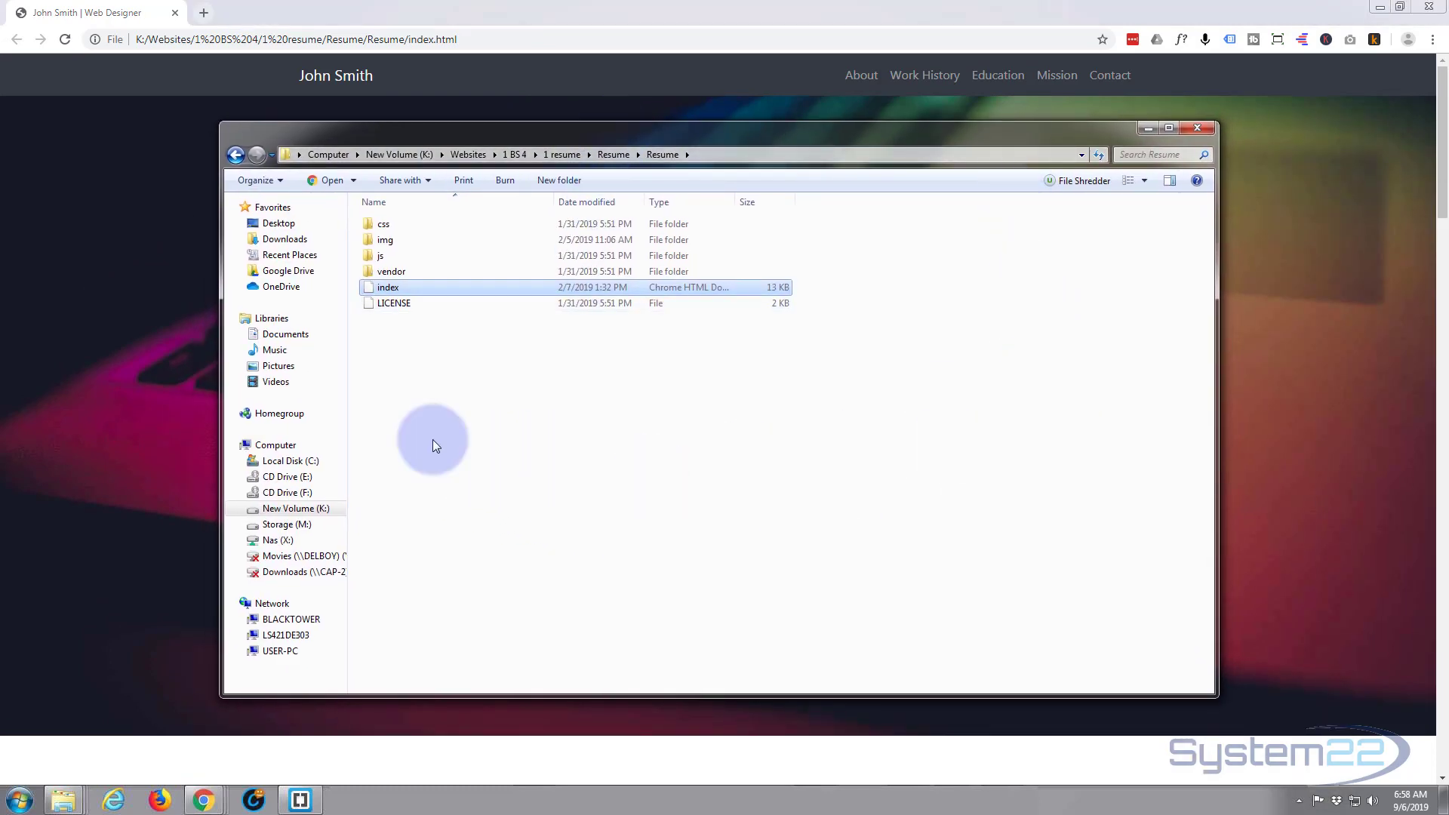
mouse_move(424, 340)
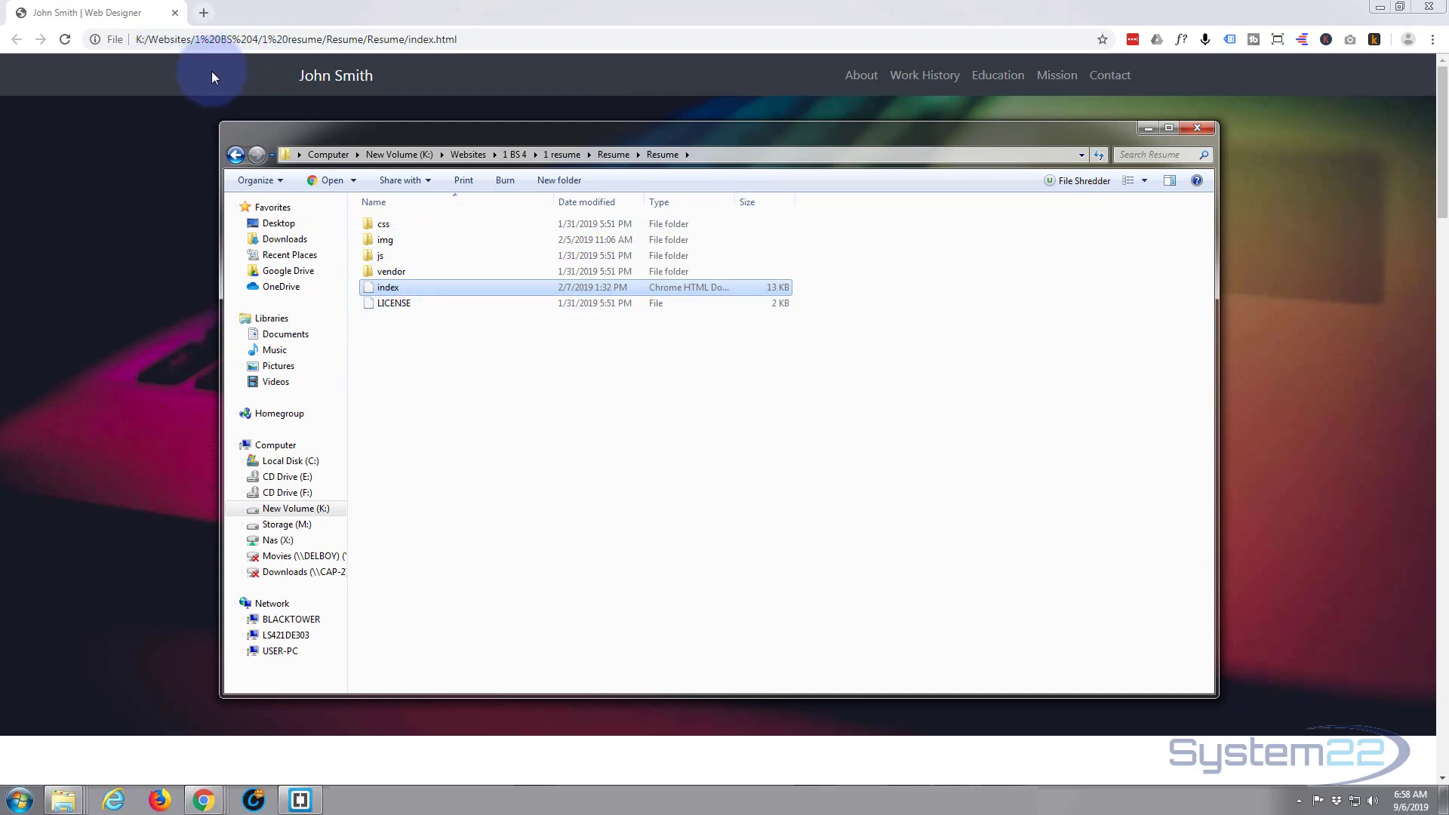
mouse_move(435, 399)
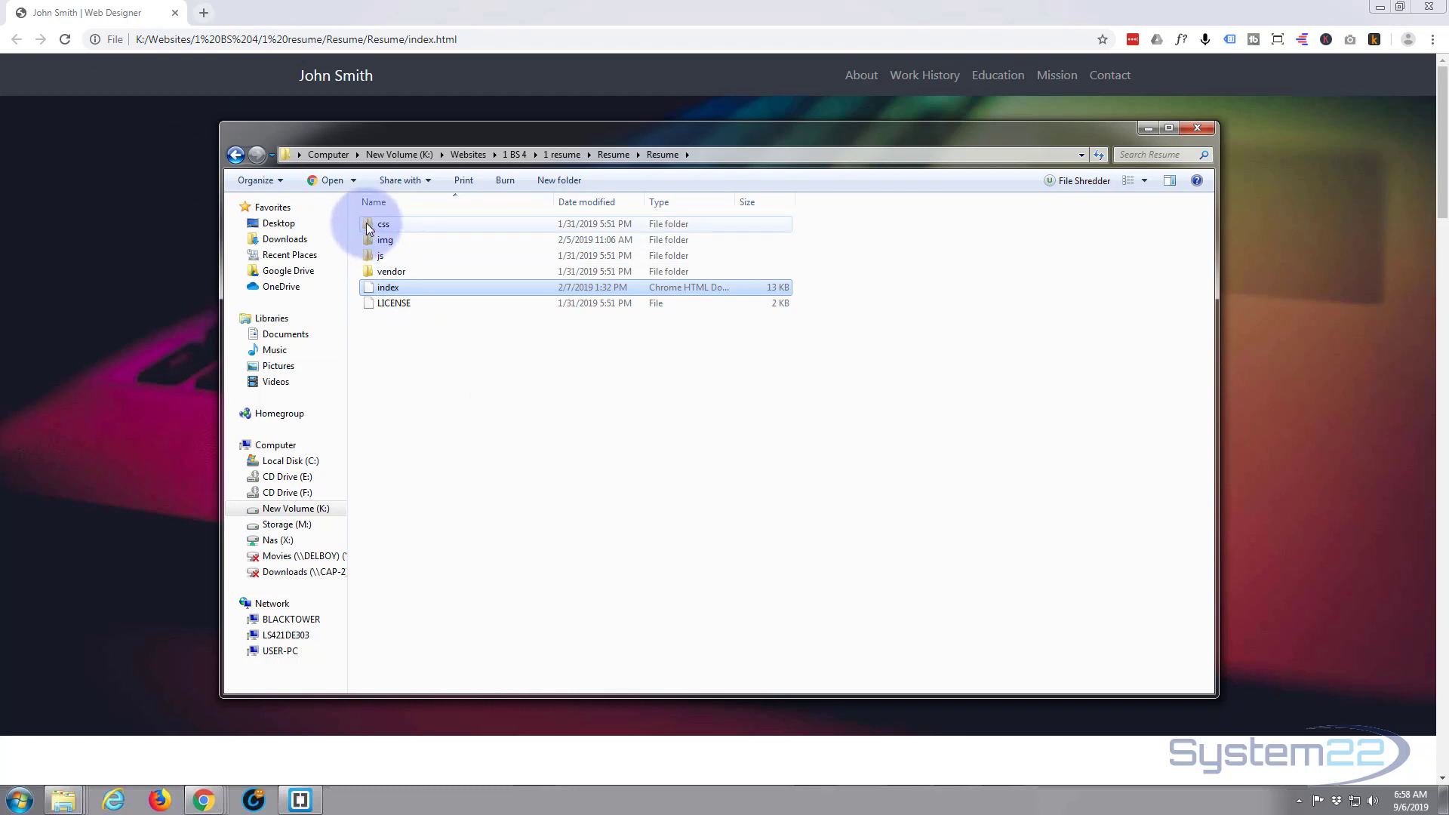
- Open scrolling-nav.css from the site's css folder in Brackets
double_click(384, 224)
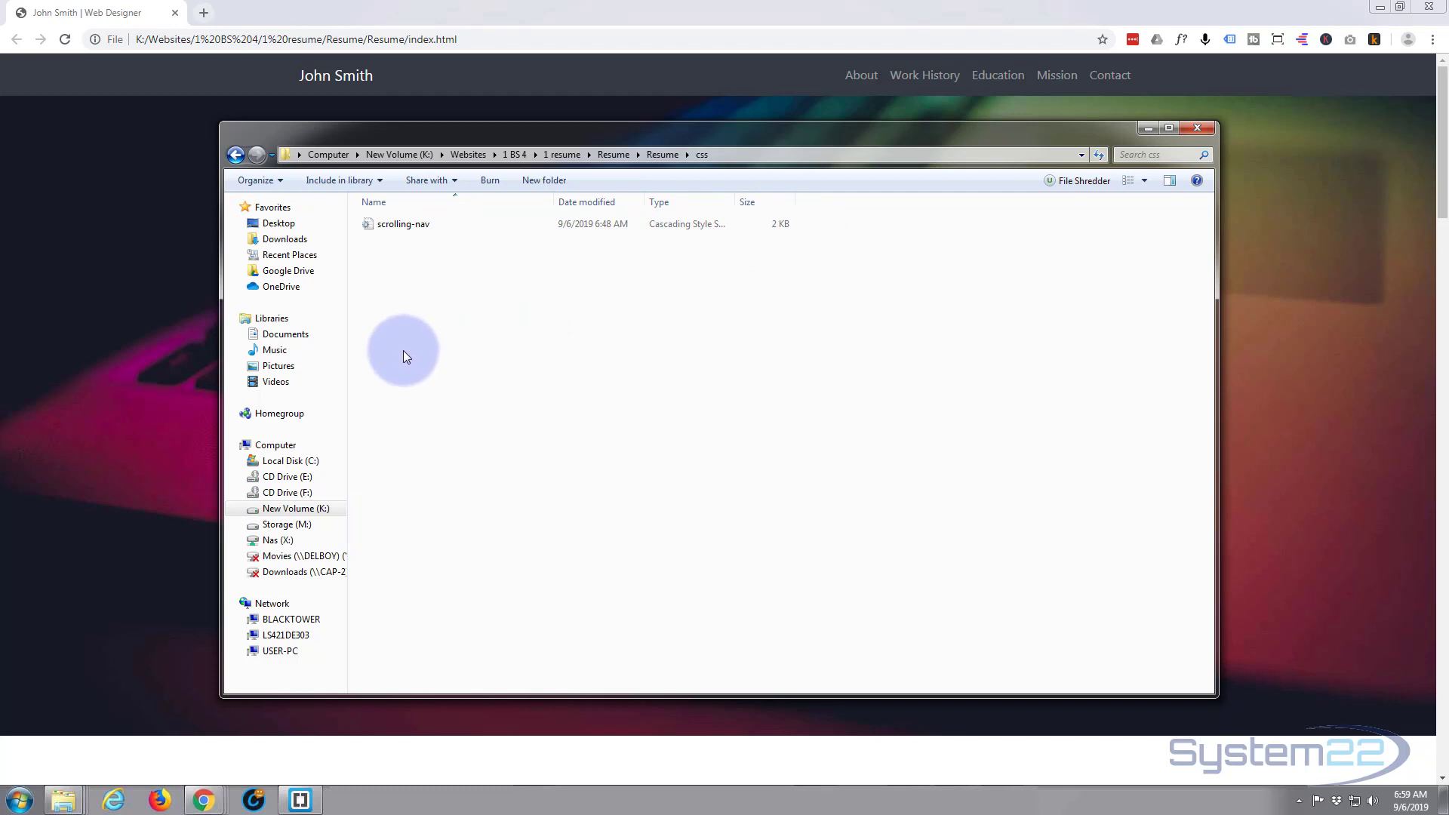
mouse_move(136, 308)
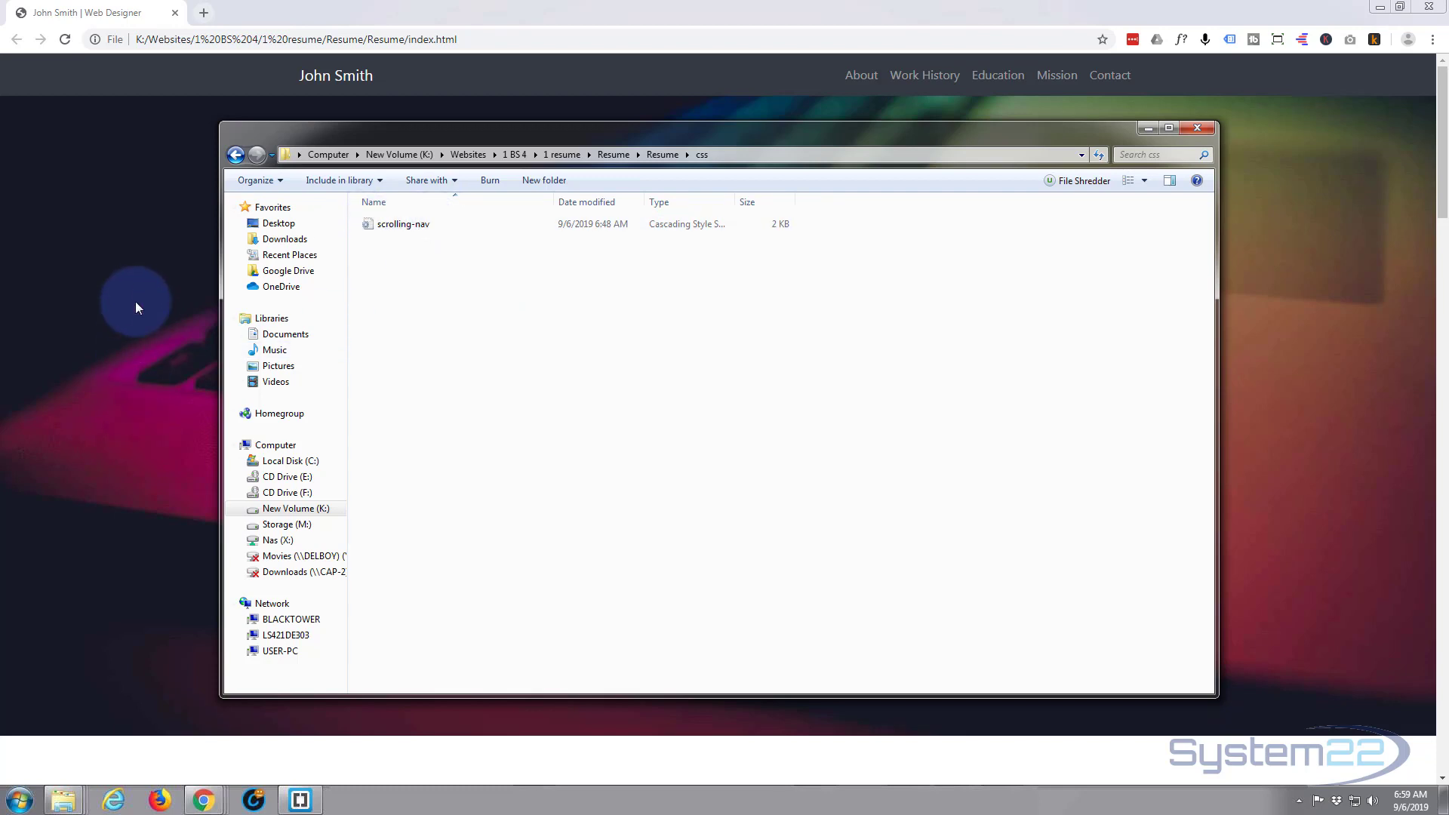
mouse_move(379, 439)
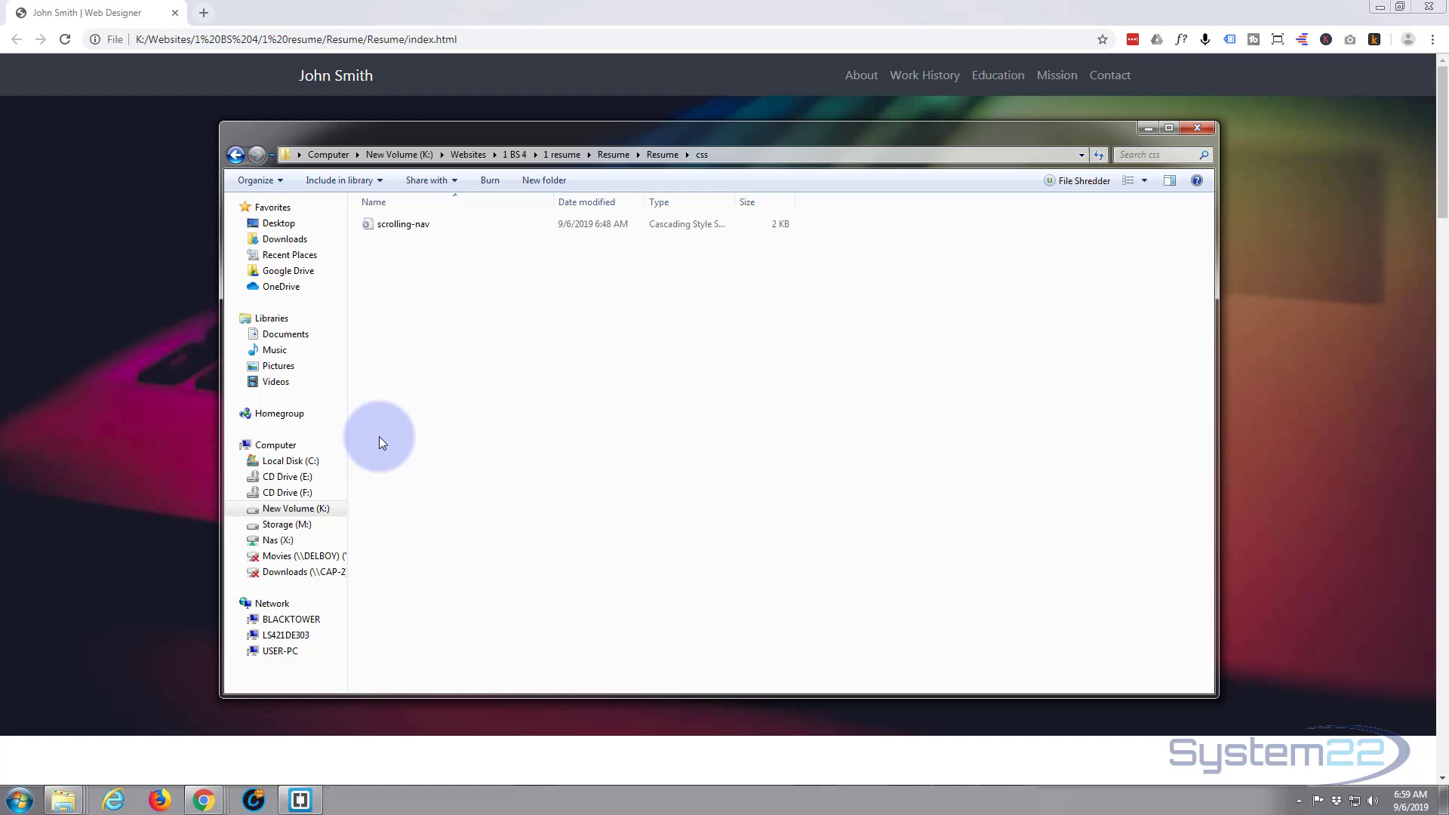
mouse_move(493, 333)
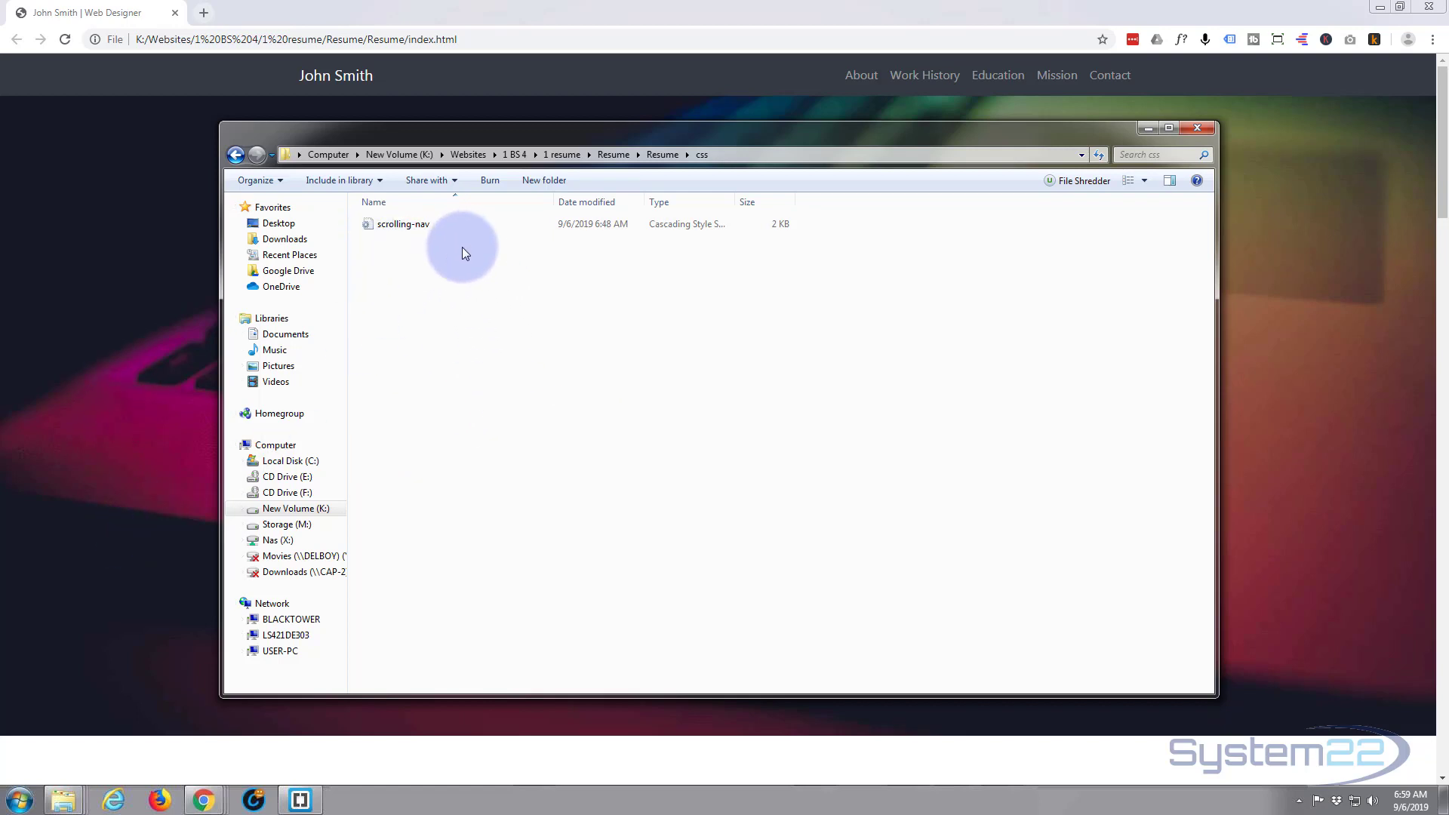
left_click(404, 223)
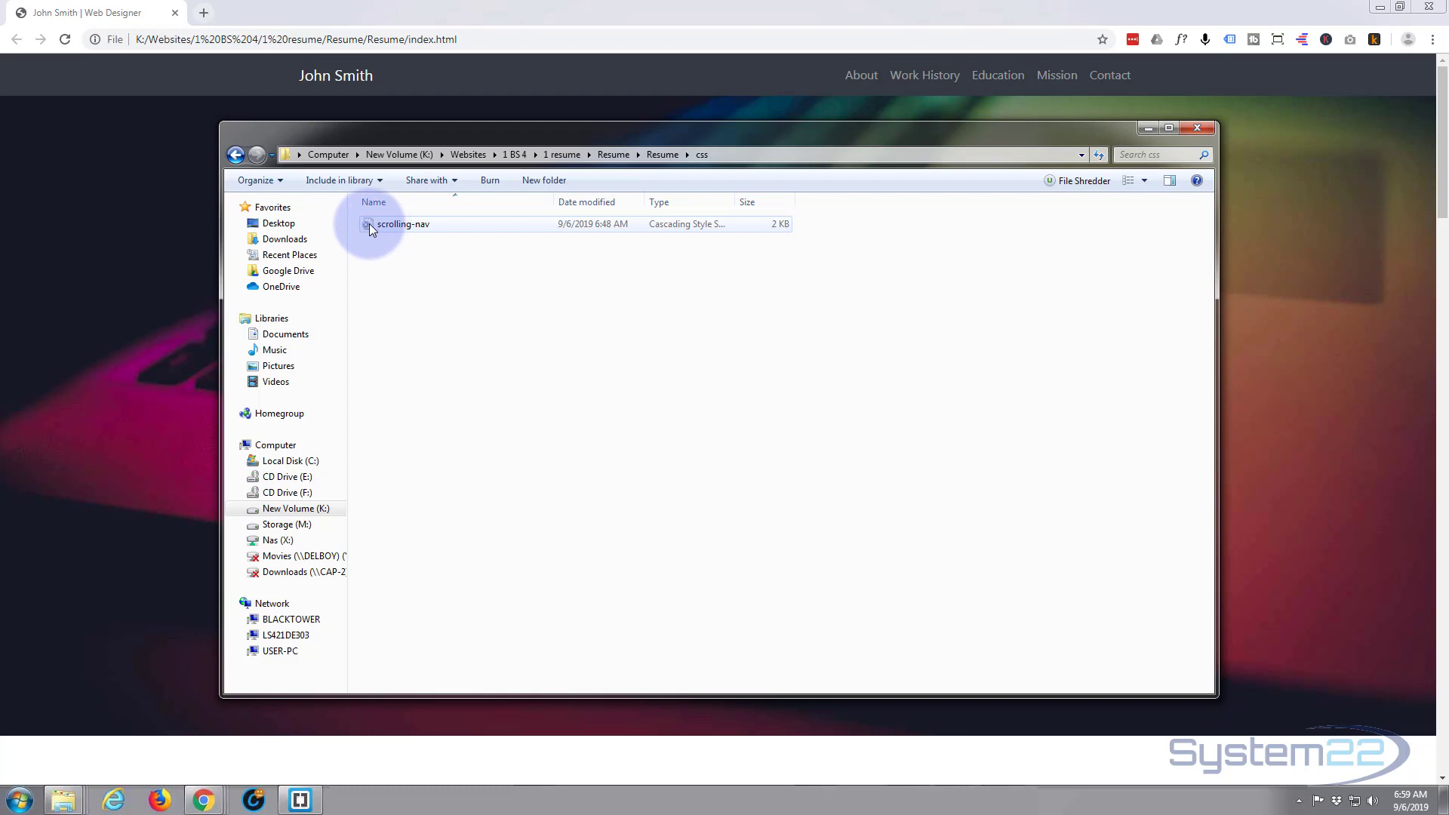
right_click(403, 224)
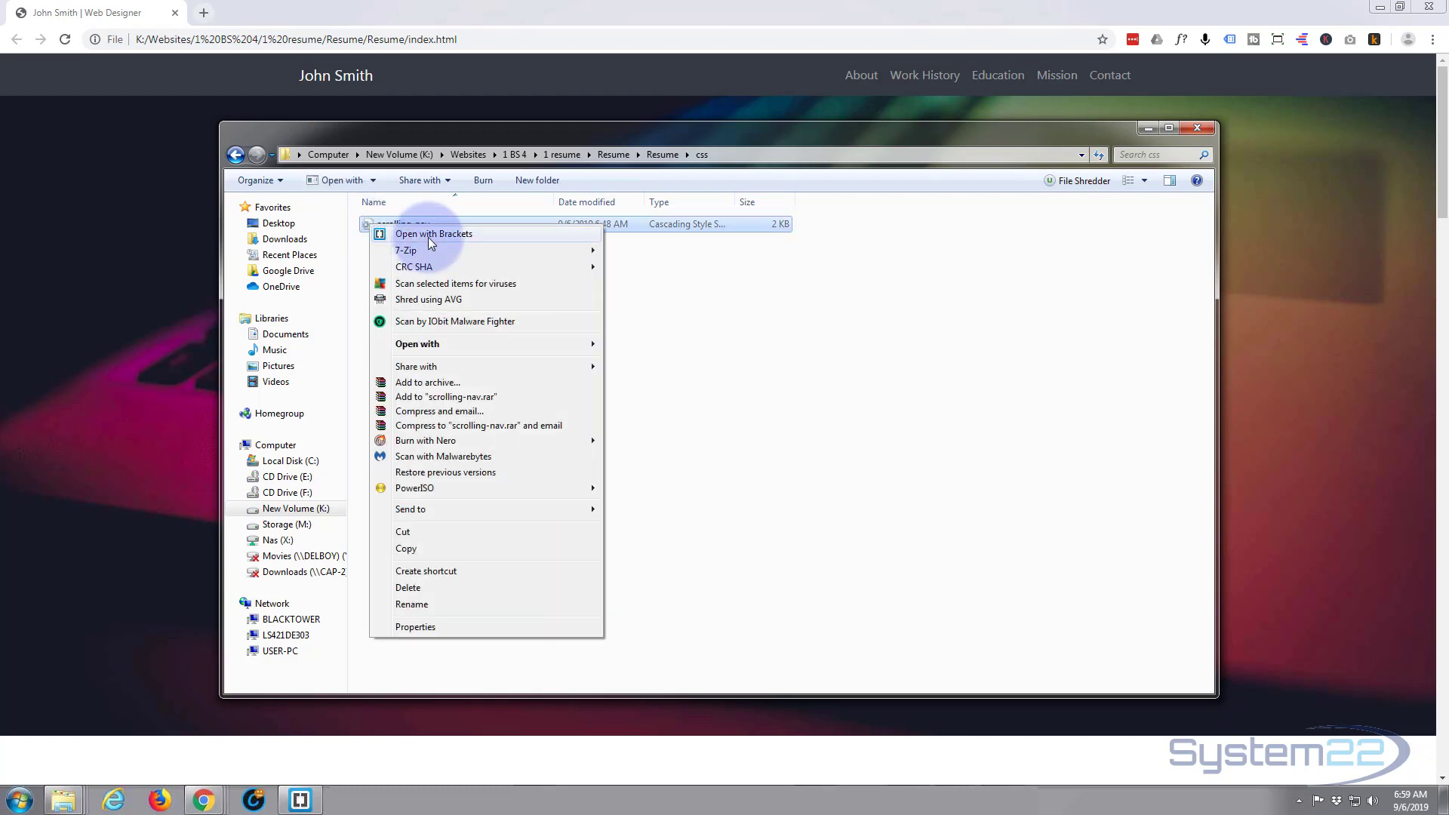
left_click(433, 234)
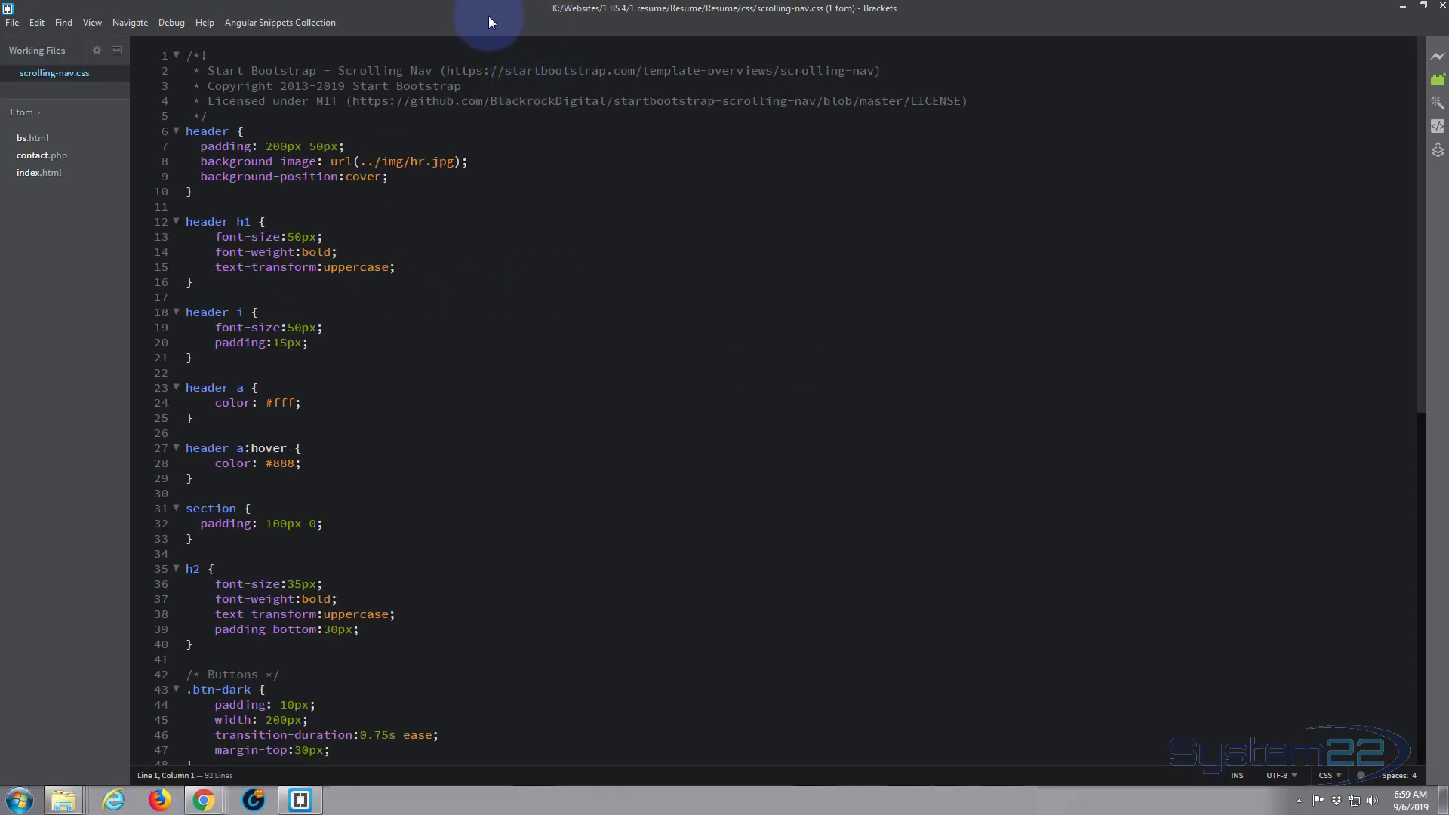
mouse_move(455, 39)
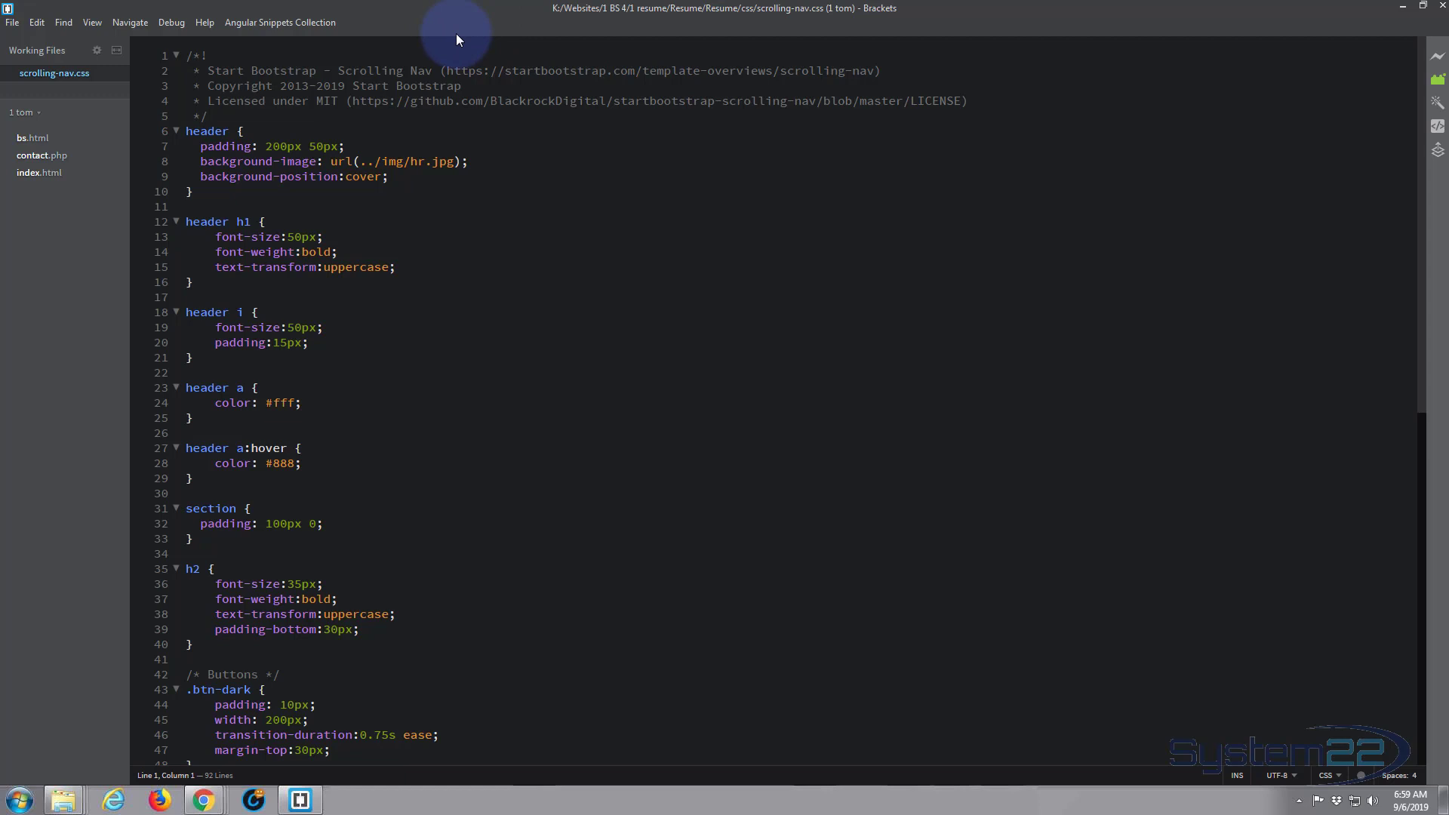
mouse_move(503, 189)
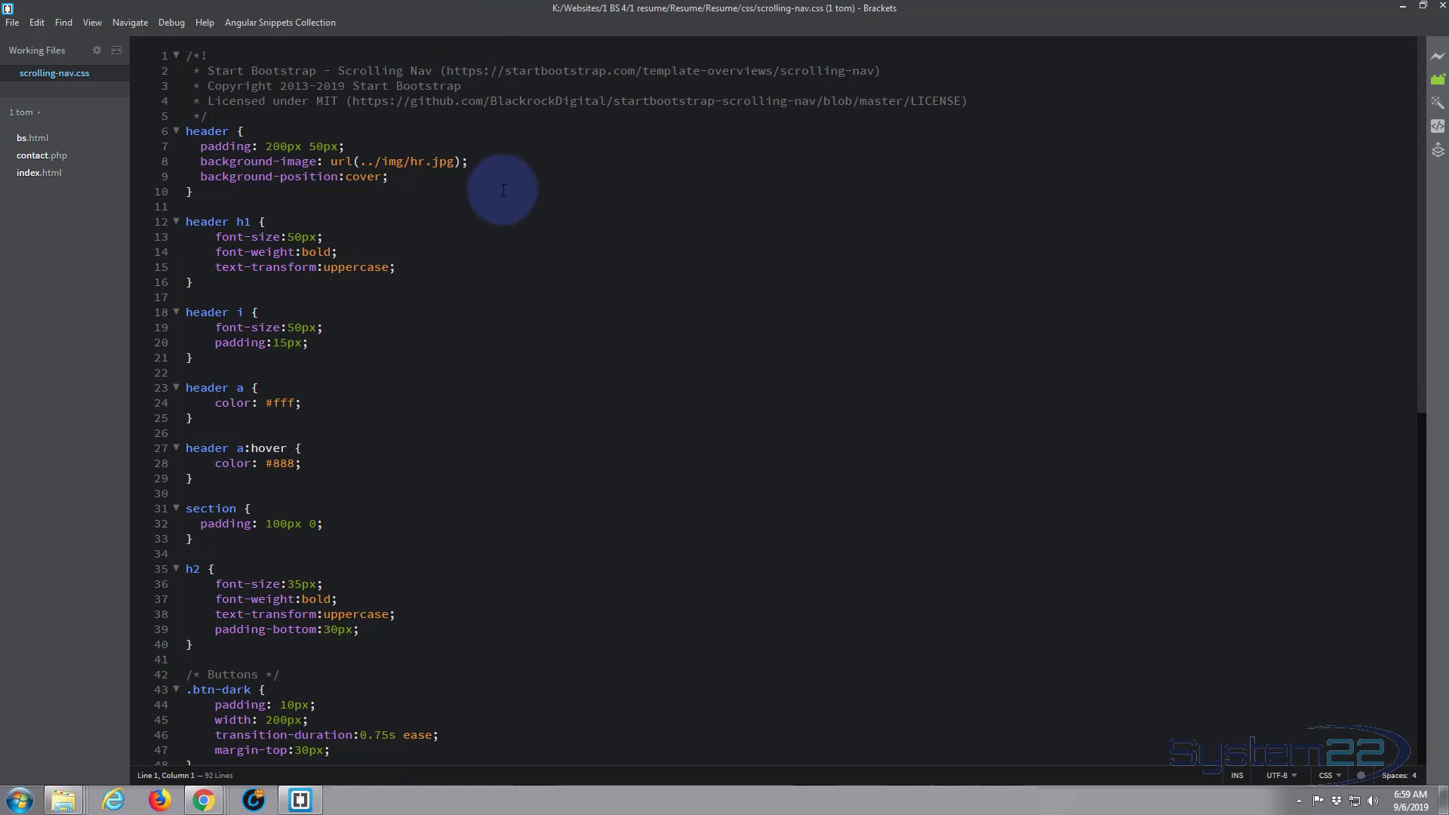
- Place the cursor on the empty line above the header rules in scrolling-nav.css
scroll("down", 3)
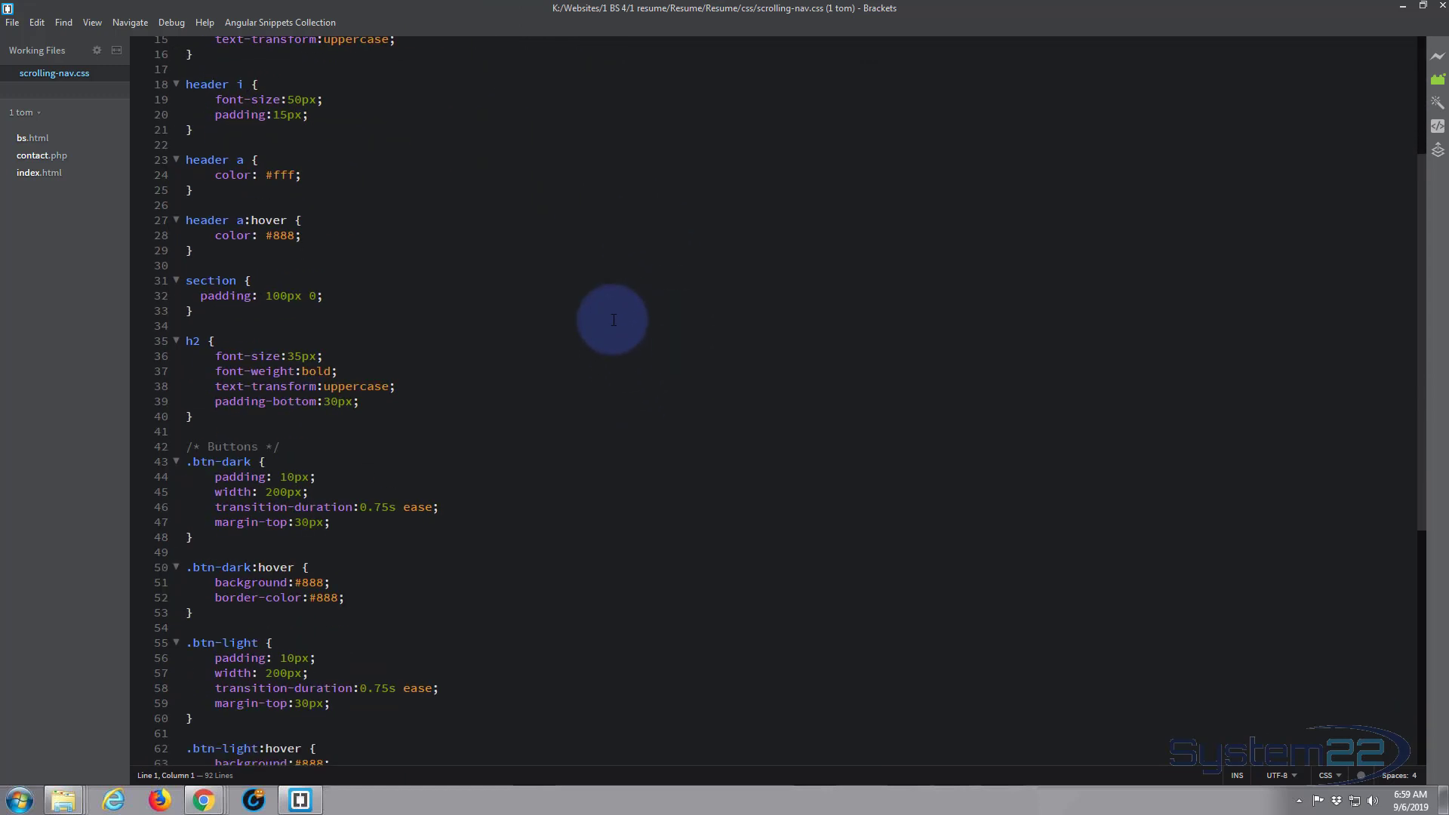
scroll("down", 3)
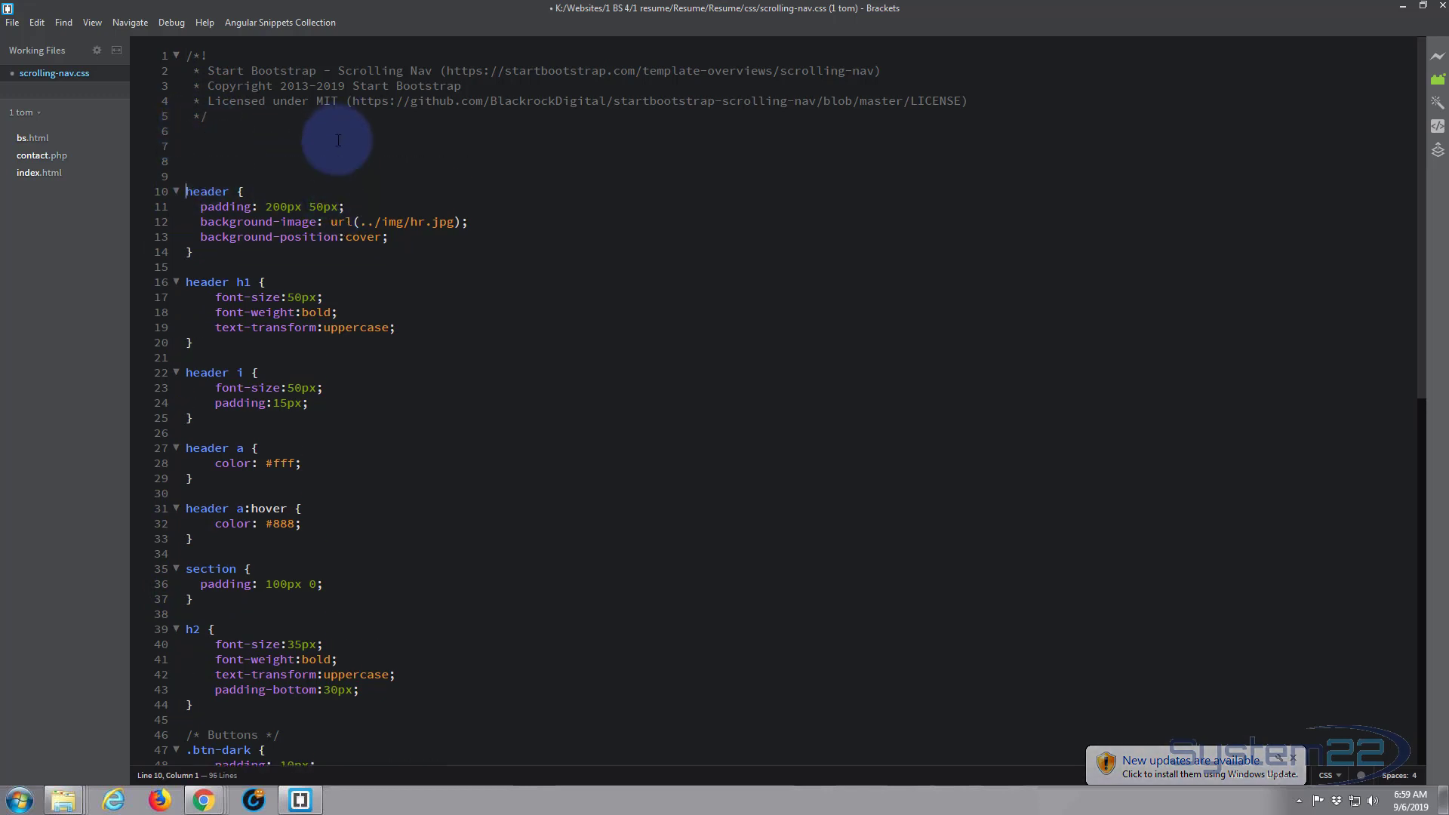
left_click(186, 157)
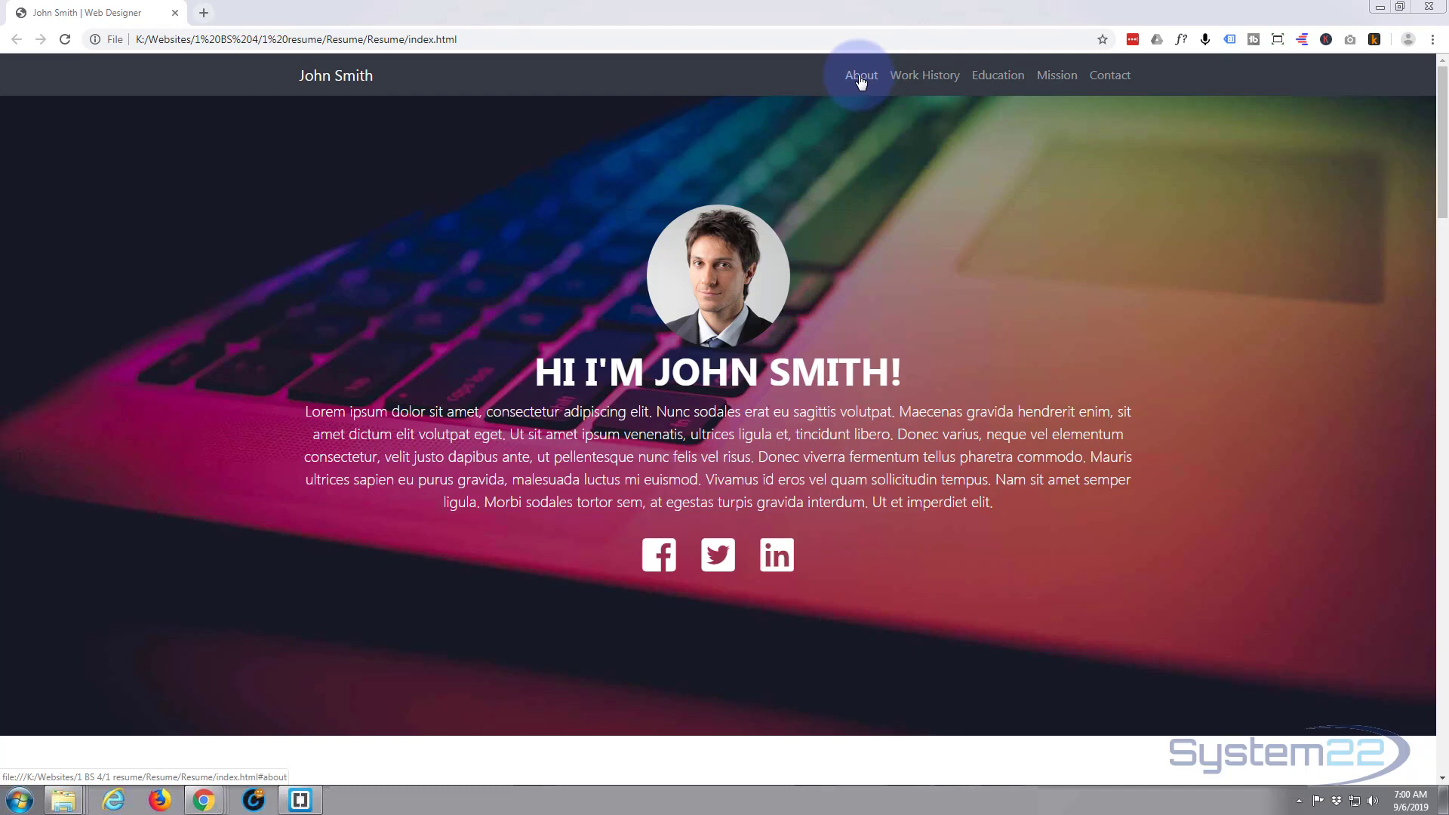
- Inspect the About link in DevTools to read its nav-link colour and padding rules
right_click(859, 75)
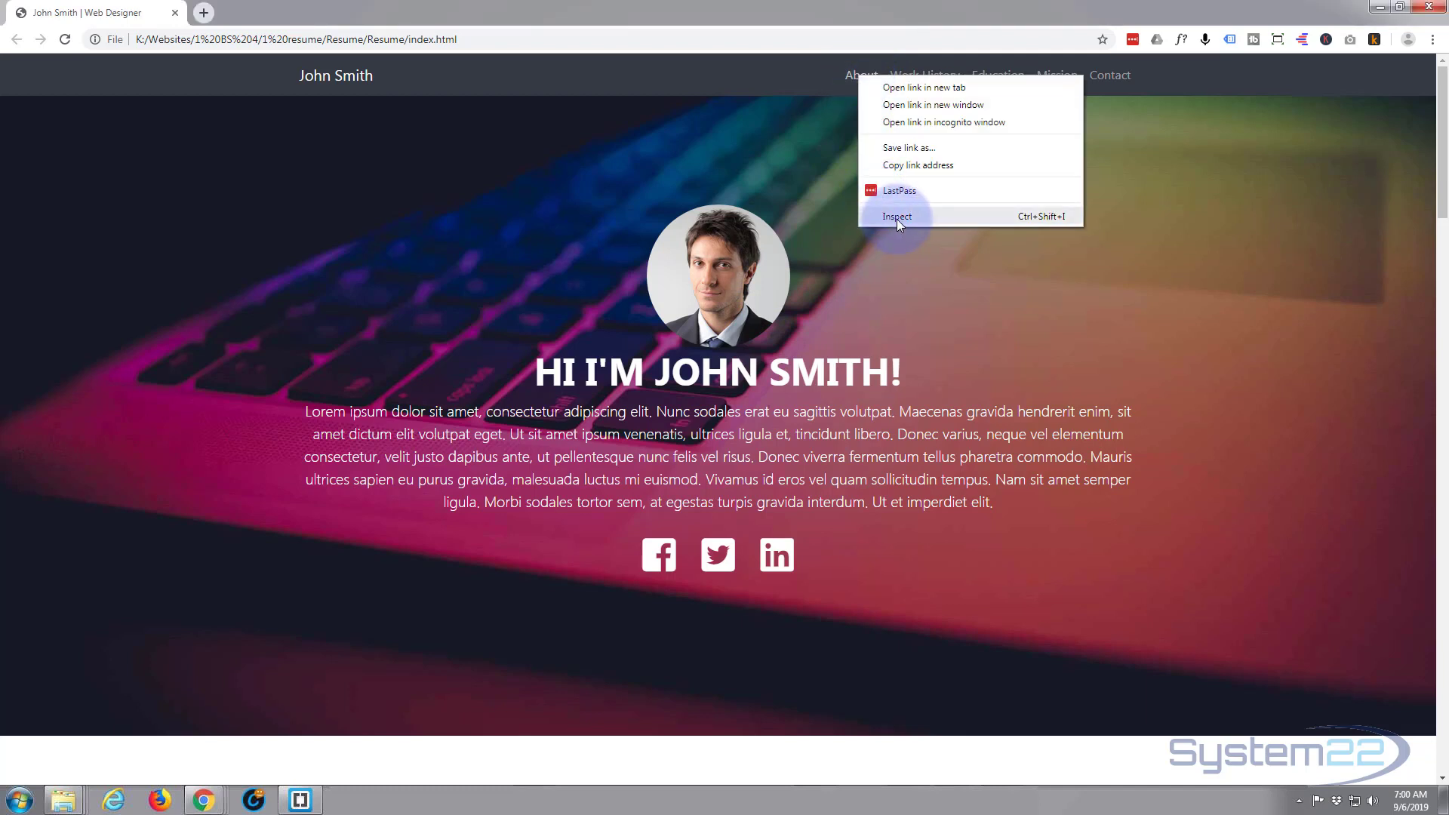
left_click(896, 215)
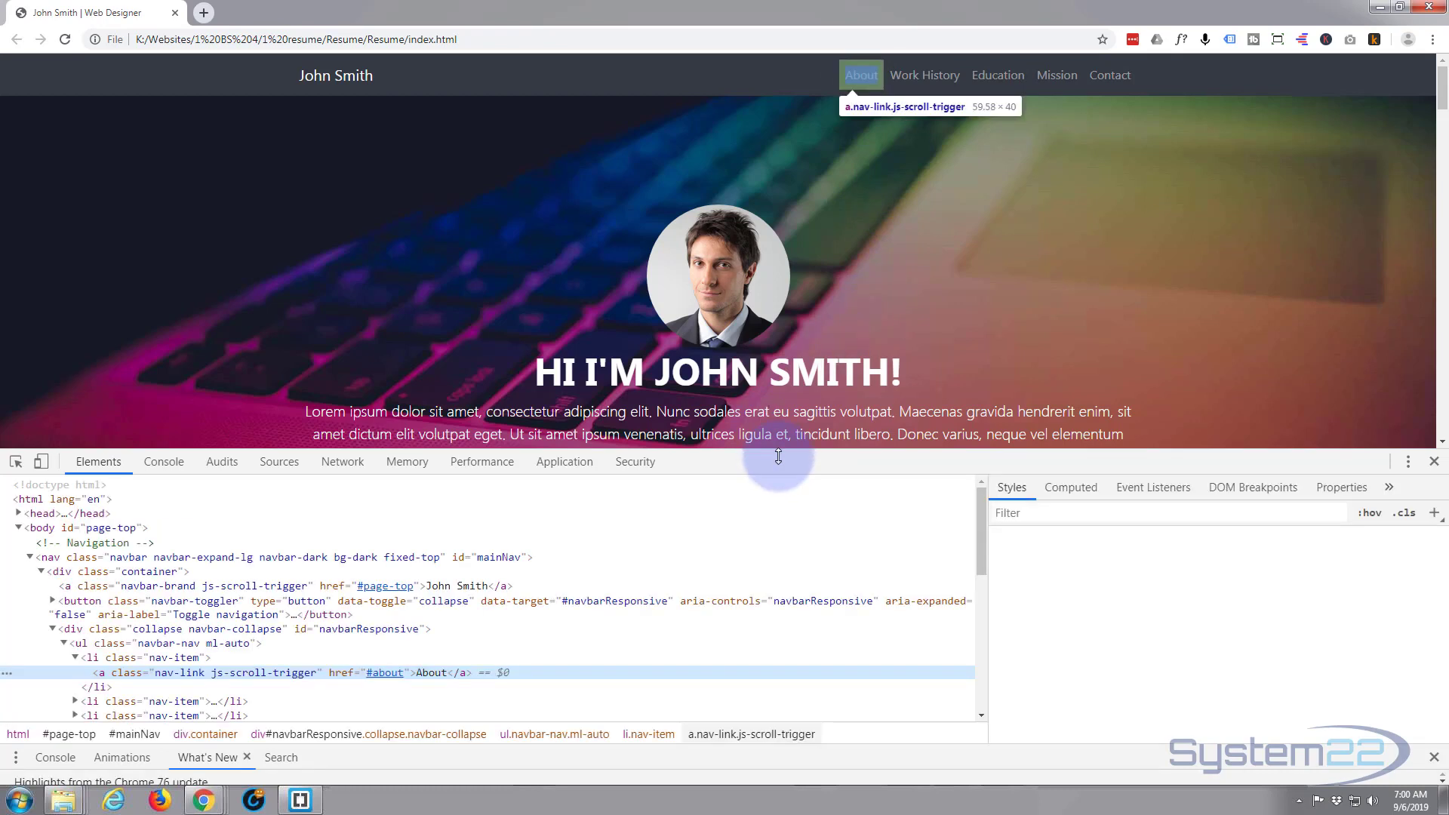
left_click(222, 673)
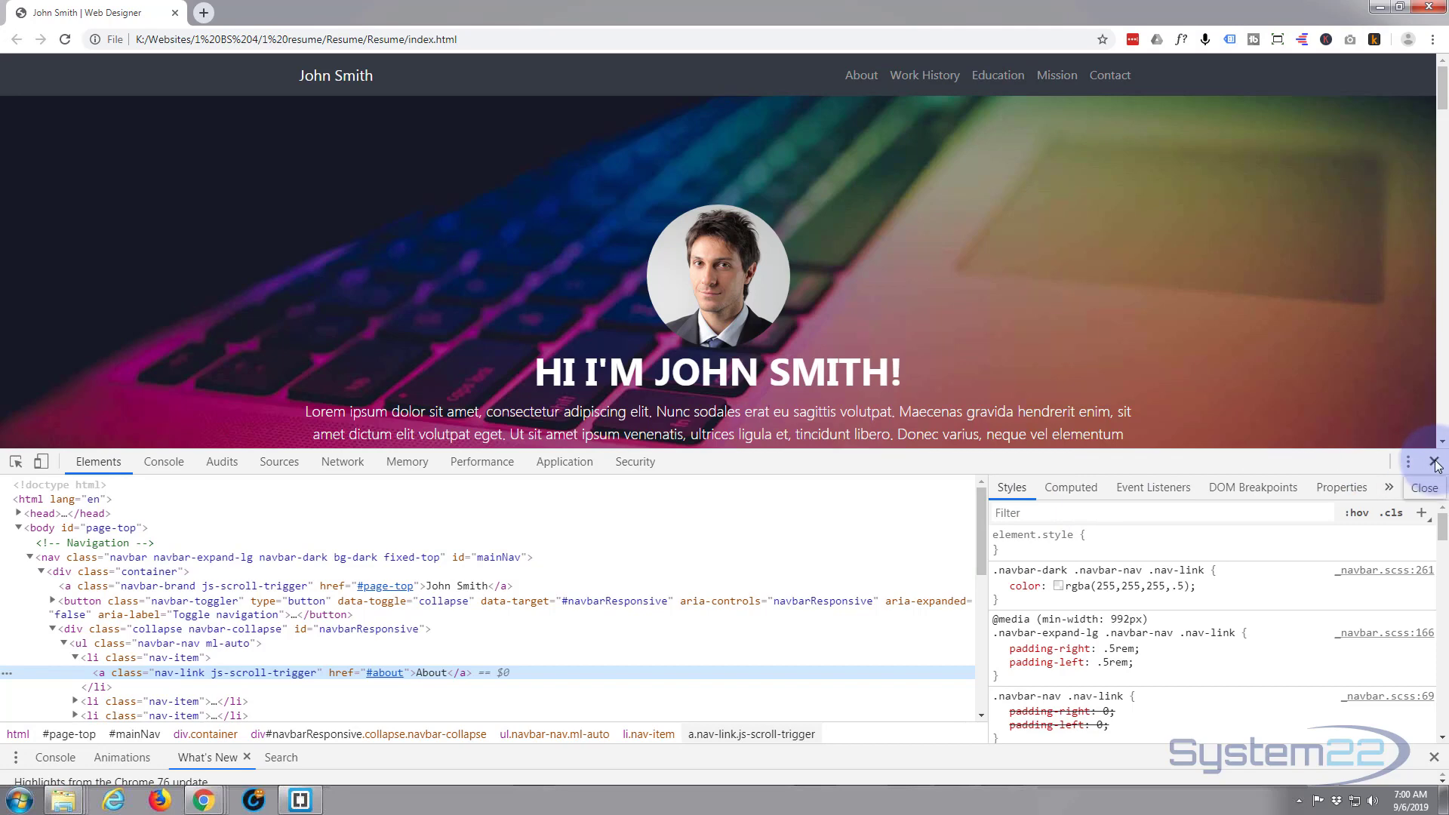
left_click(1435, 462)
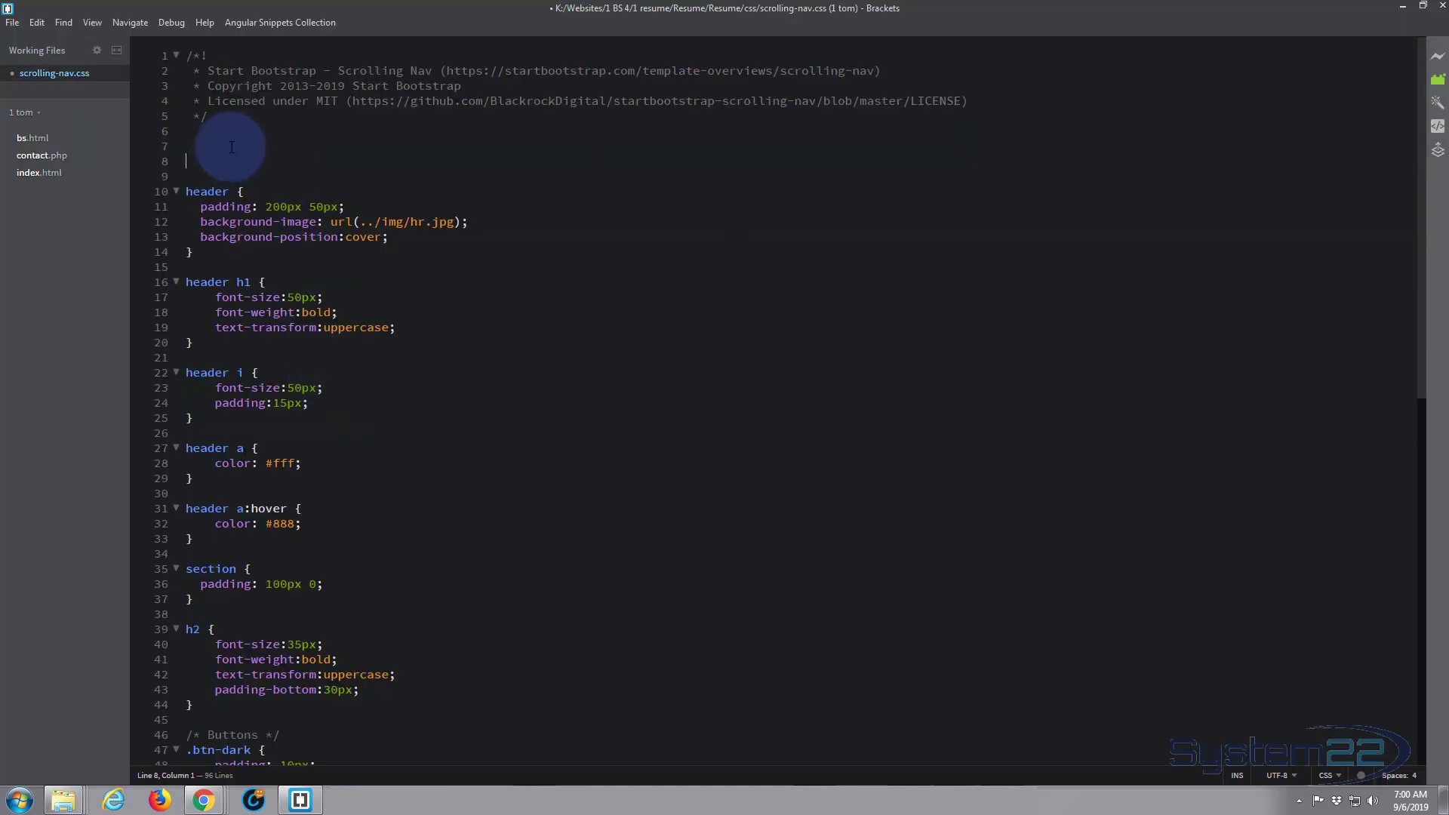
- Write the rule a { color:red; } at the top of the stylesheet and minimize Brackets
type("a")
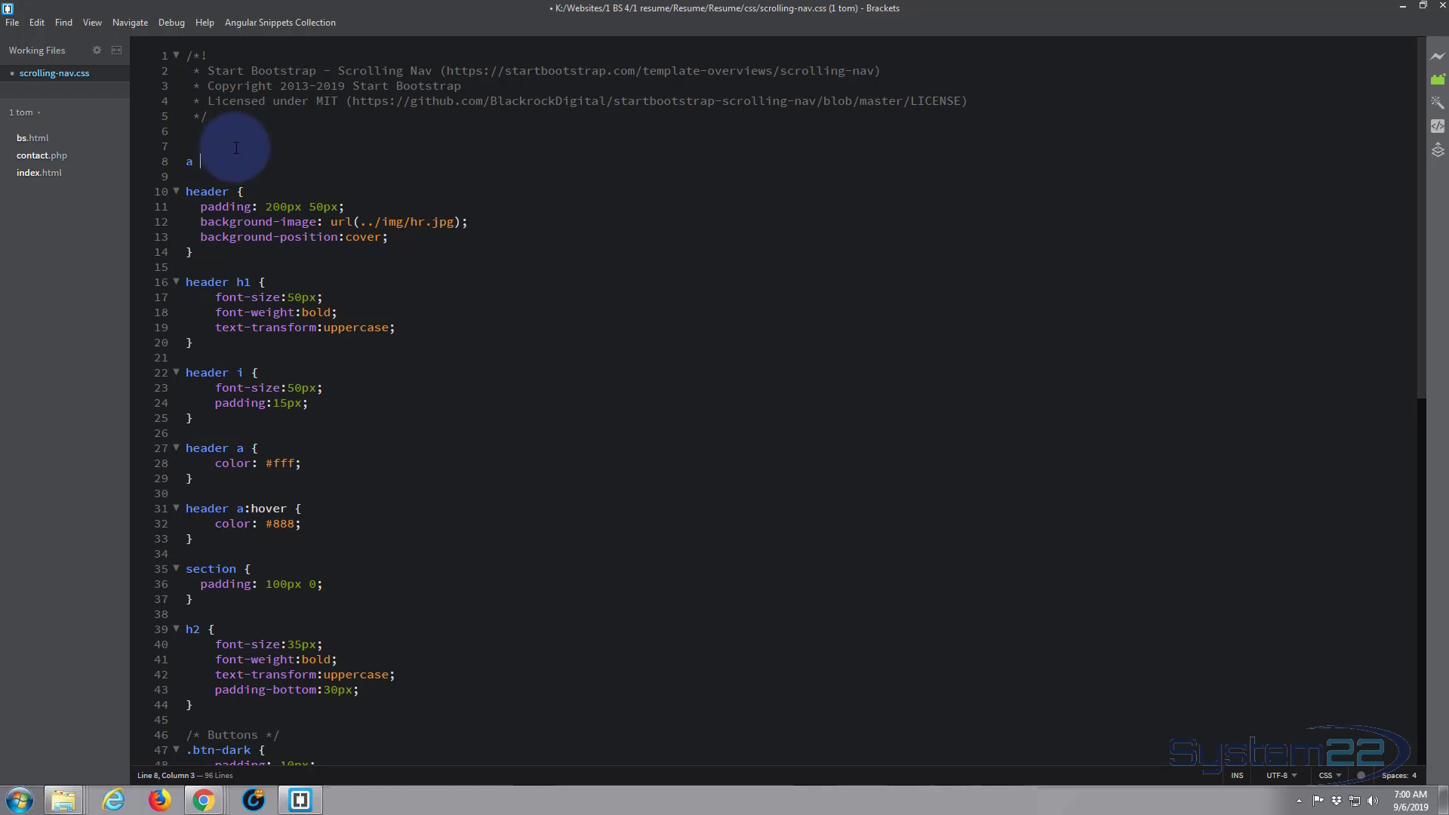
type("{")
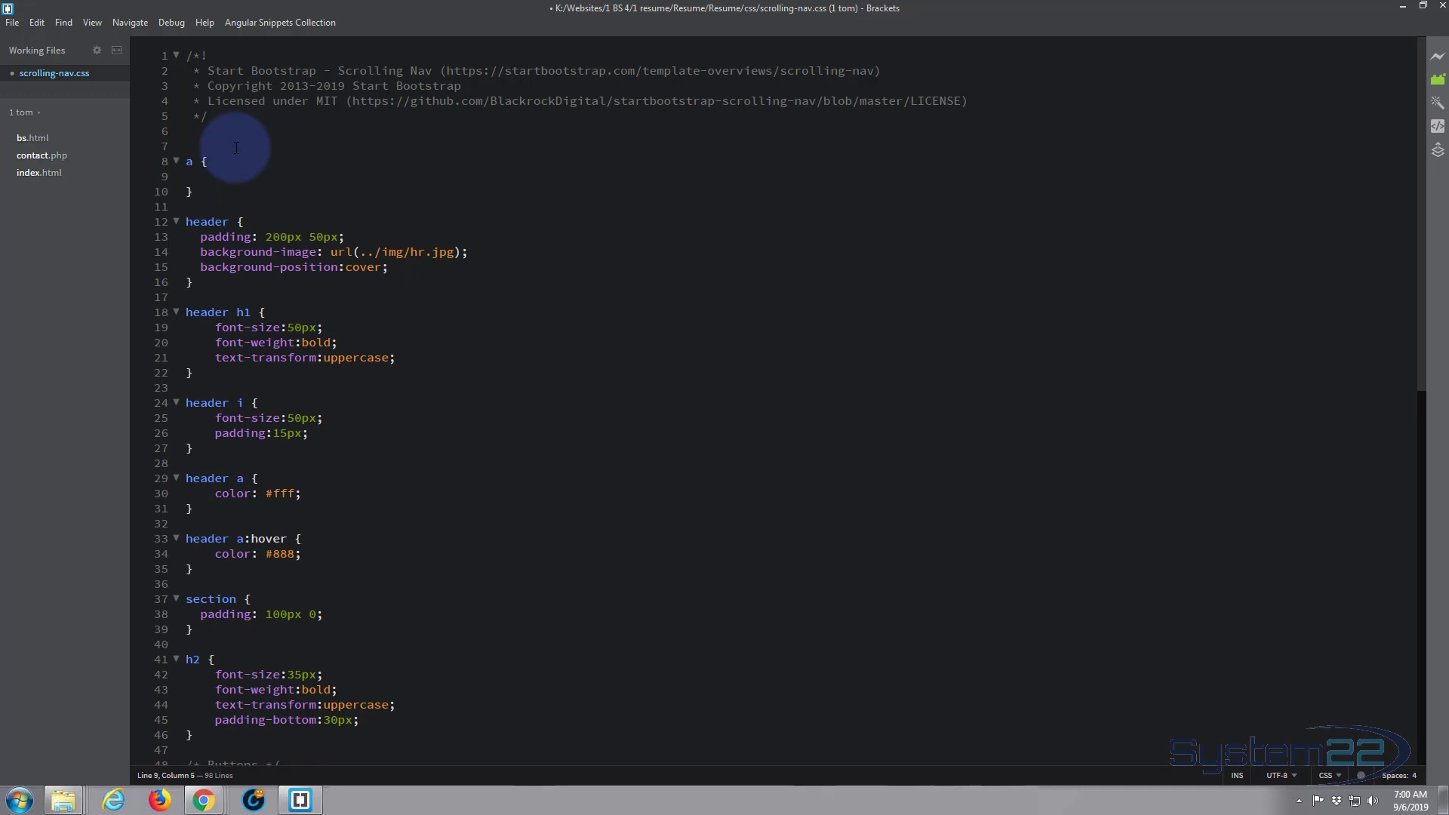
type("color:")
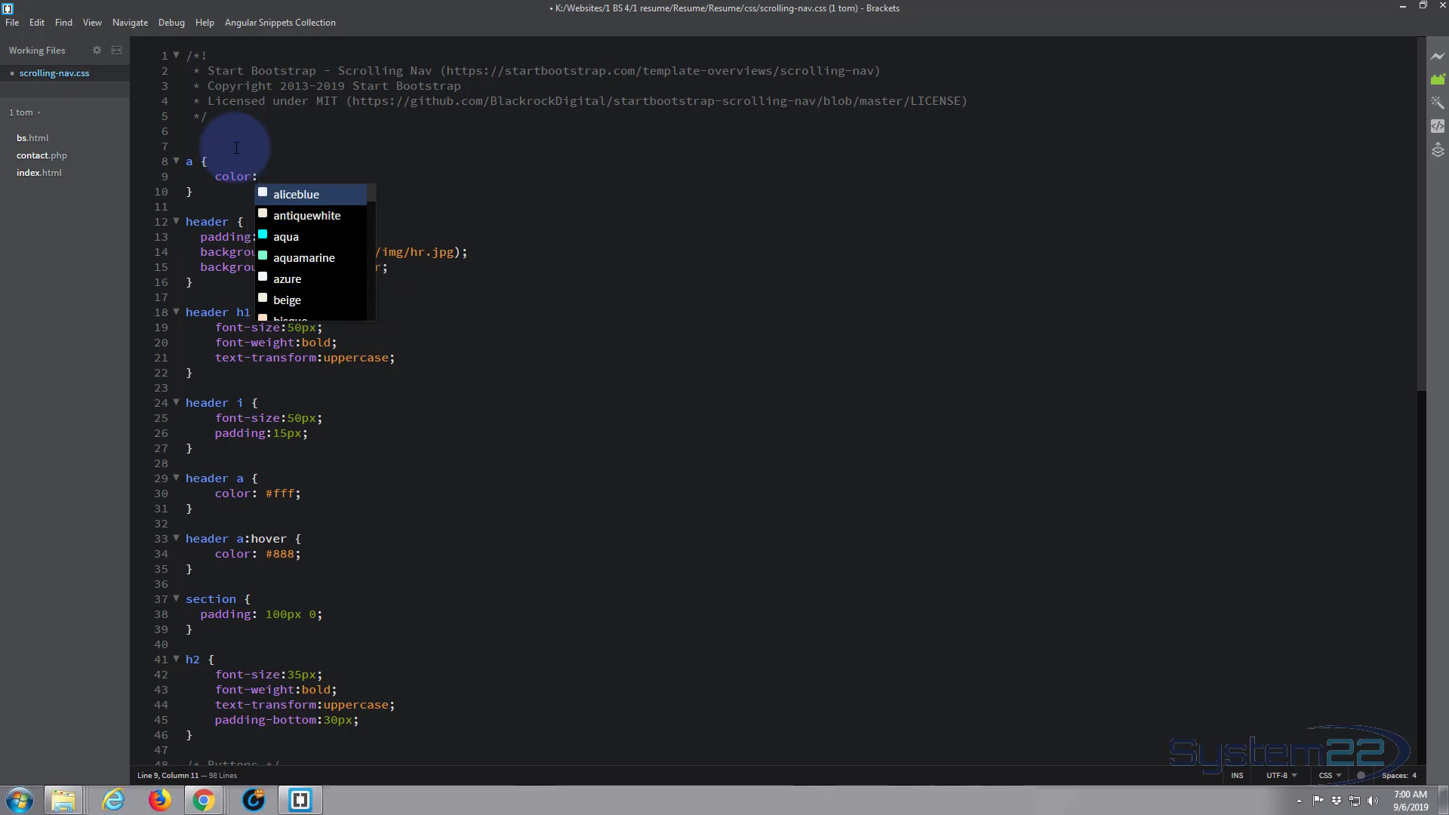
type("red;")
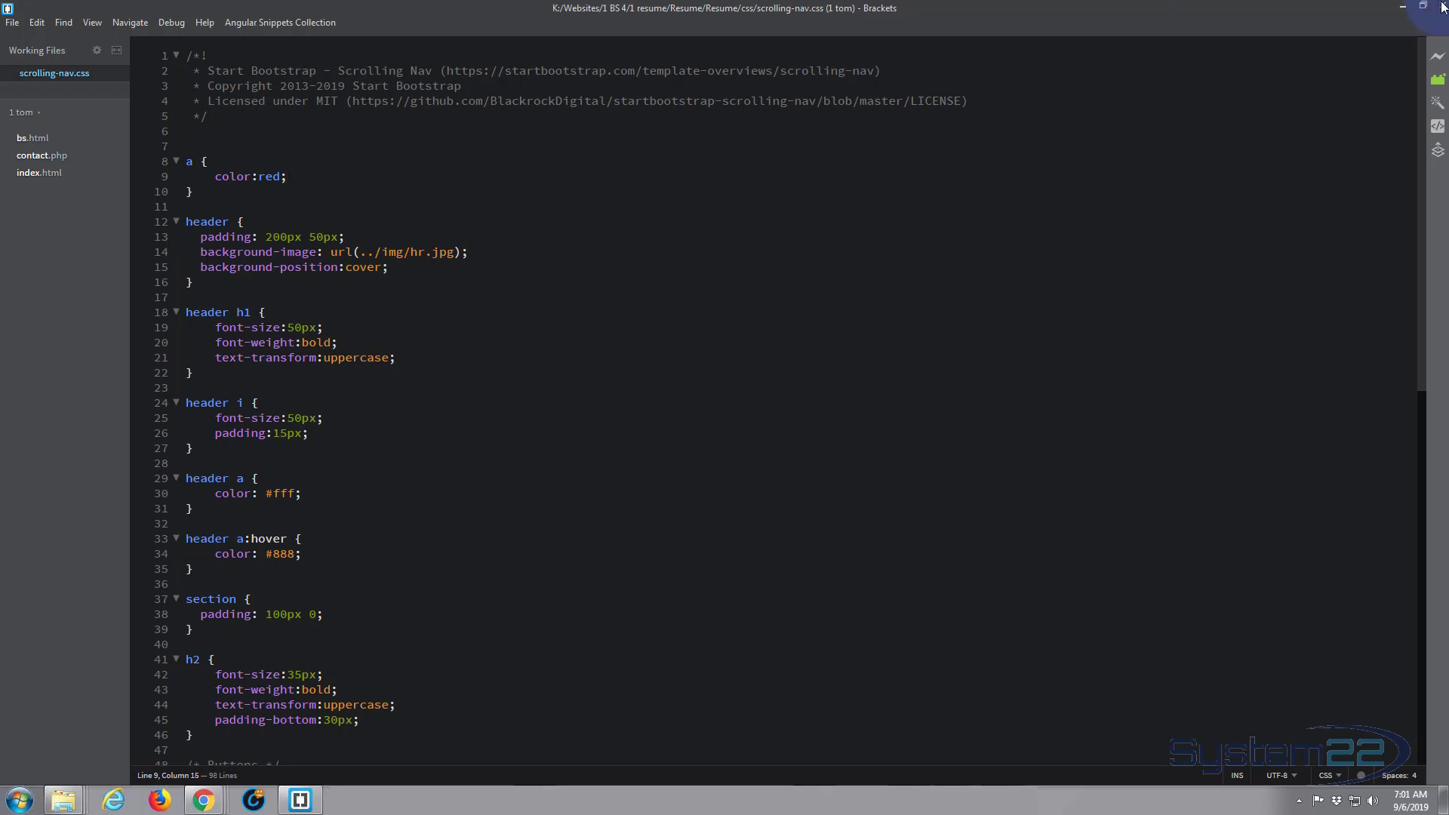
left_click(202, 799)
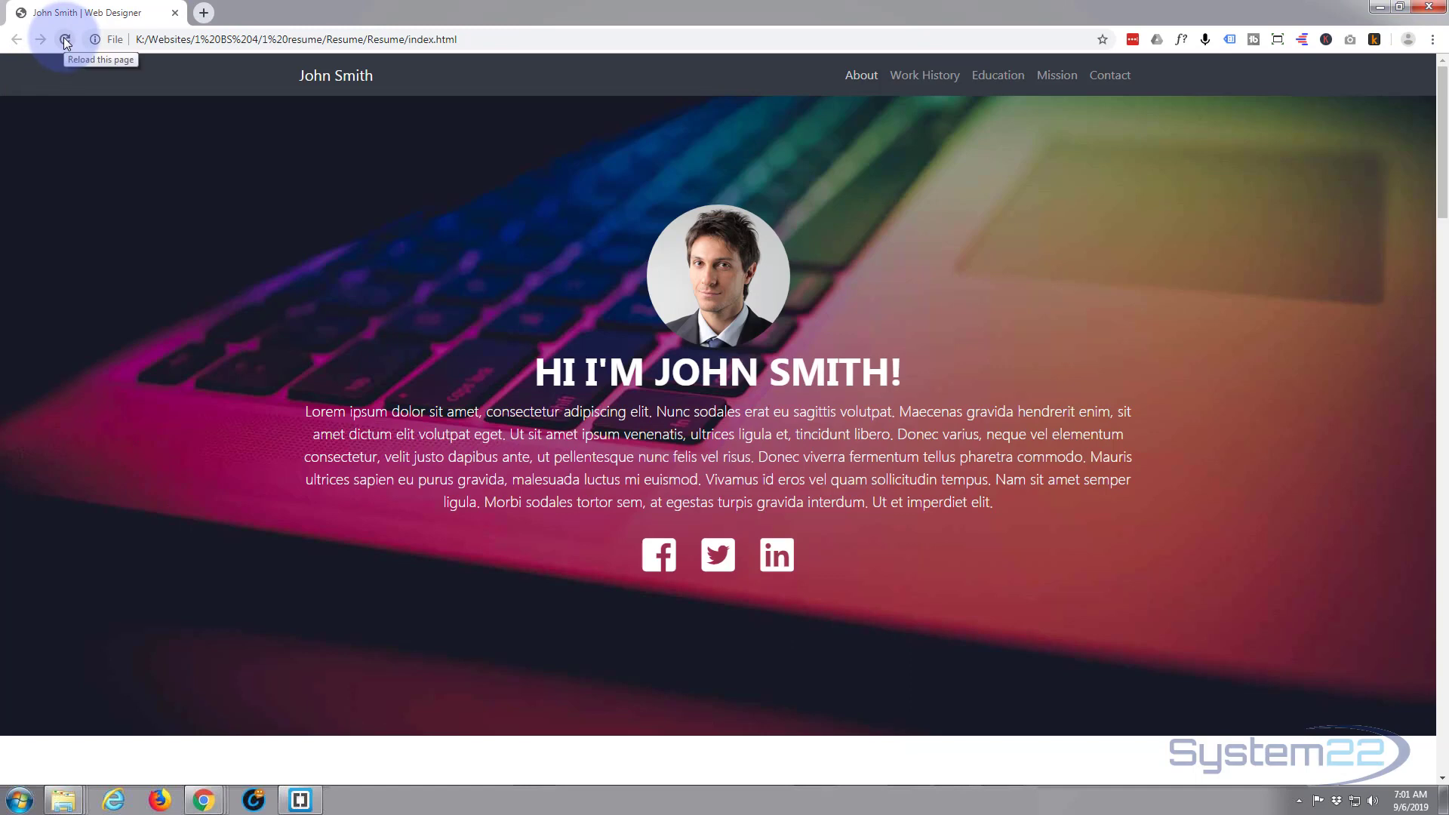
mouse_move(876, 75)
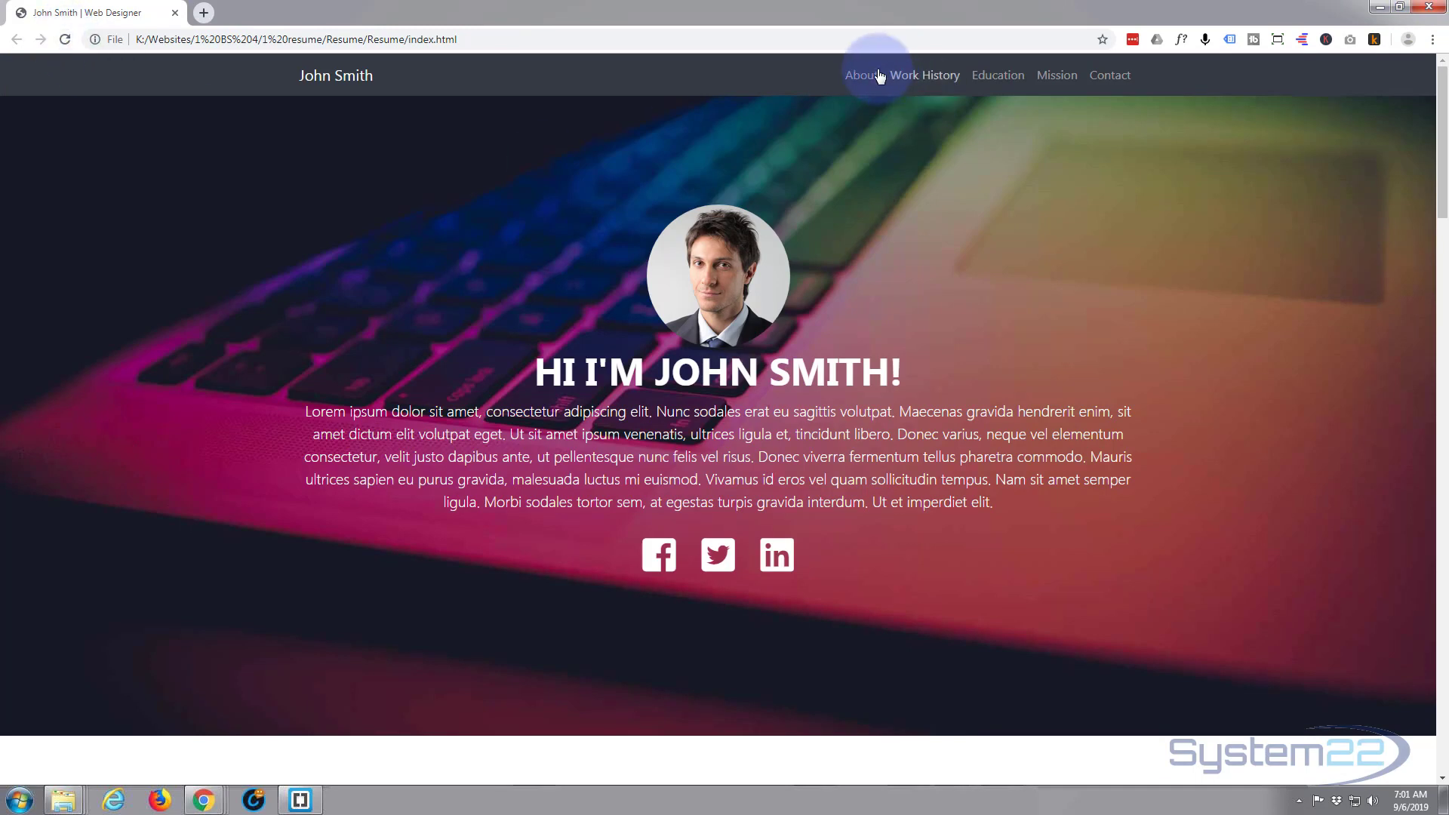
left_click(860, 75)
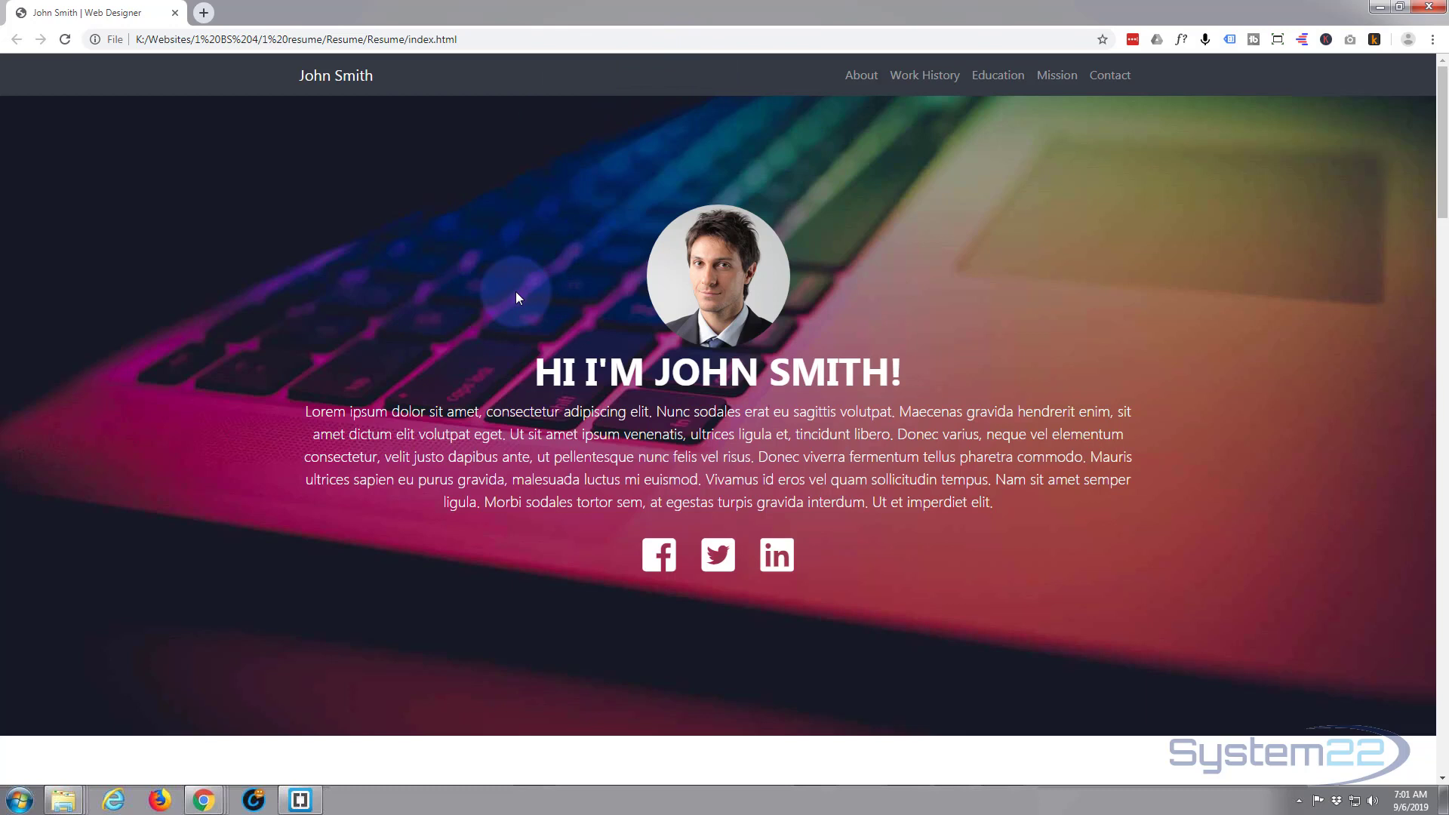
mouse_move(1115, 305)
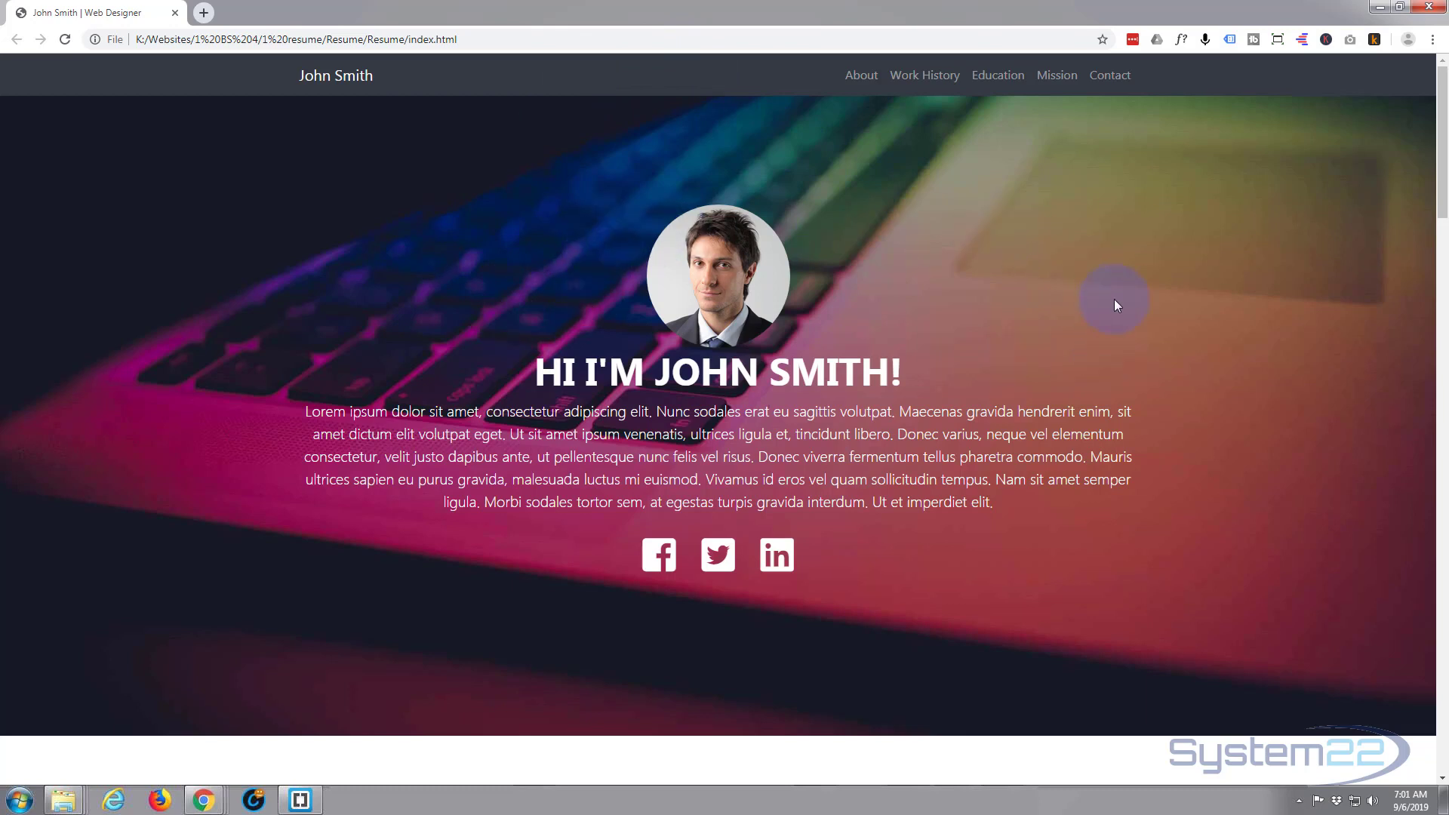
mouse_move(462, 663)
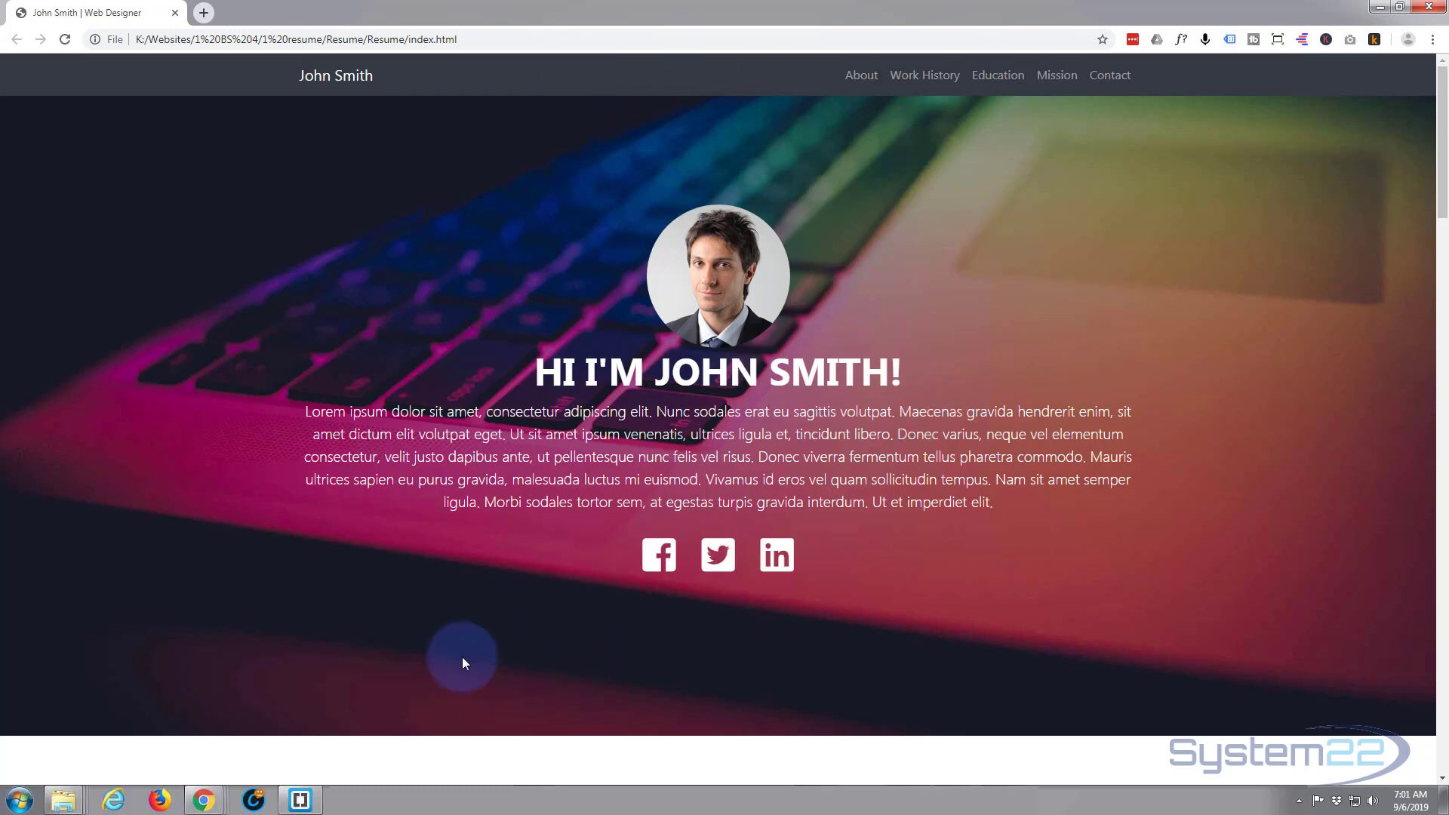
left_click(299, 799)
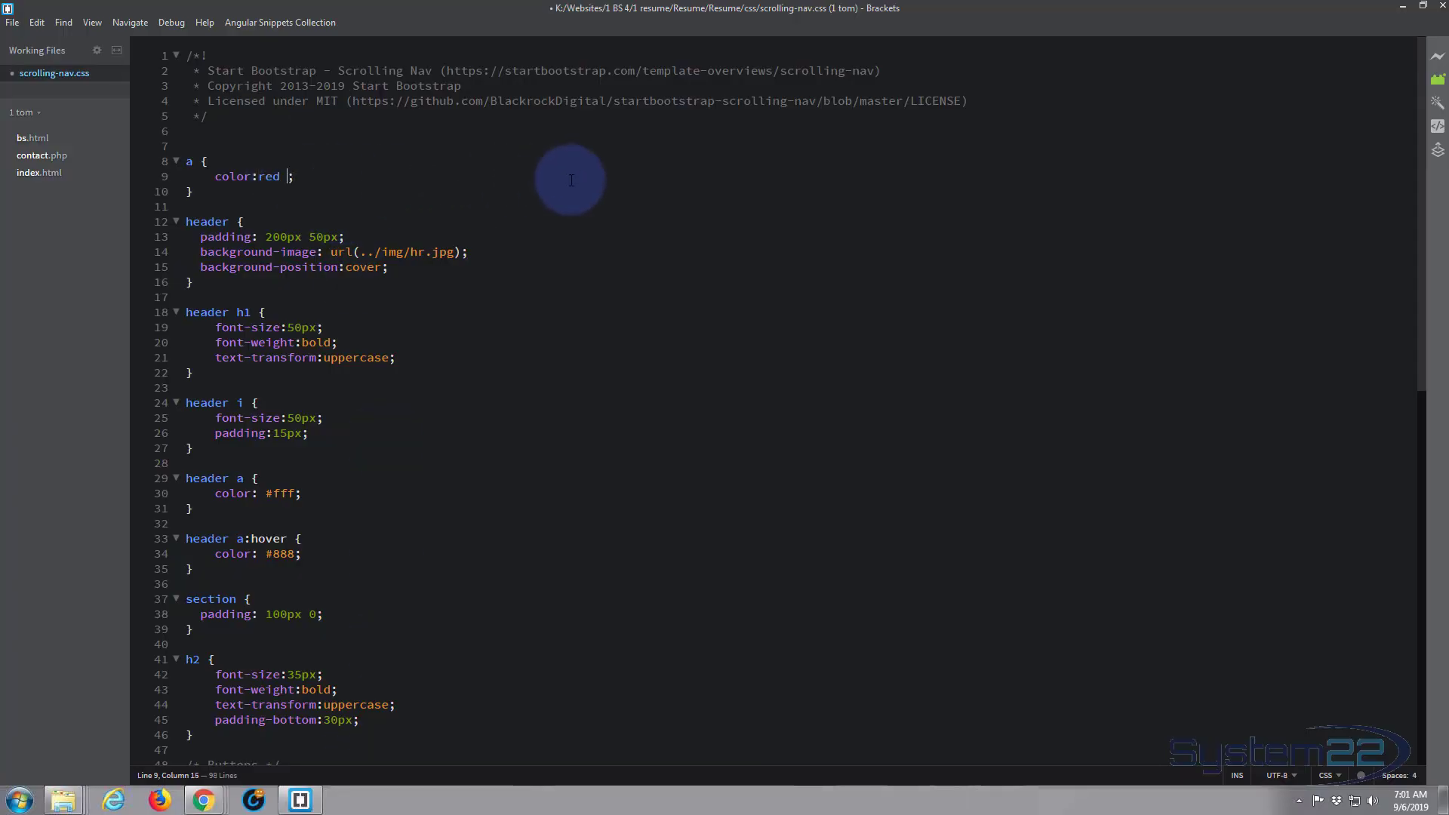
- Append !important to color:red in the link rule
type("!")
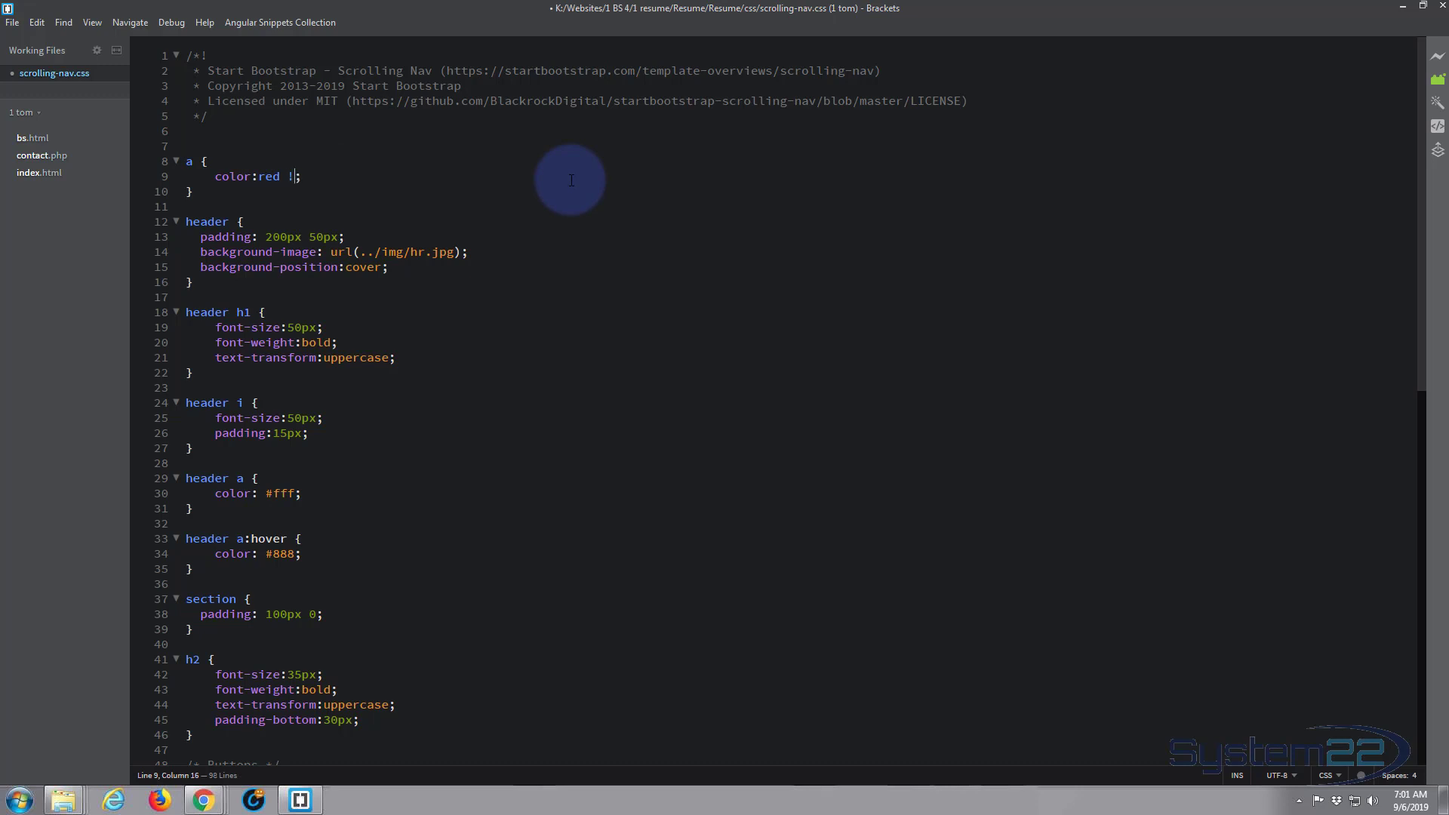
type("mpo")
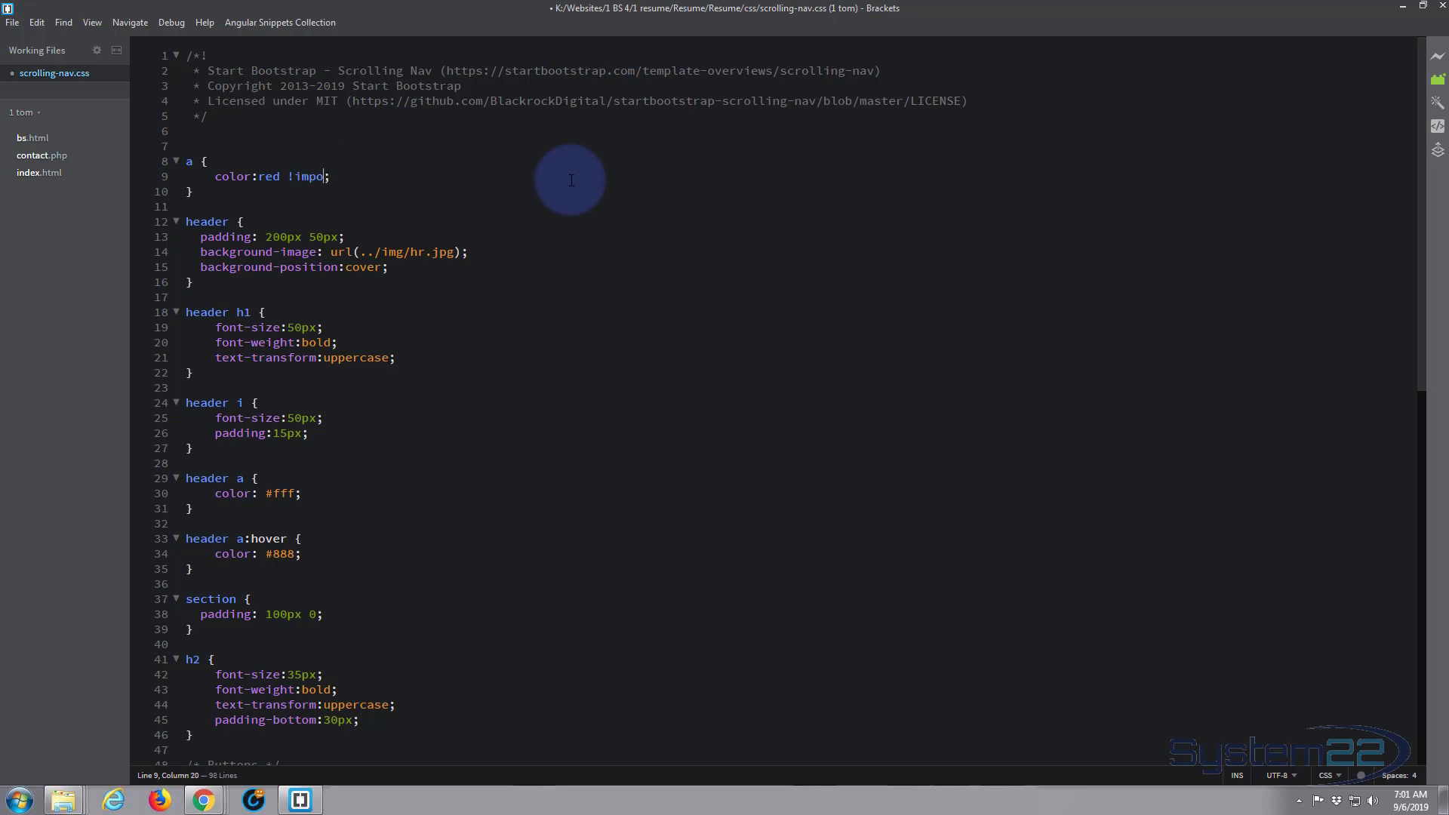
type("rtant")
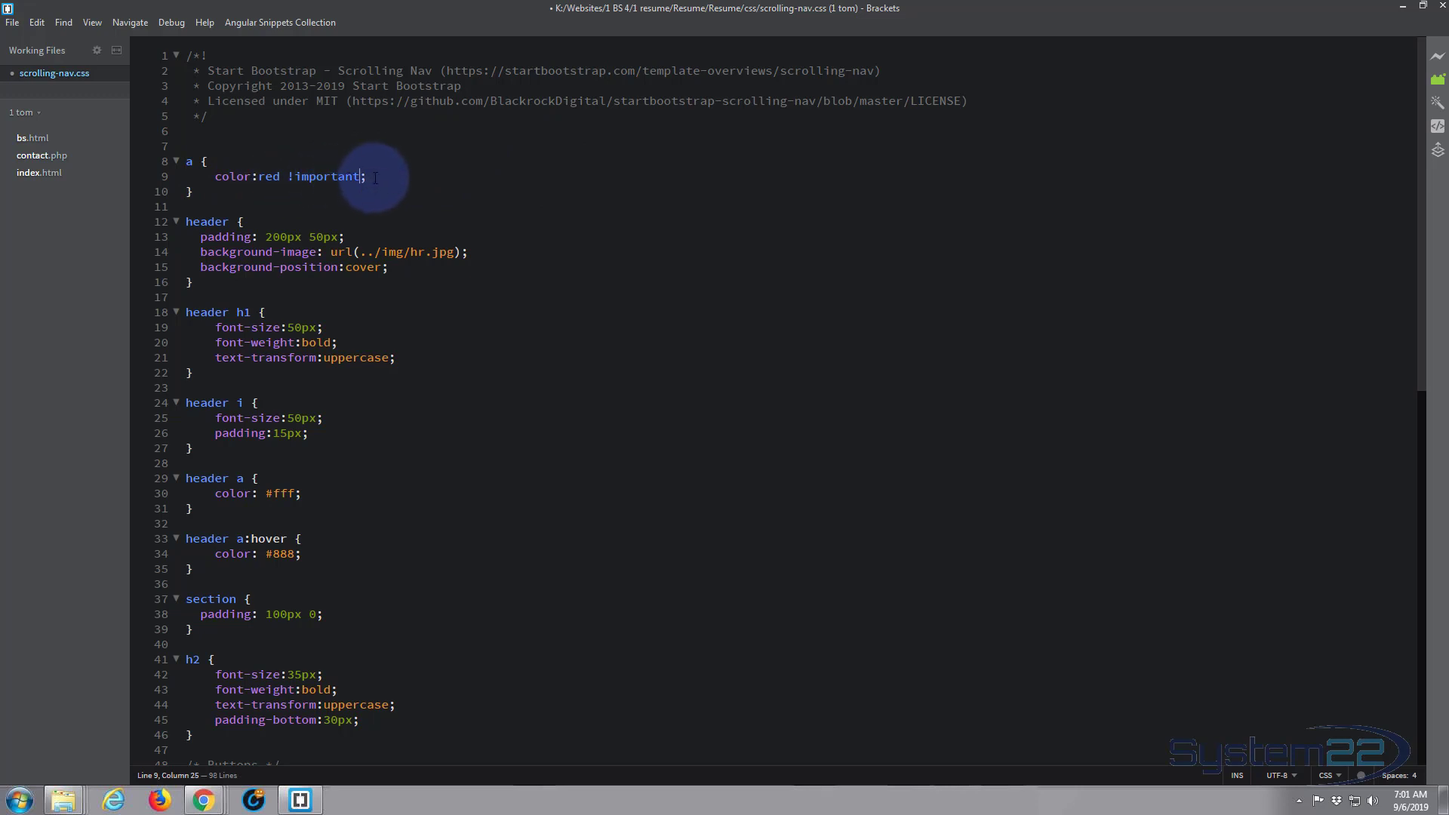
mouse_move(582, 173)
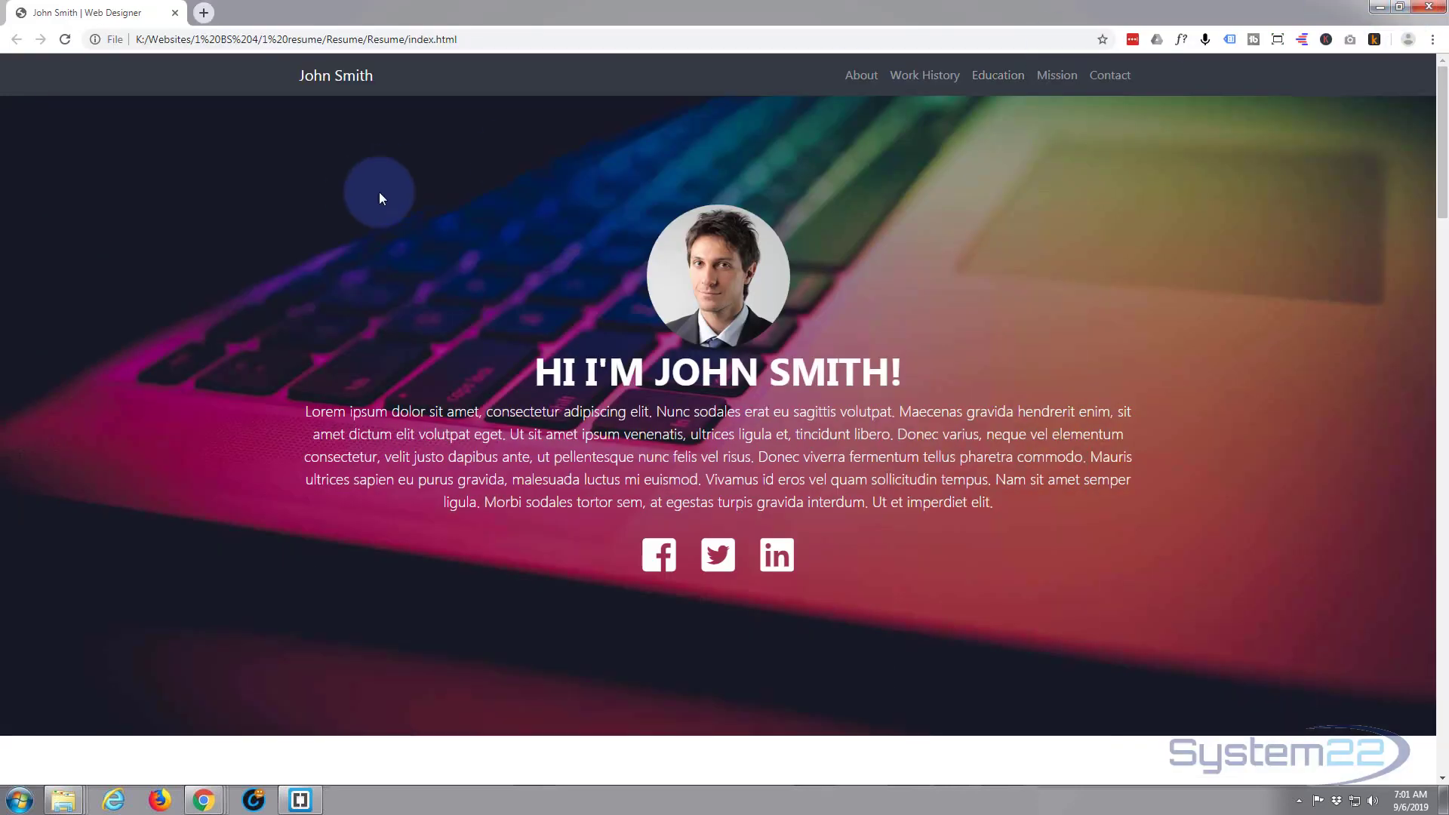
- Reload the resume page and scroll through it, confirming navigation, icons and buttons are red
left_click(63, 39)
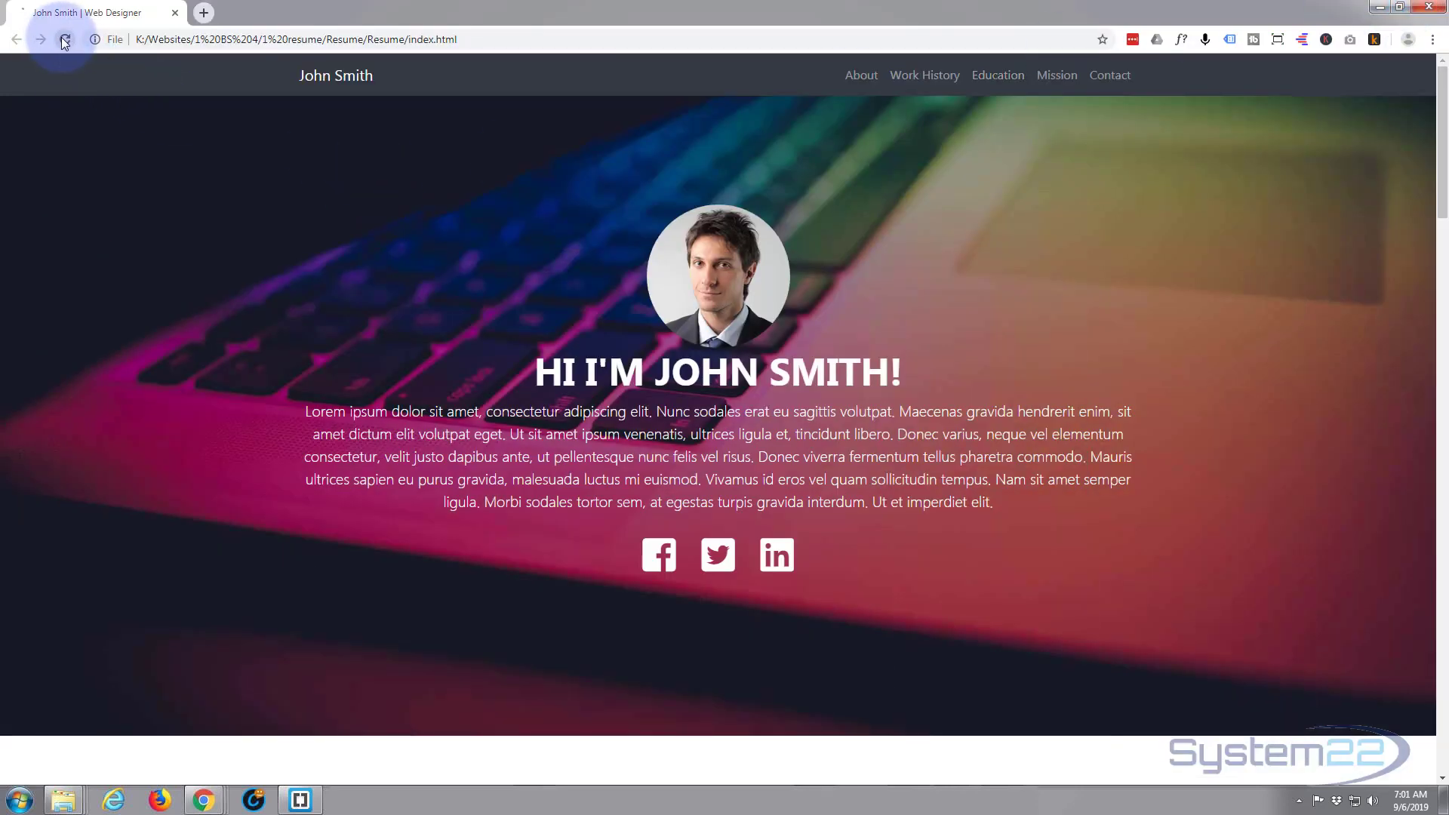
left_click(64, 38)
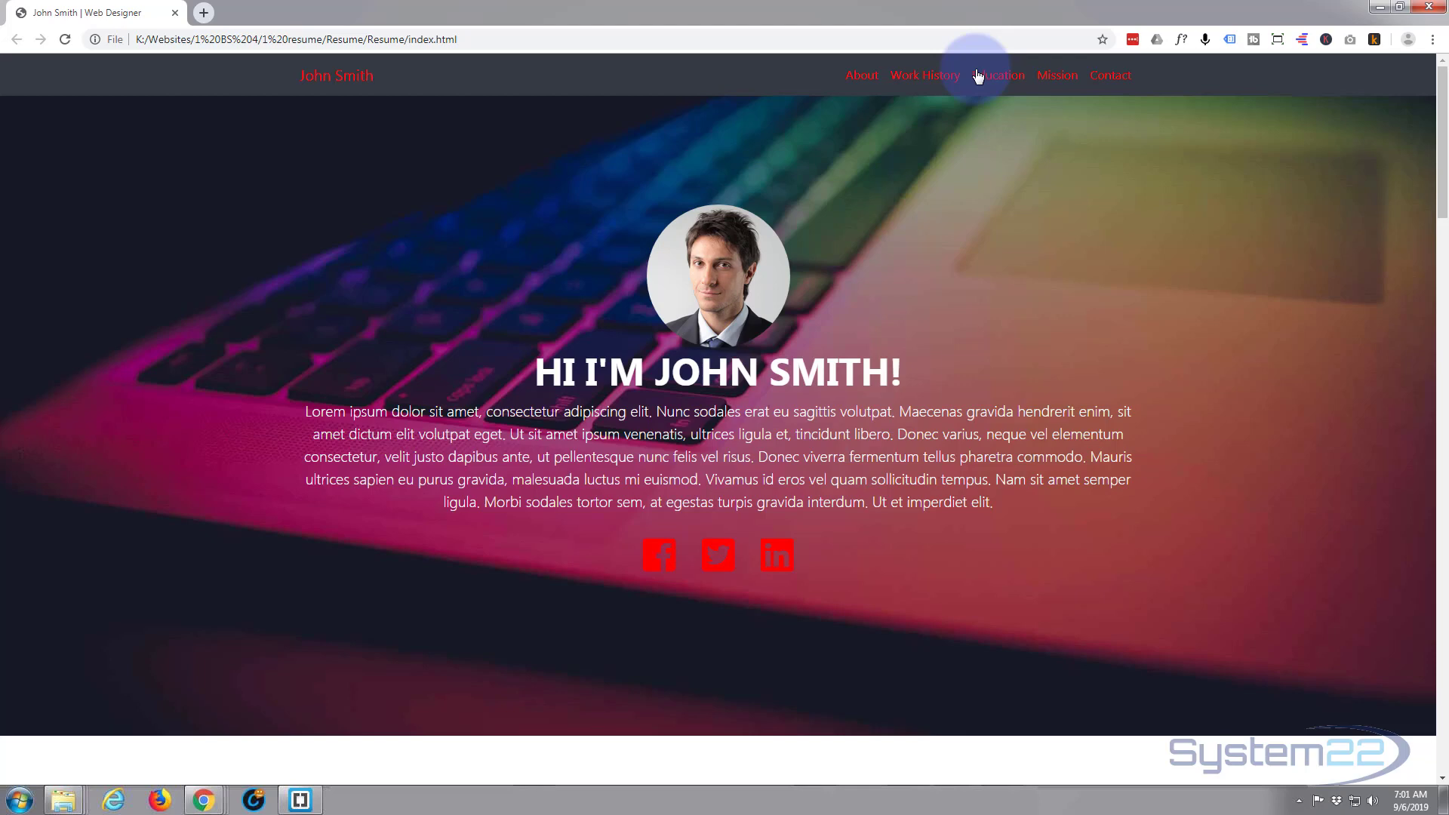
mouse_move(659, 555)
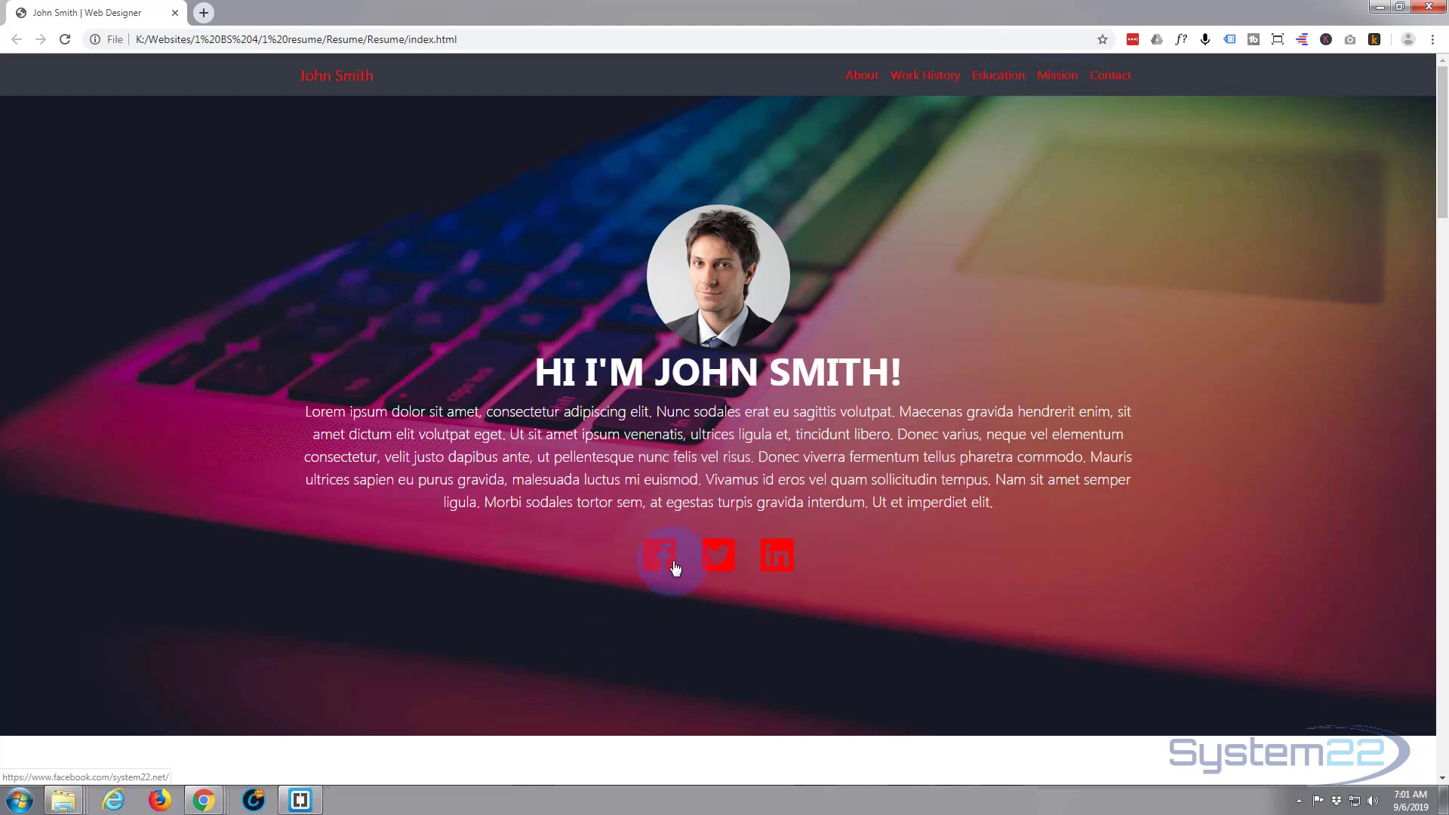
scroll("down", 3)
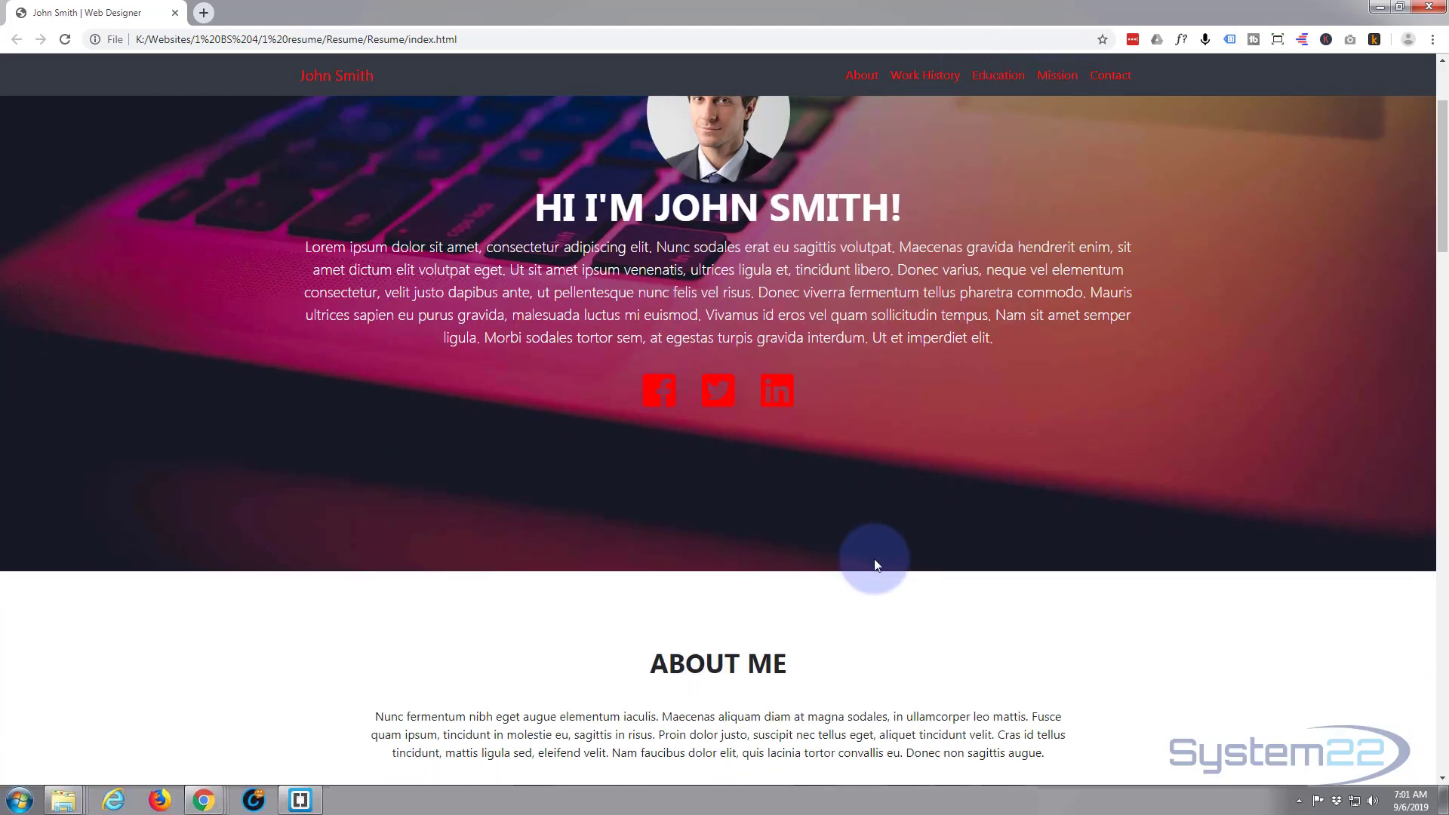
scroll("down", 3)
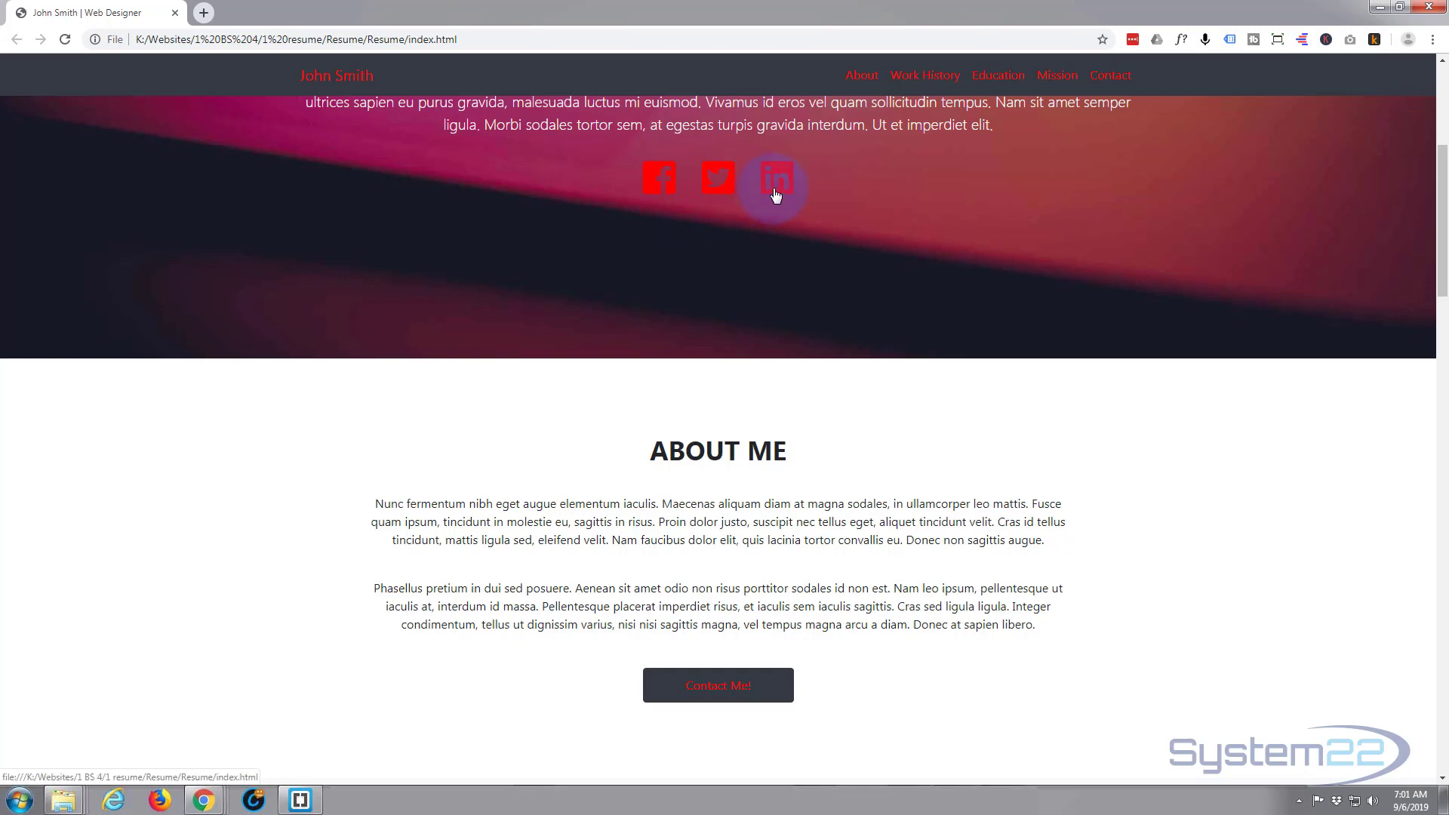
scroll("down", 3)
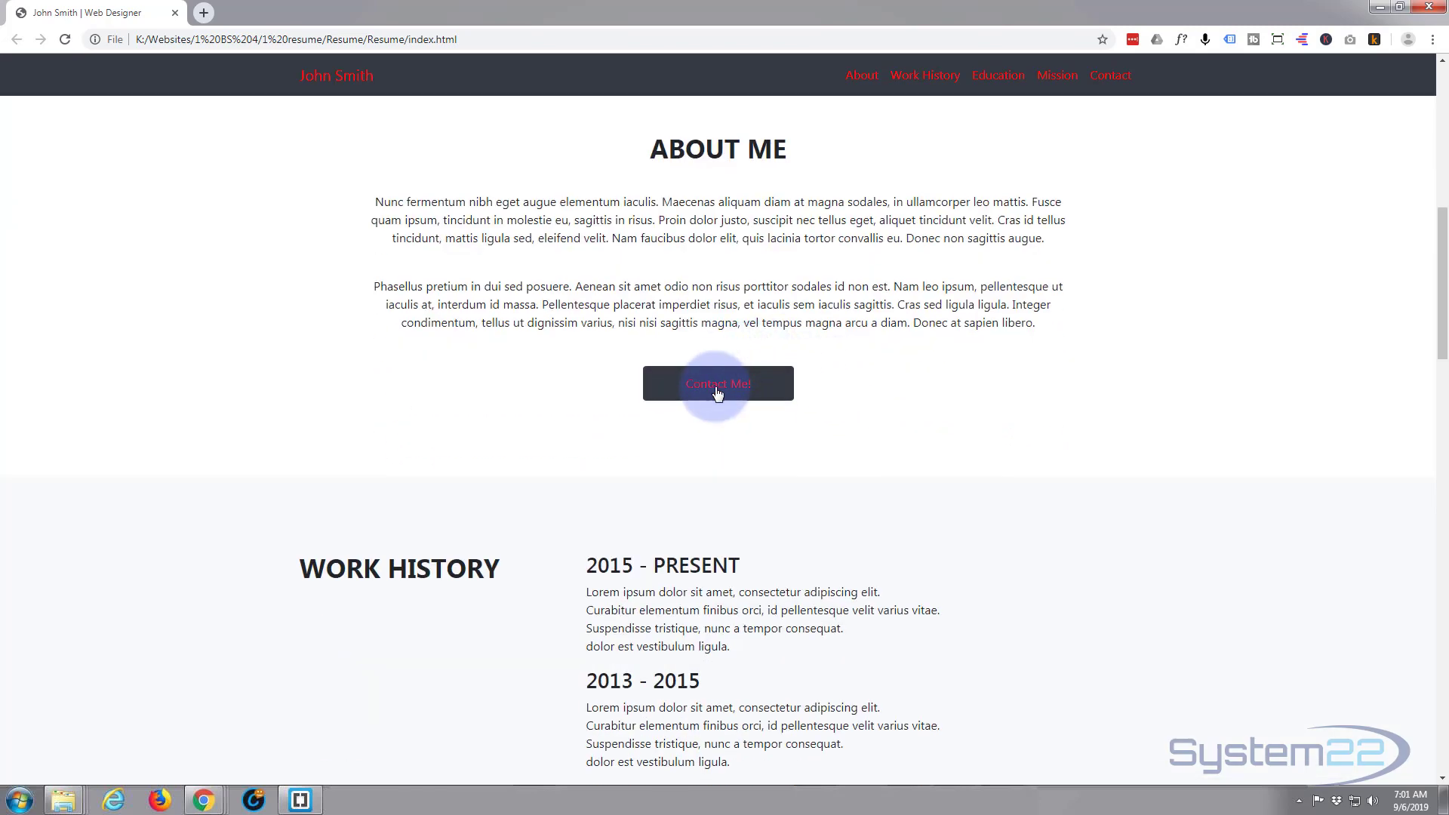
scroll("down", 3)
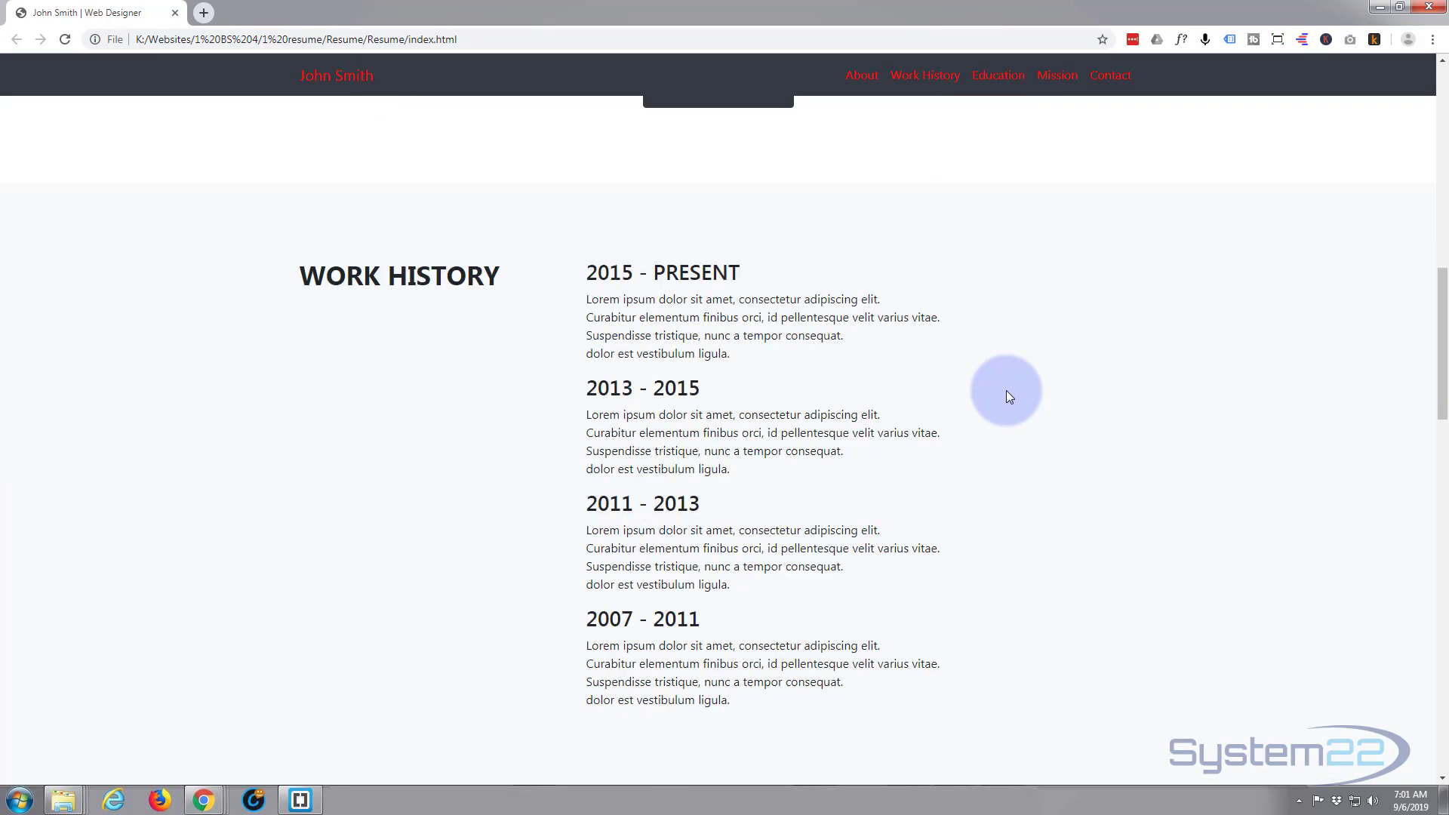
scroll("down", 3)
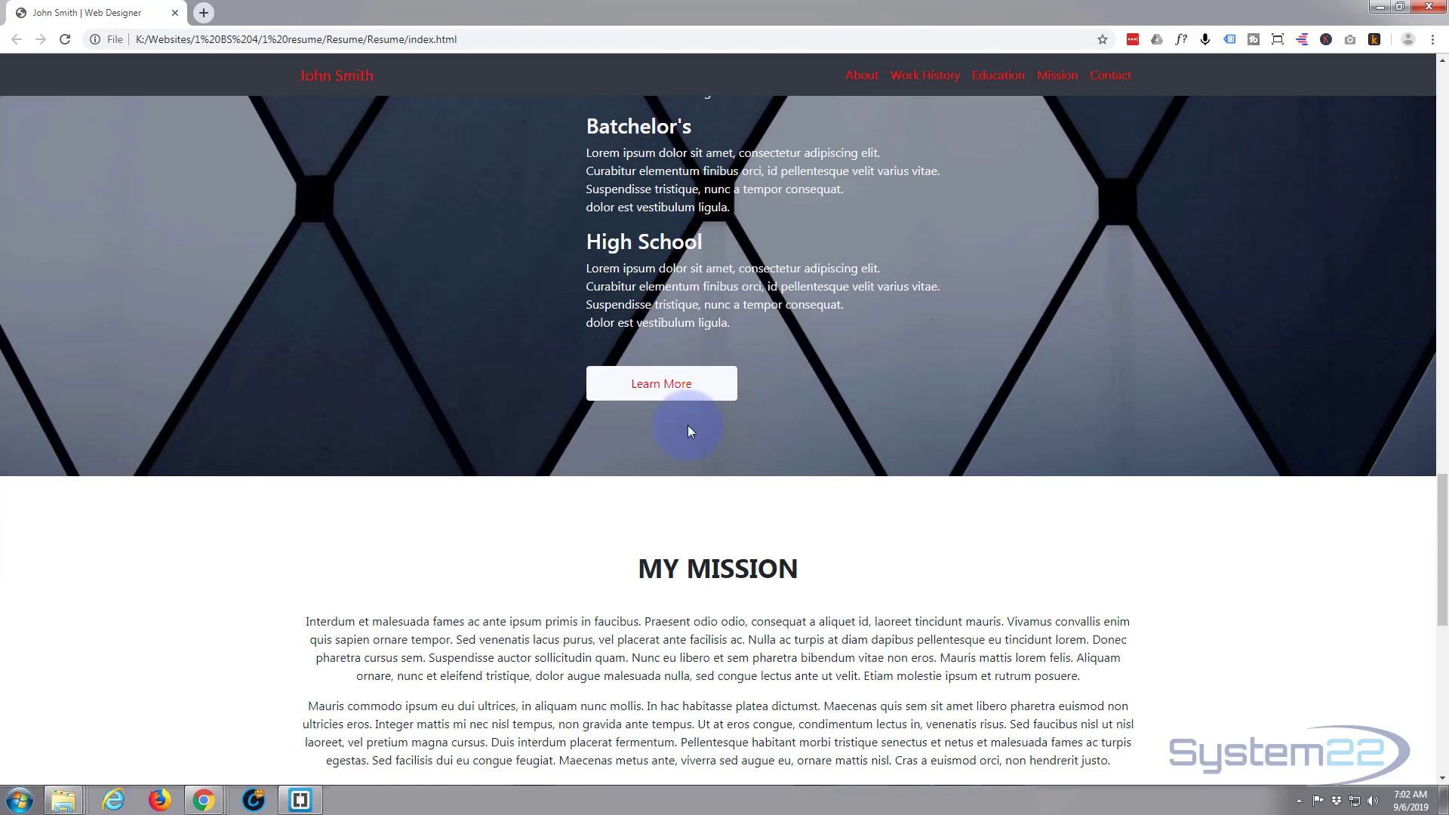
scroll("down", 3)
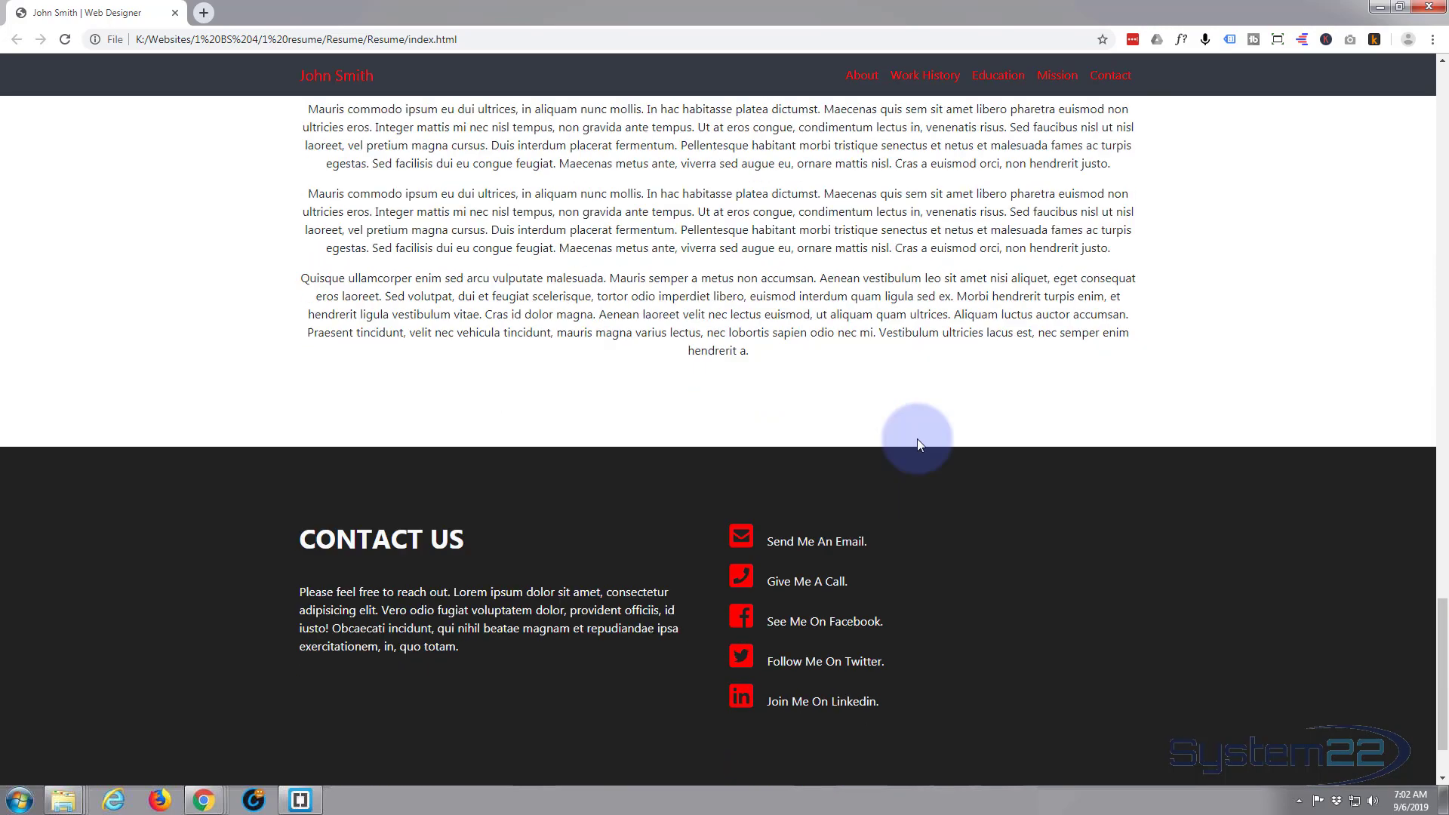
scroll("down", 3)
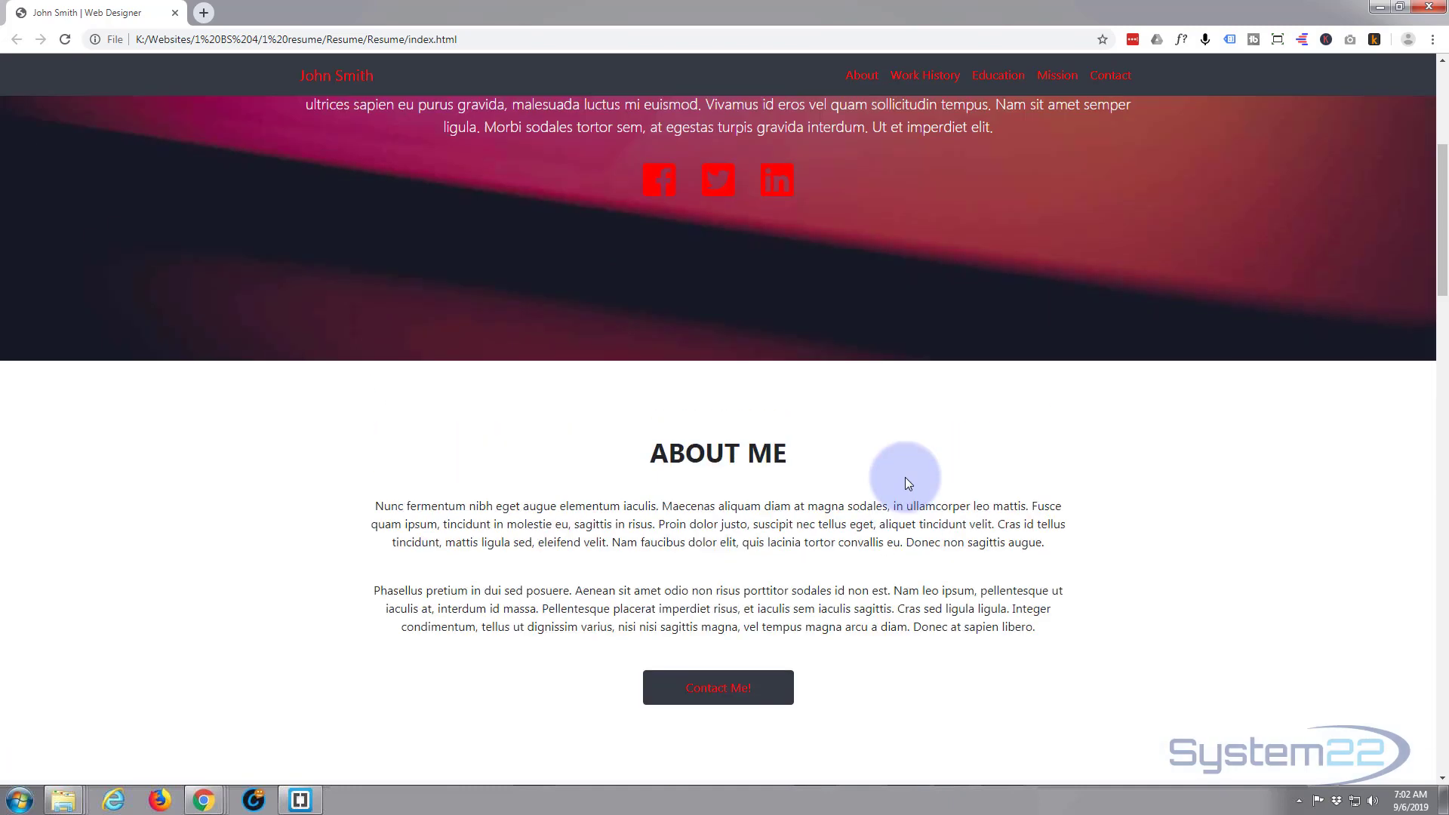
scroll("up", 3)
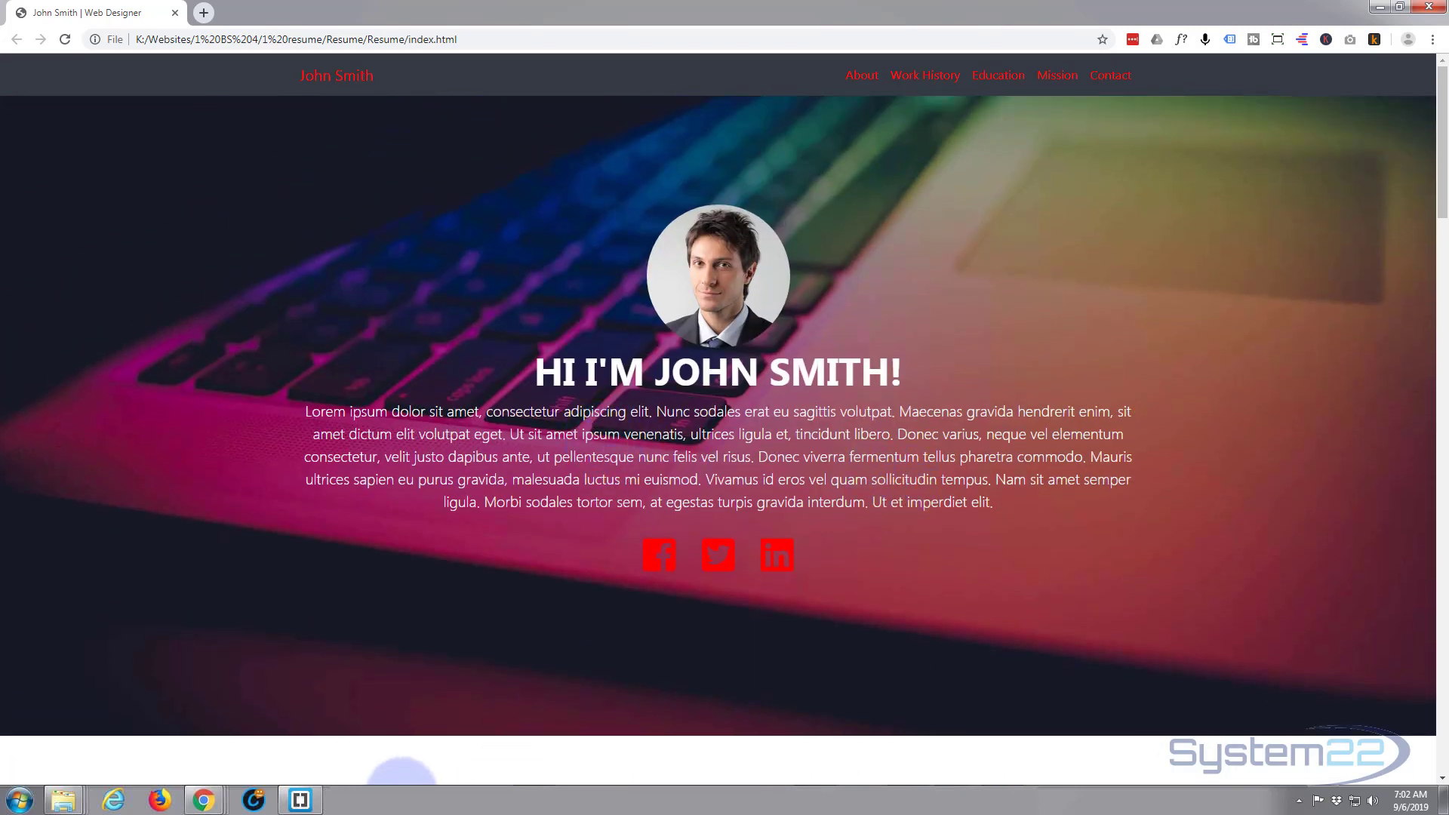
left_click(299, 799)
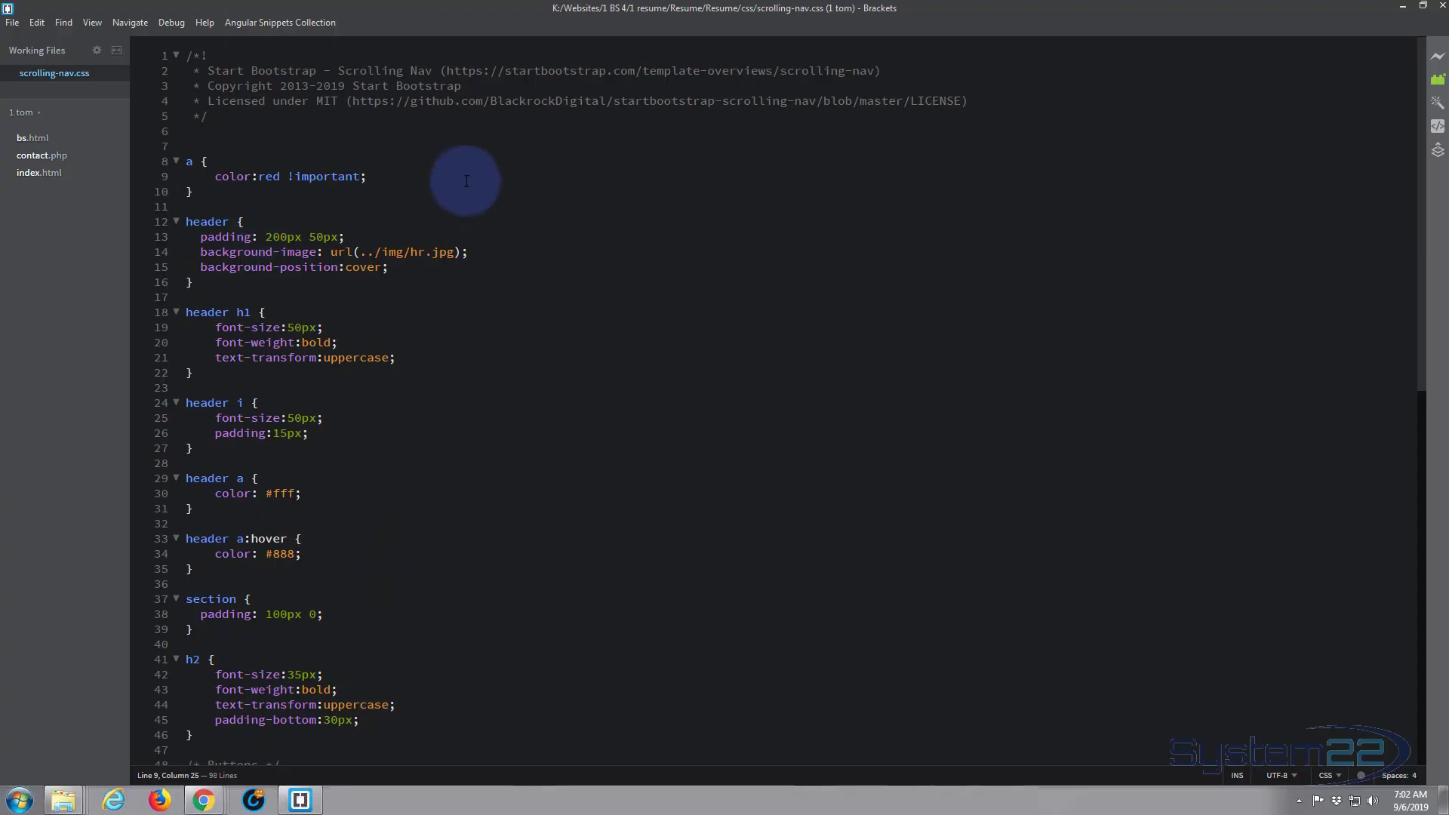
- Select and delete the a { color:red !important; } rule
double_click(189, 161)
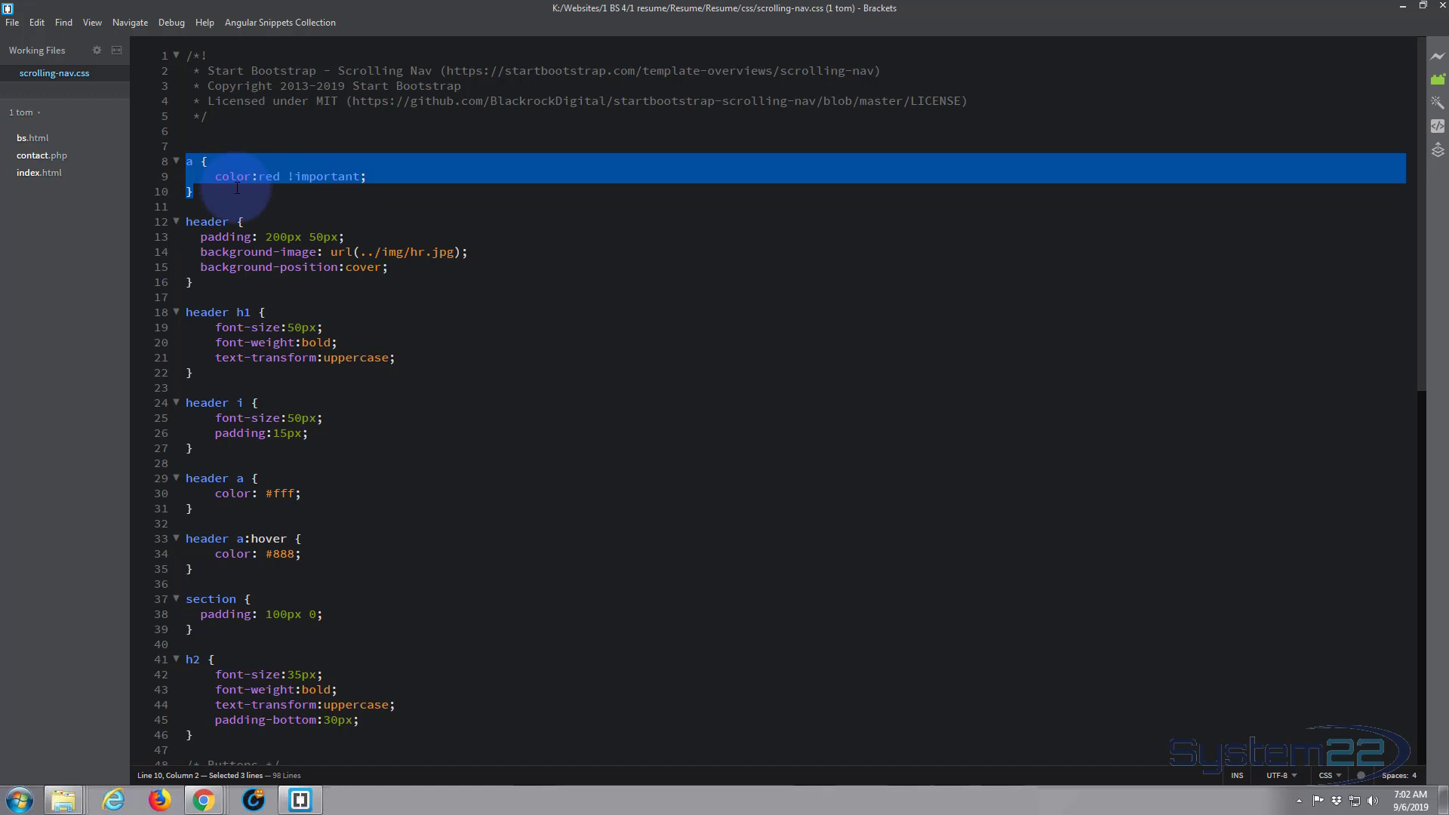
key("Delete")
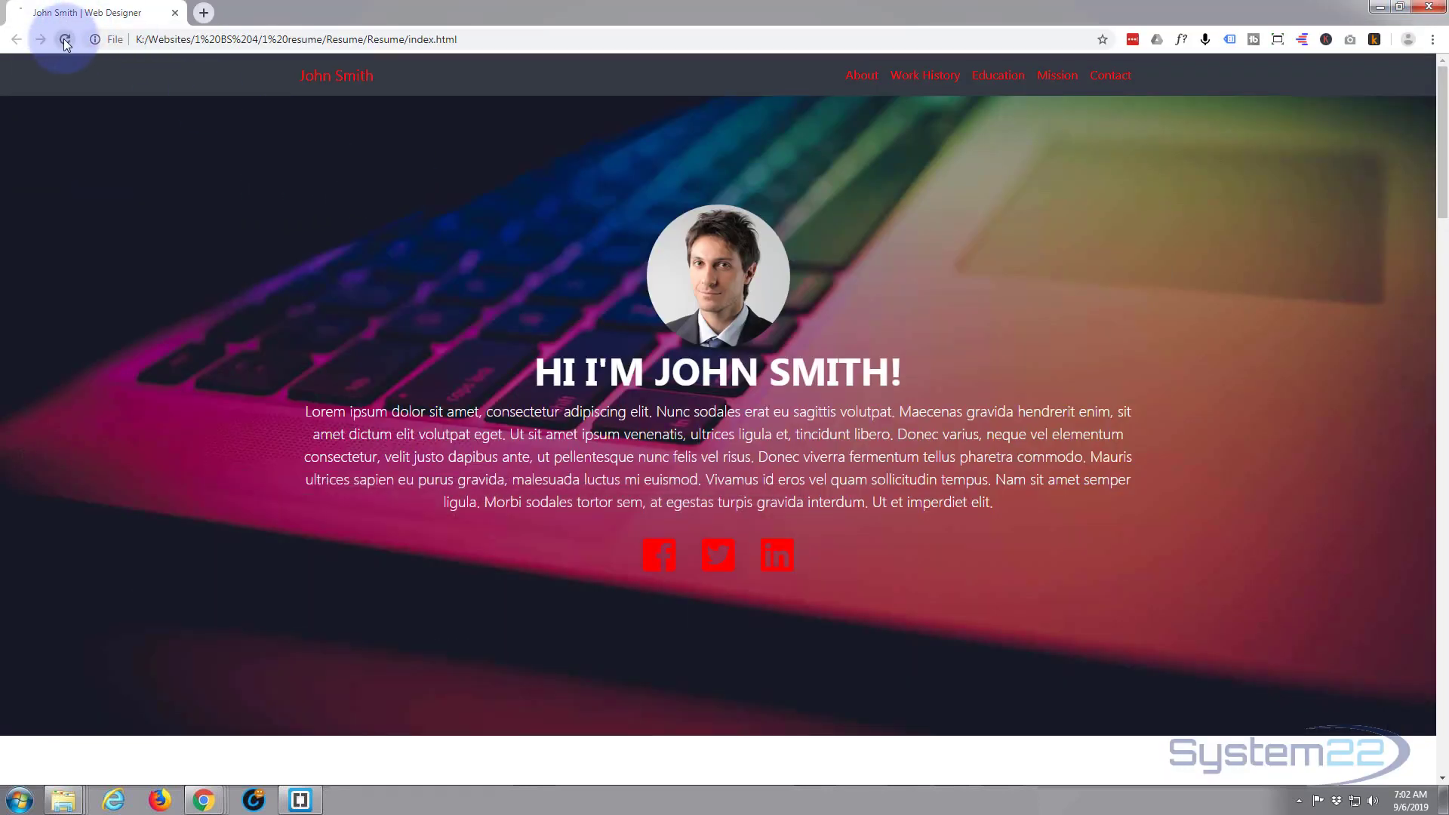
- Reload the page and scroll to confirm links are white and grey again
left_click(65, 38)
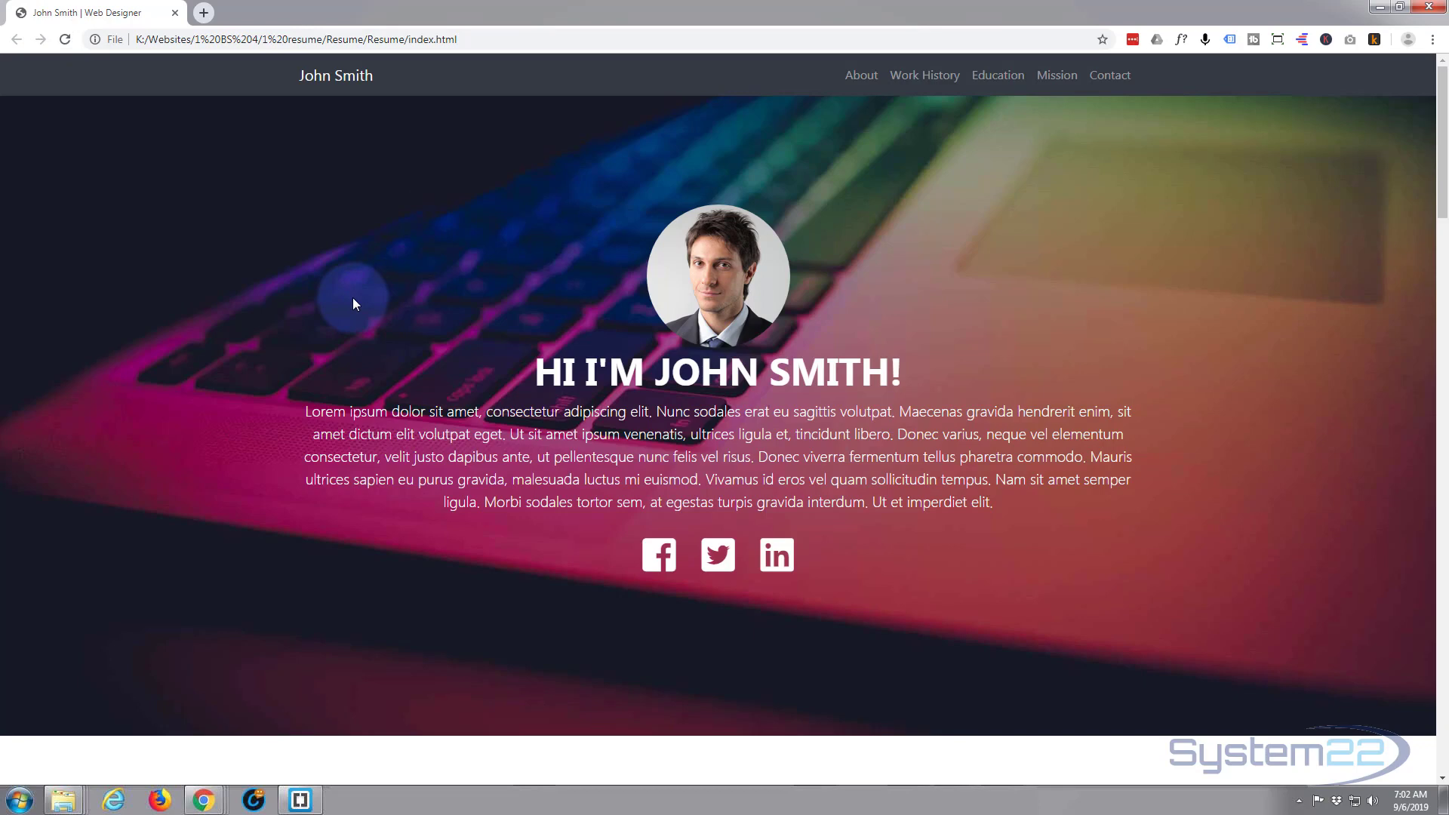
mouse_move(318, 536)
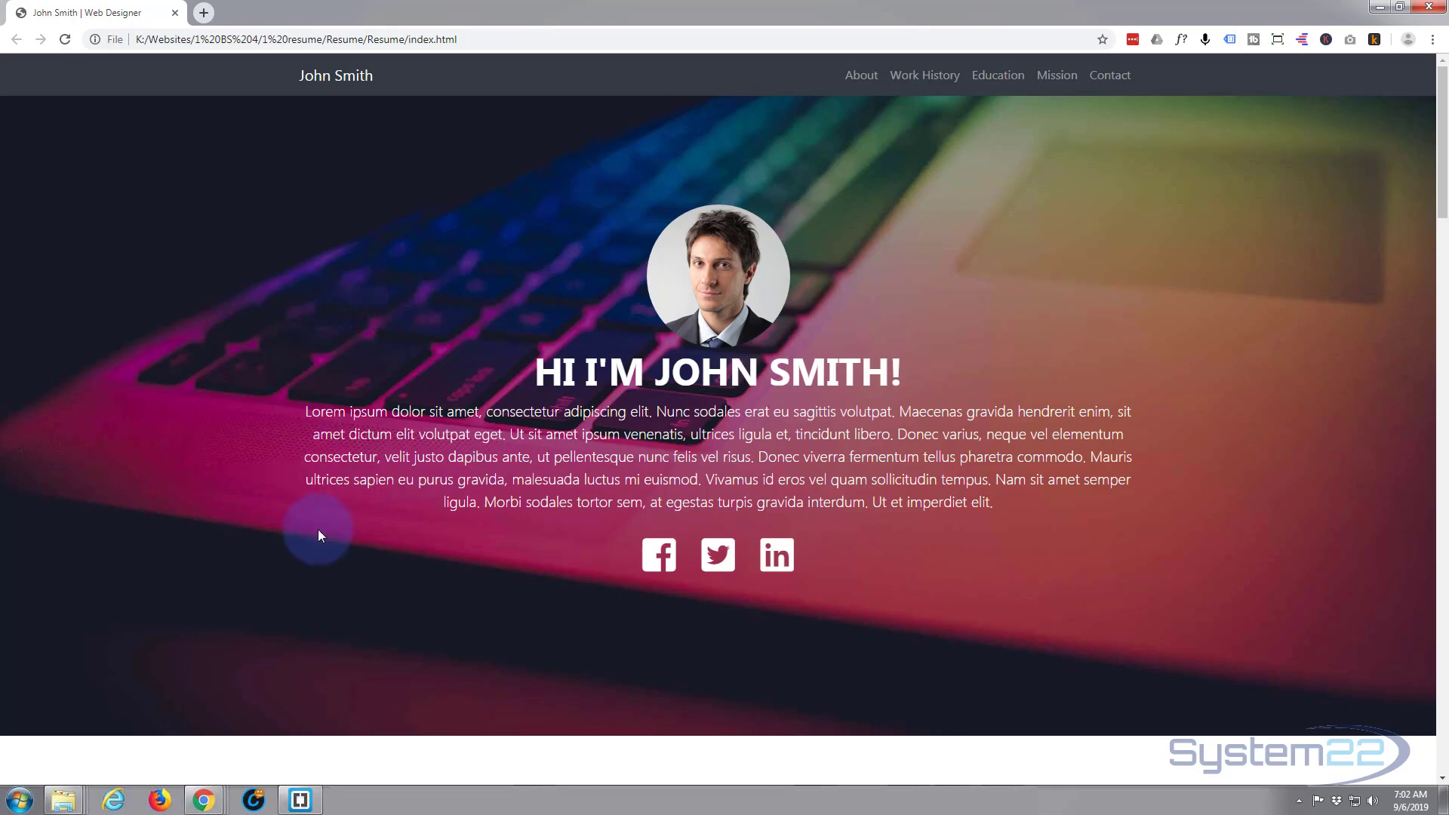
mouse_move(1055, 305)
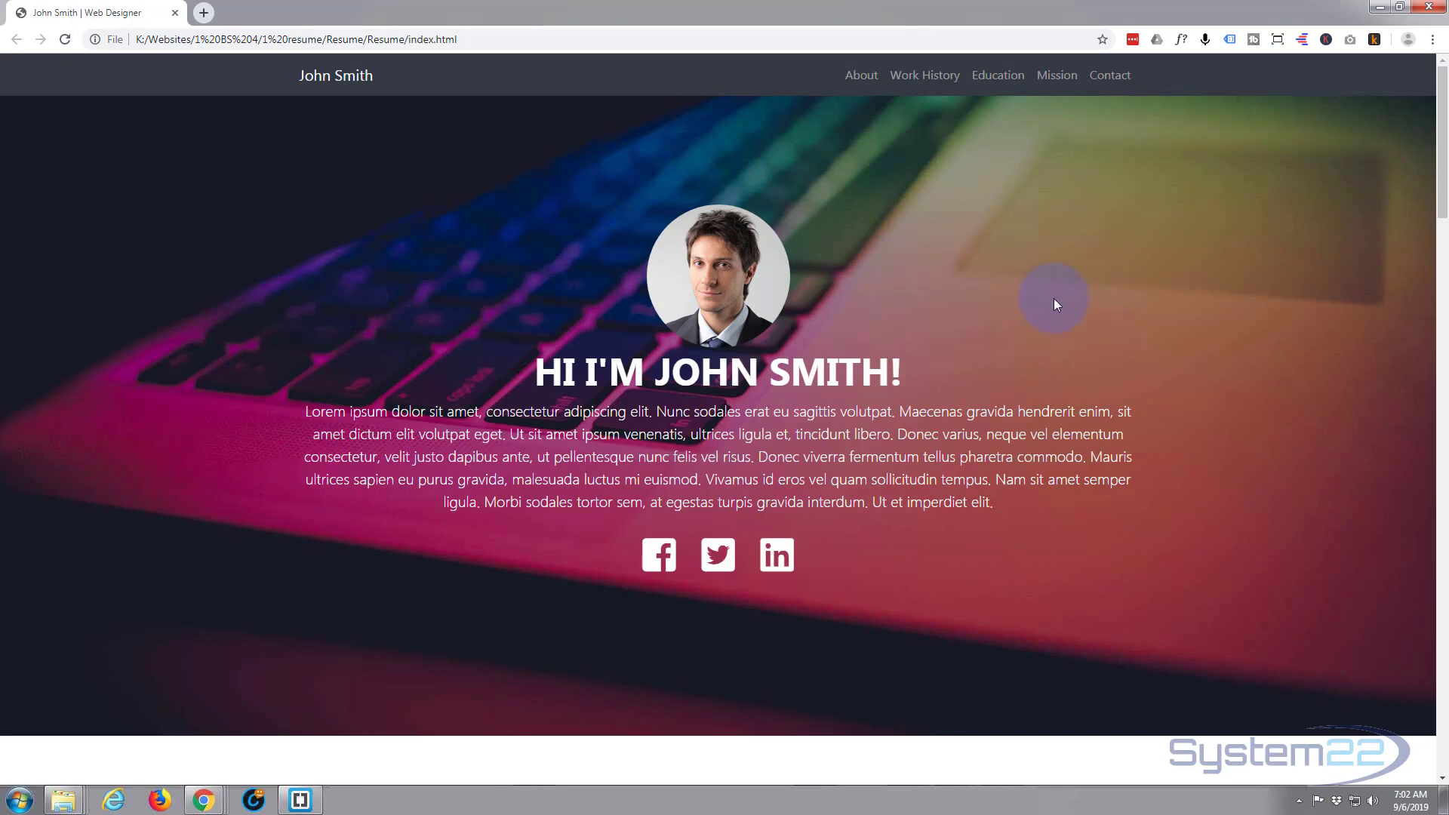
scroll("down", 3)
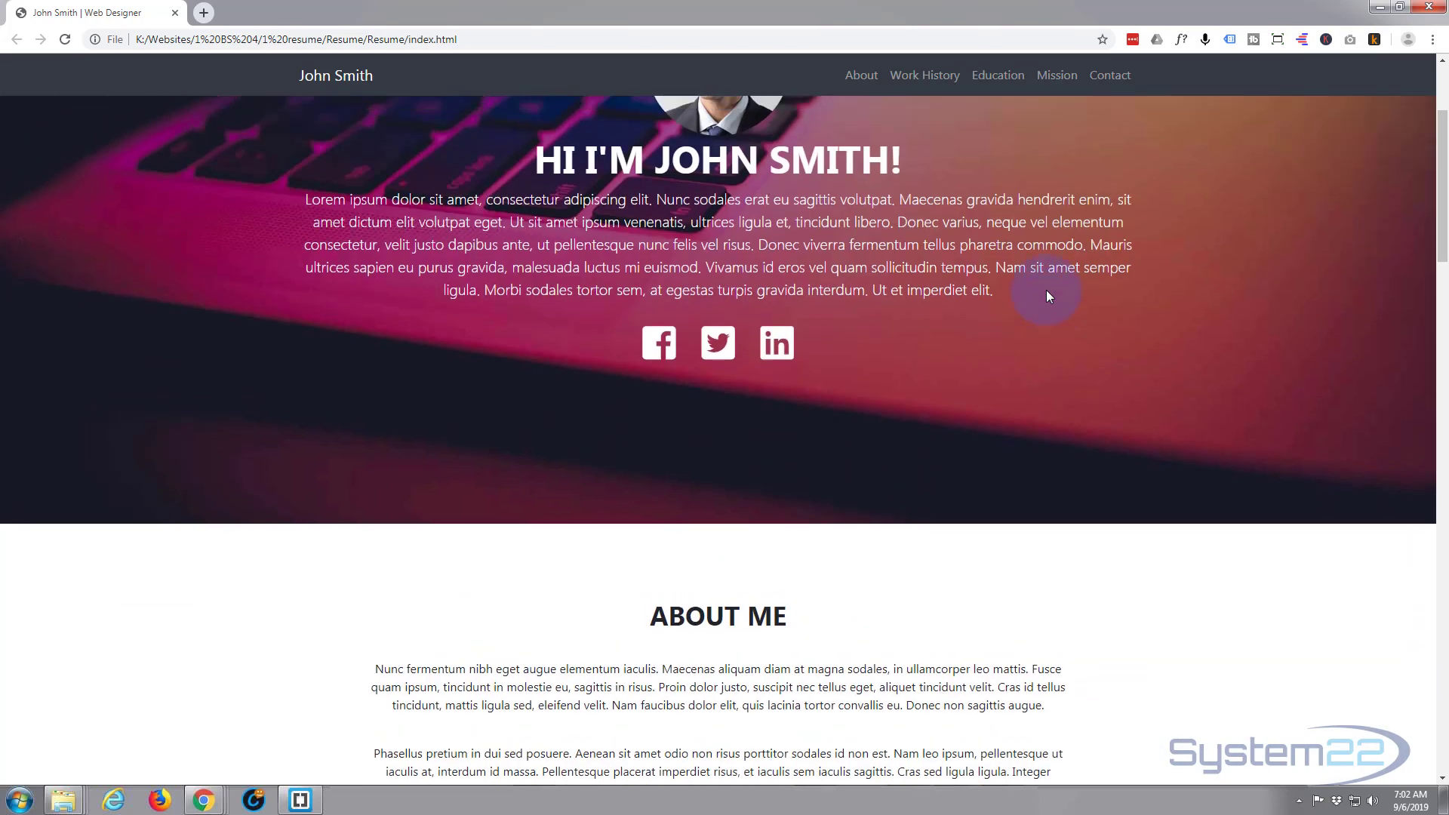
scroll("up", 3)
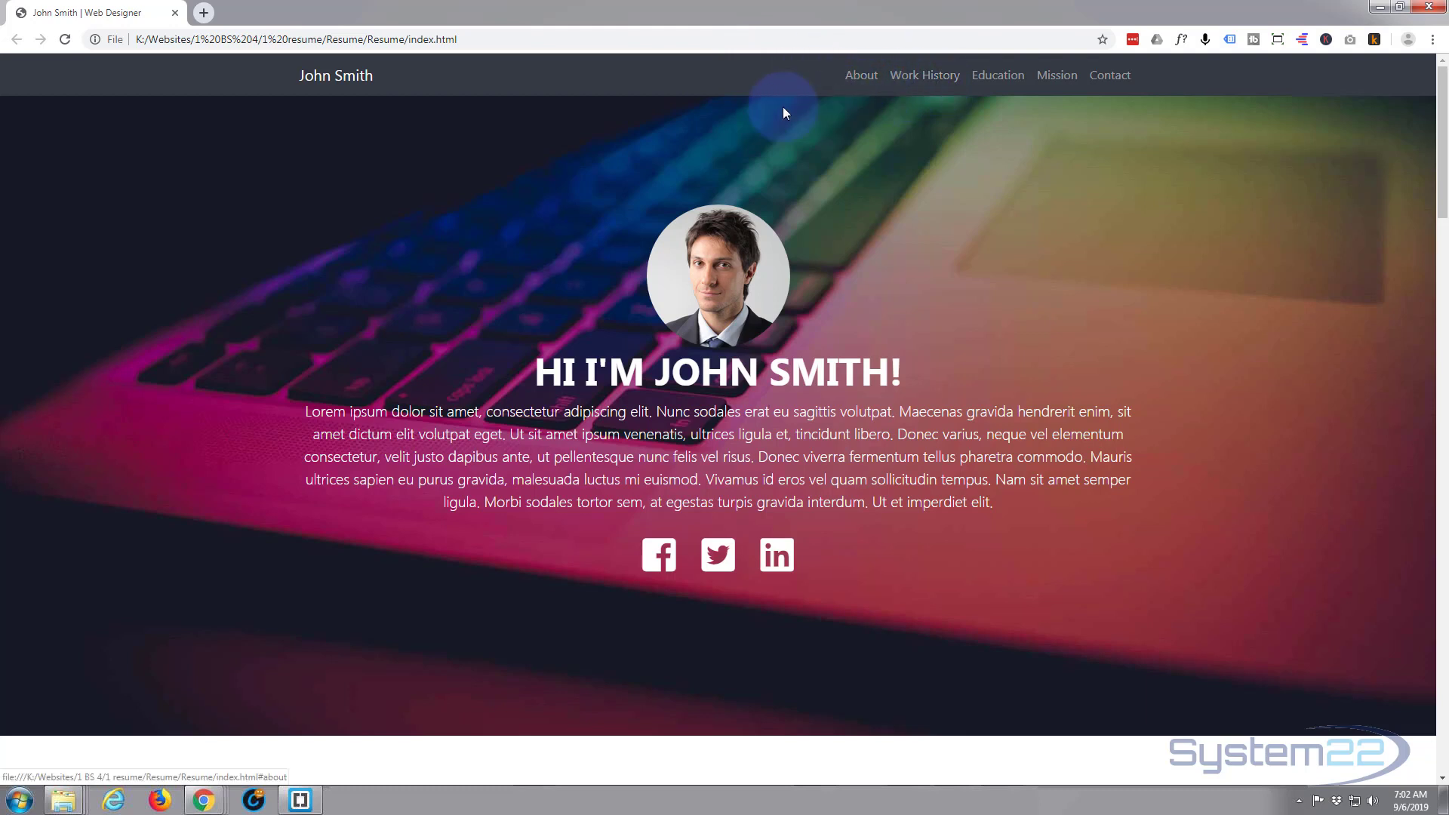
mouse_move(746, 92)
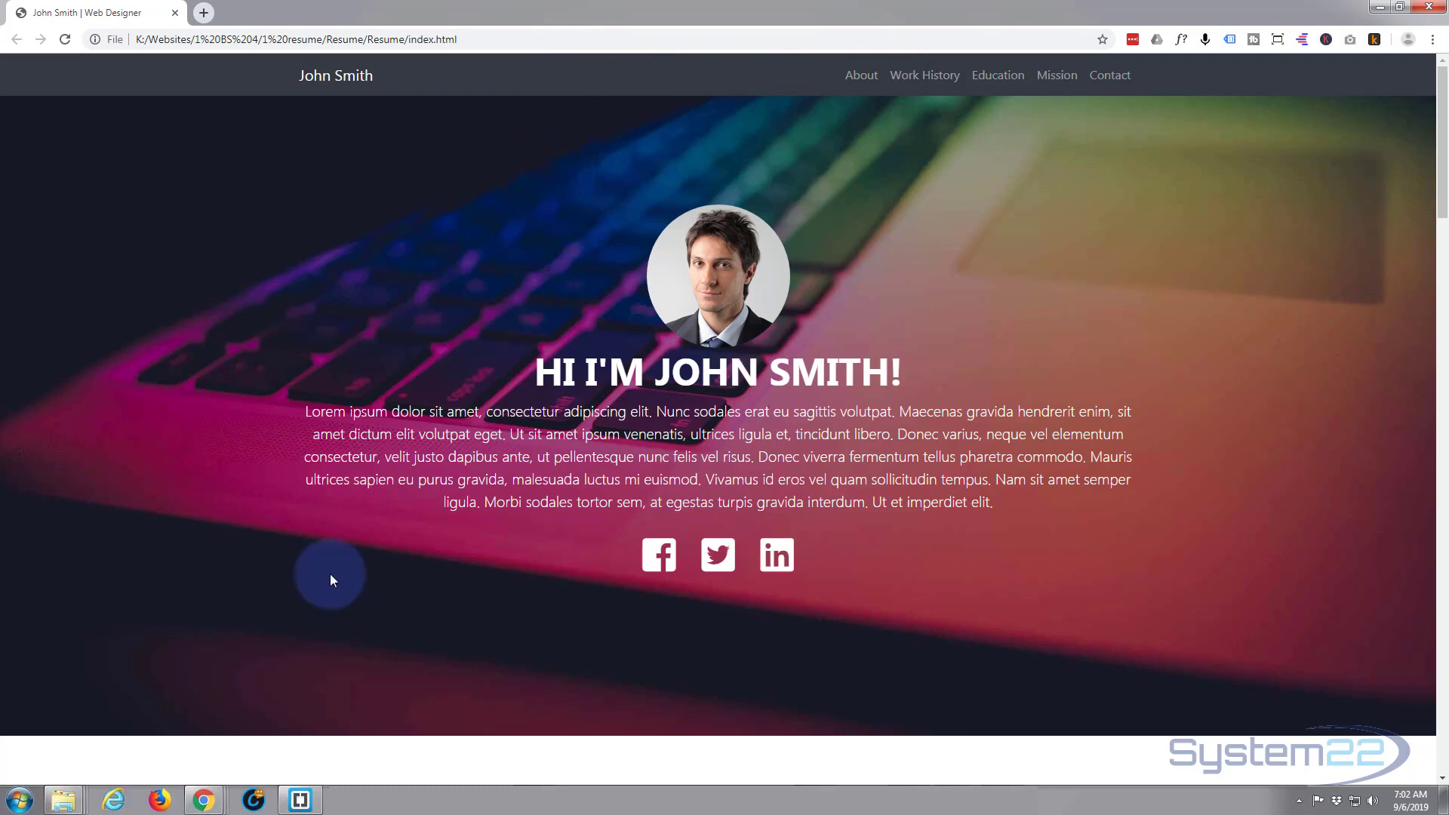
mouse_move(413, 372)
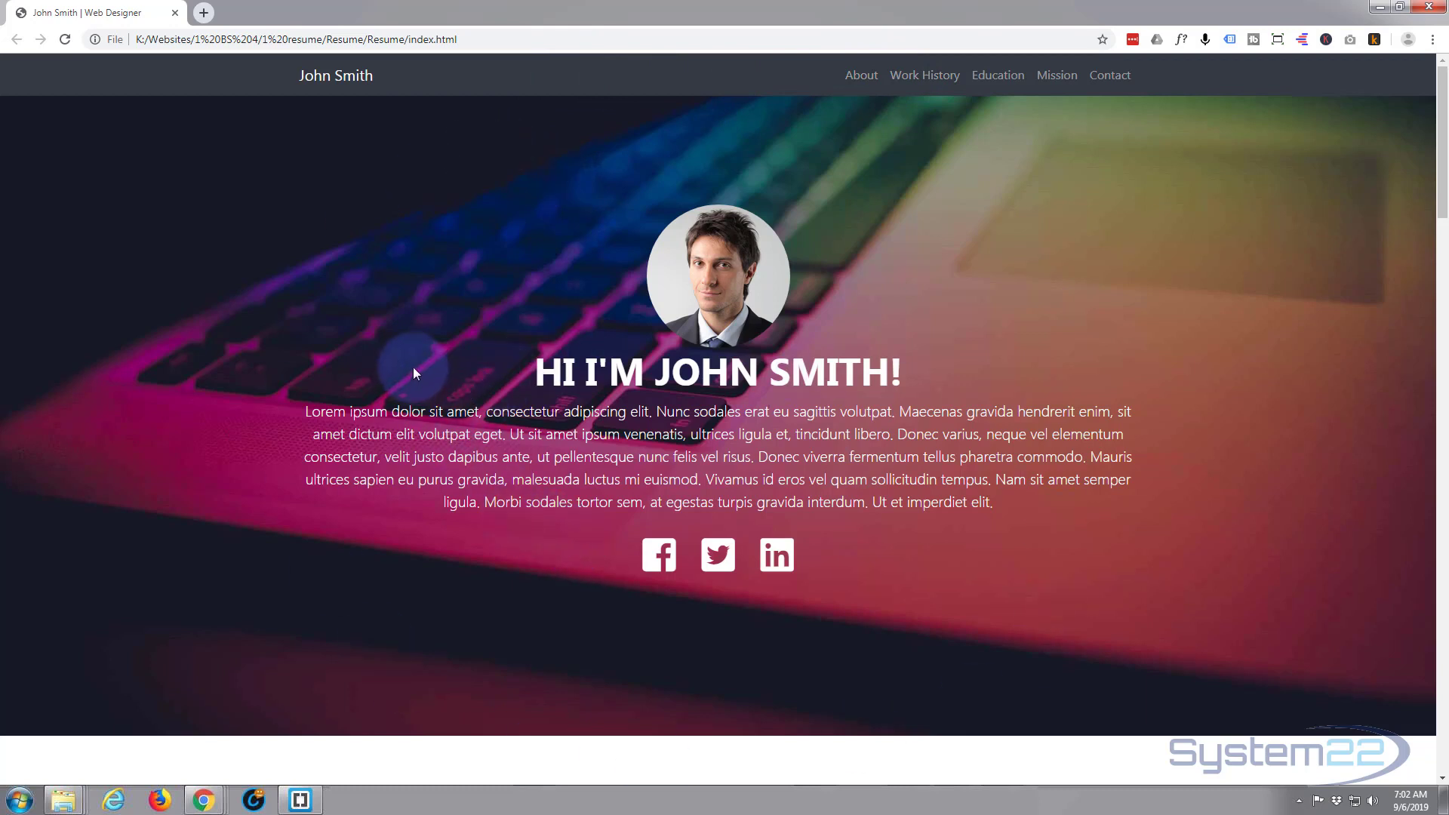
mouse_move(428, 335)
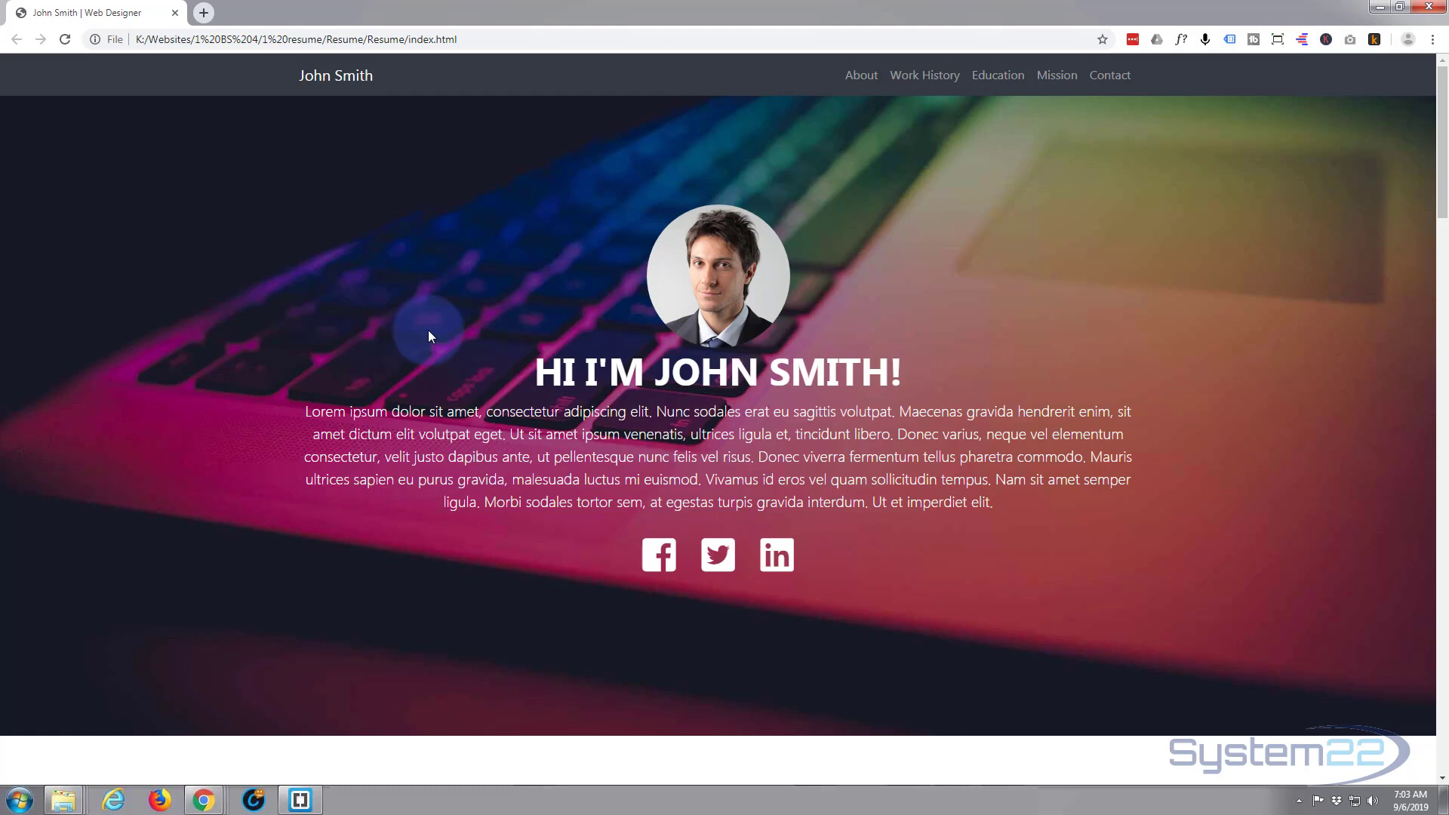
mouse_move(234, 312)
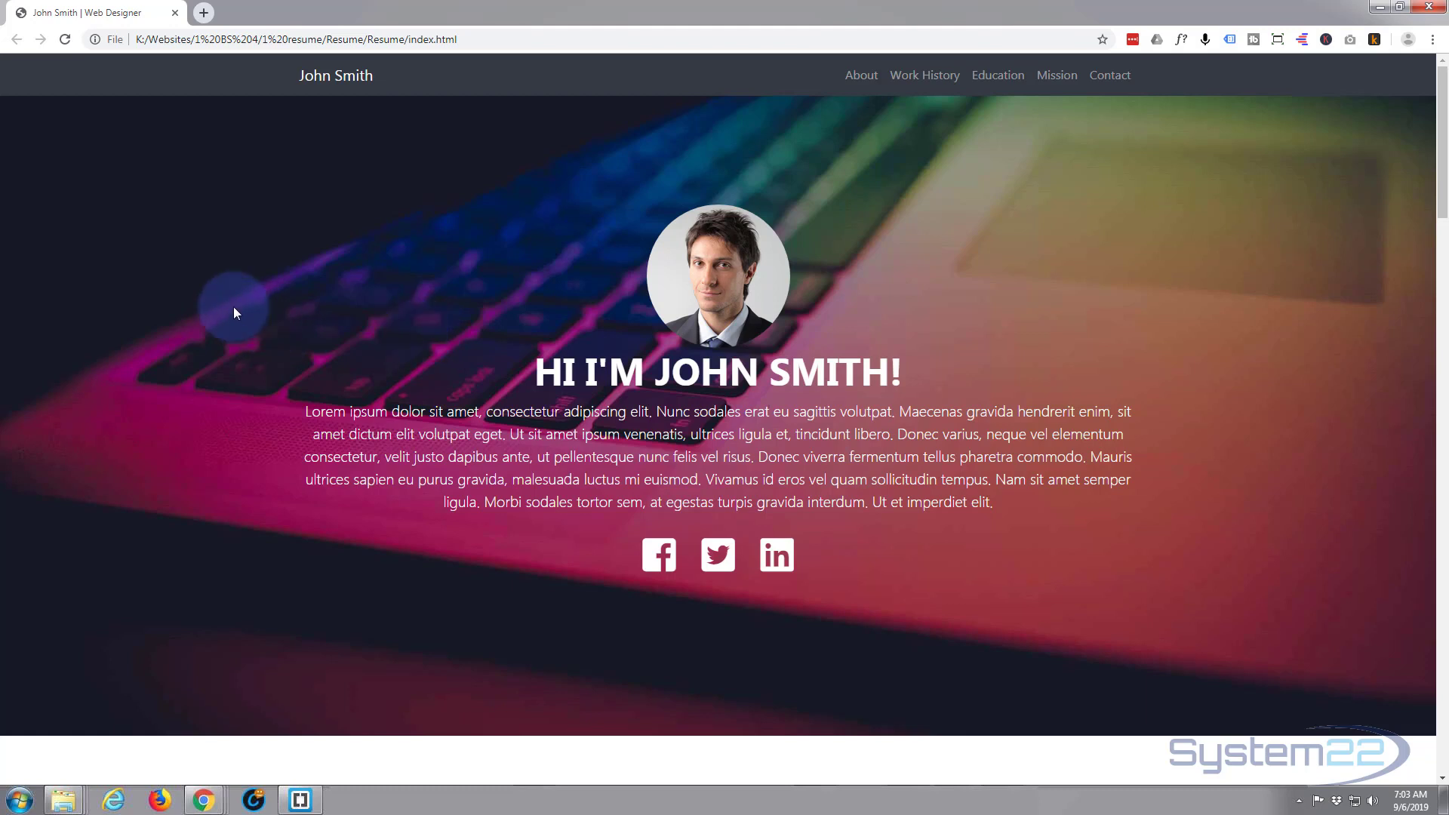
mouse_move(246, 368)
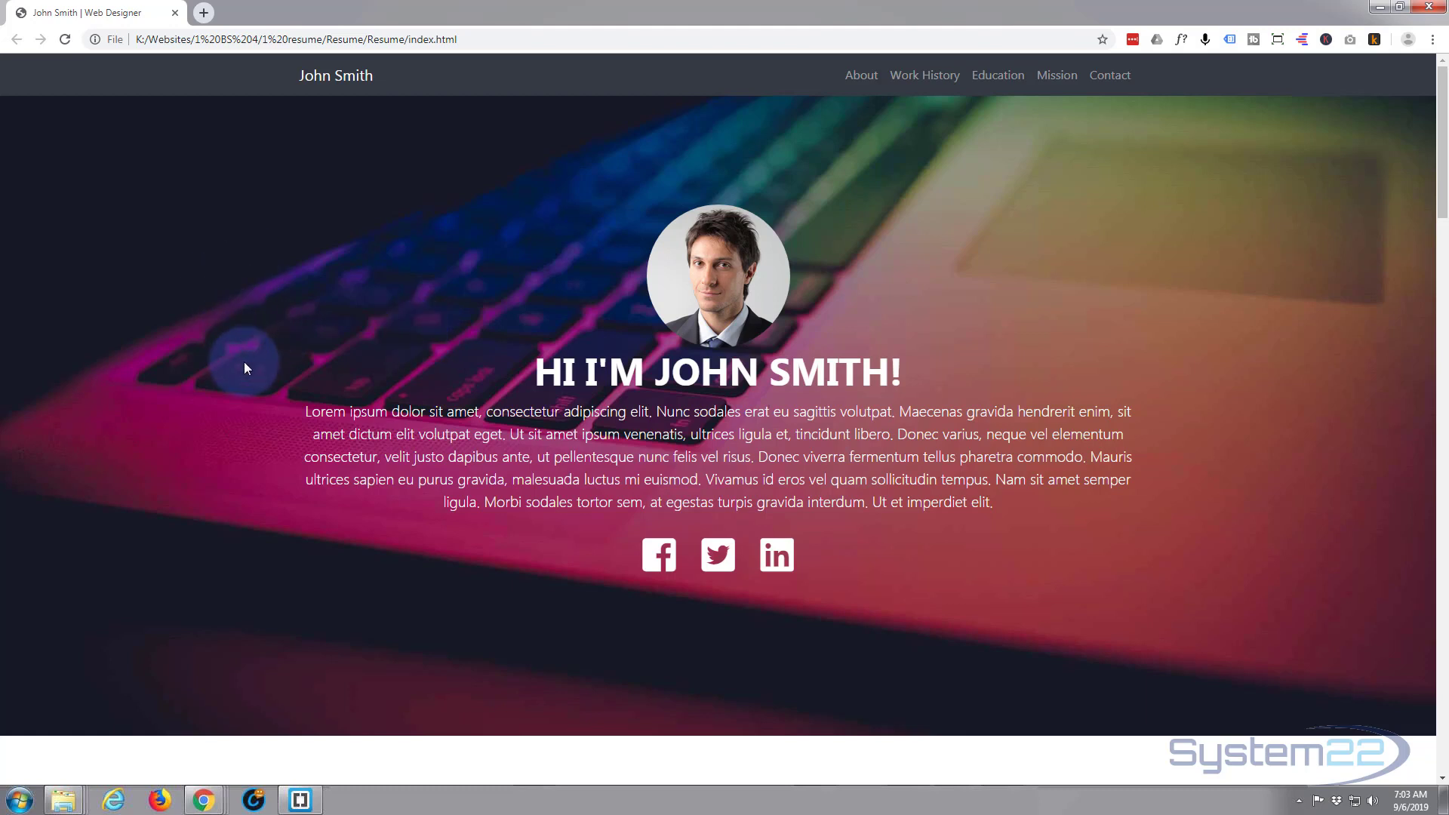